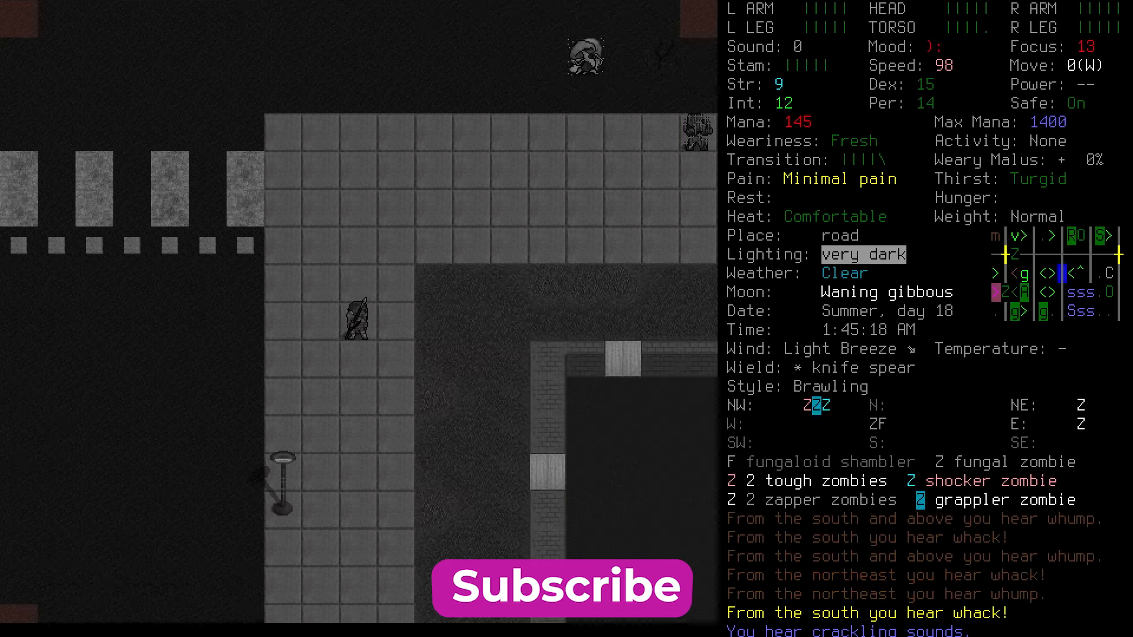
Step: Check the map, then advance on the fungal zombie with the knife spear and spot the shambler
{"action": "key", "text": "m"}
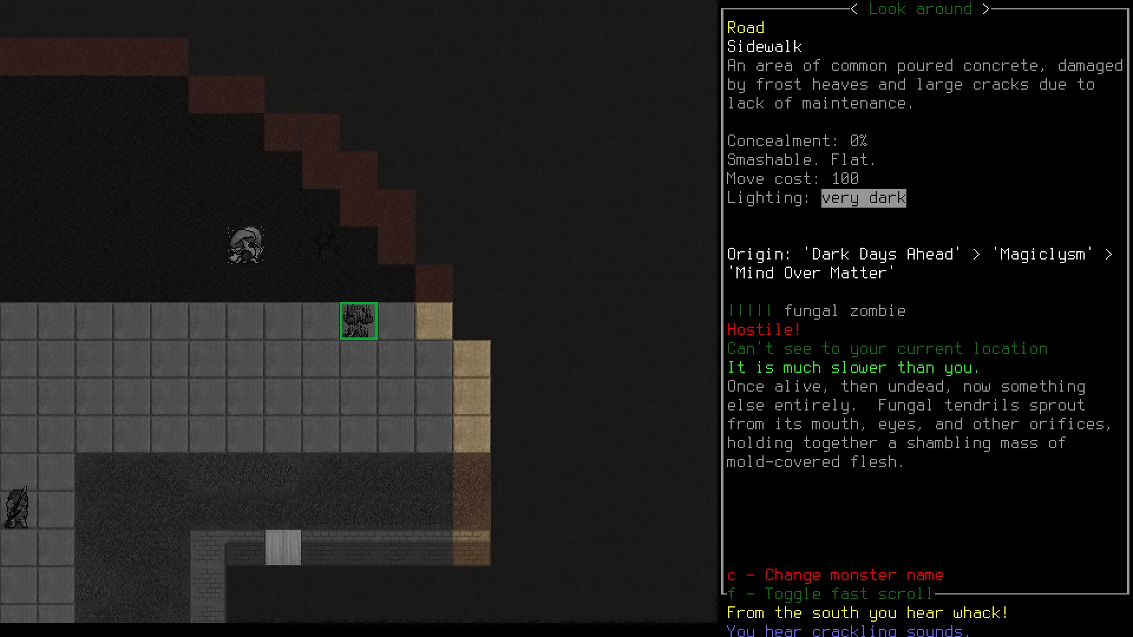
{"action": "key", "text": "ESCAPE"}
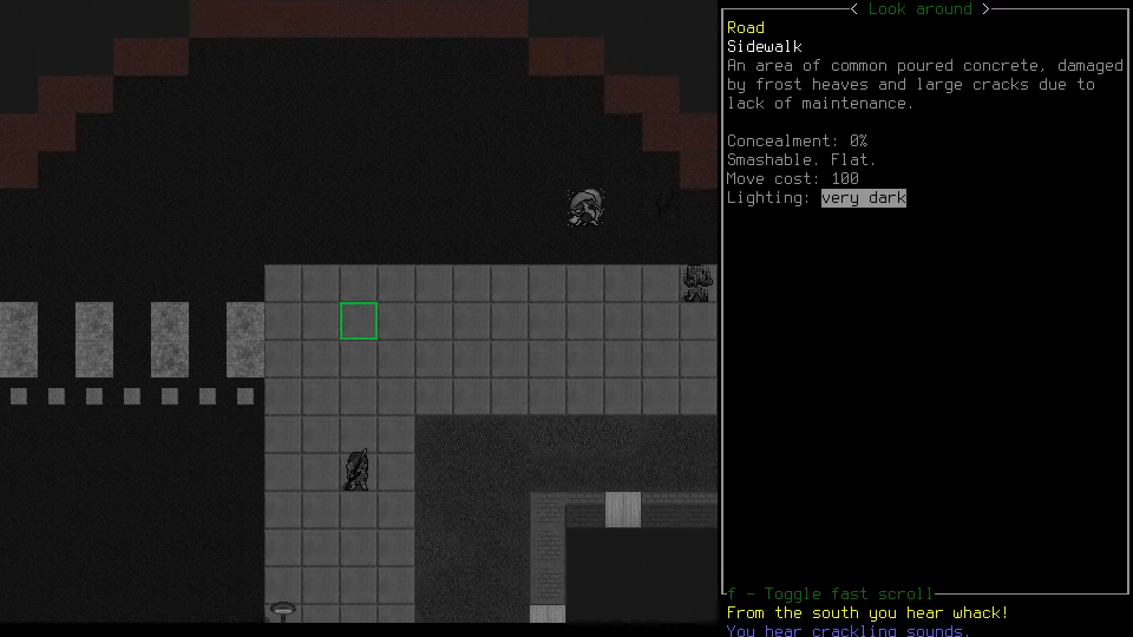
{"action": "key", "text": "Tab"}
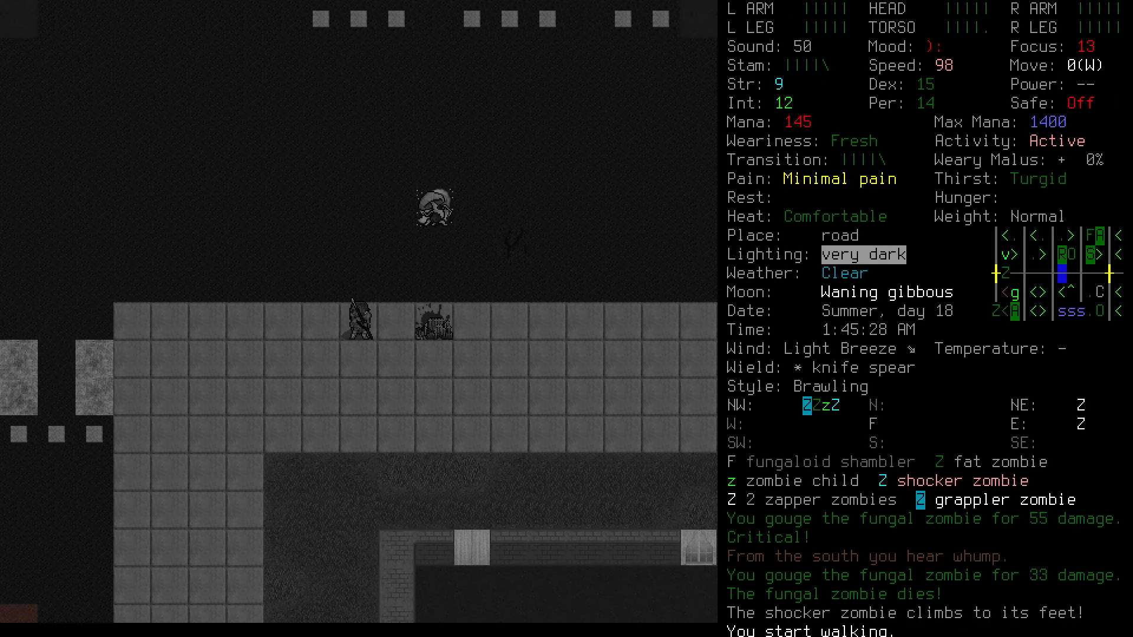
{"action": "key", "text": "k"}
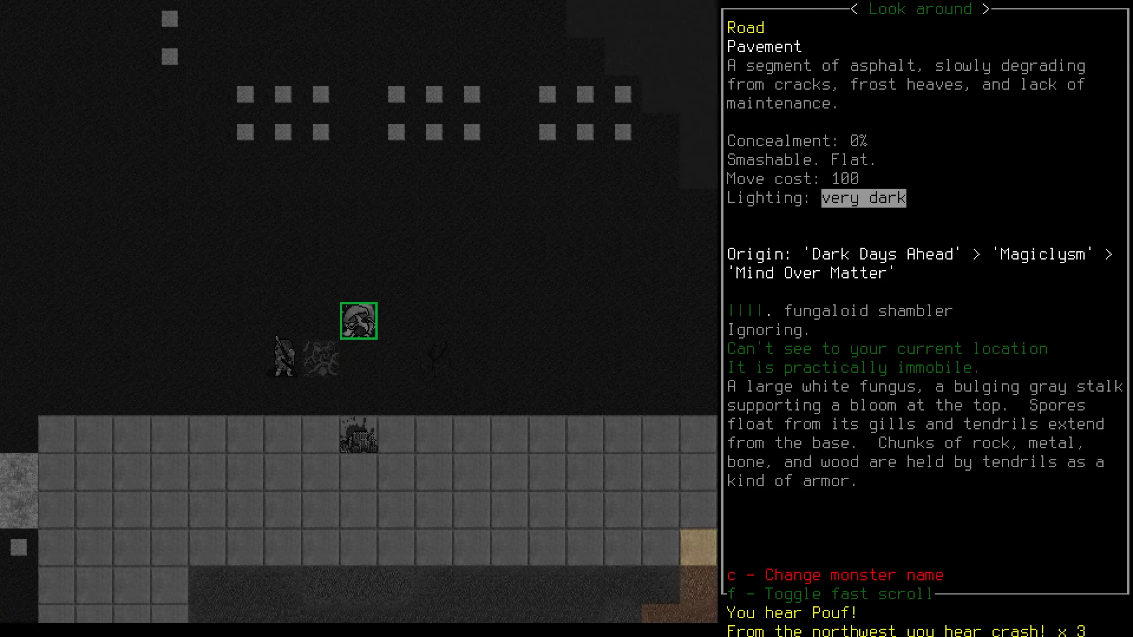
{"action": "mouse_move", "coordinate": [358, 323]}
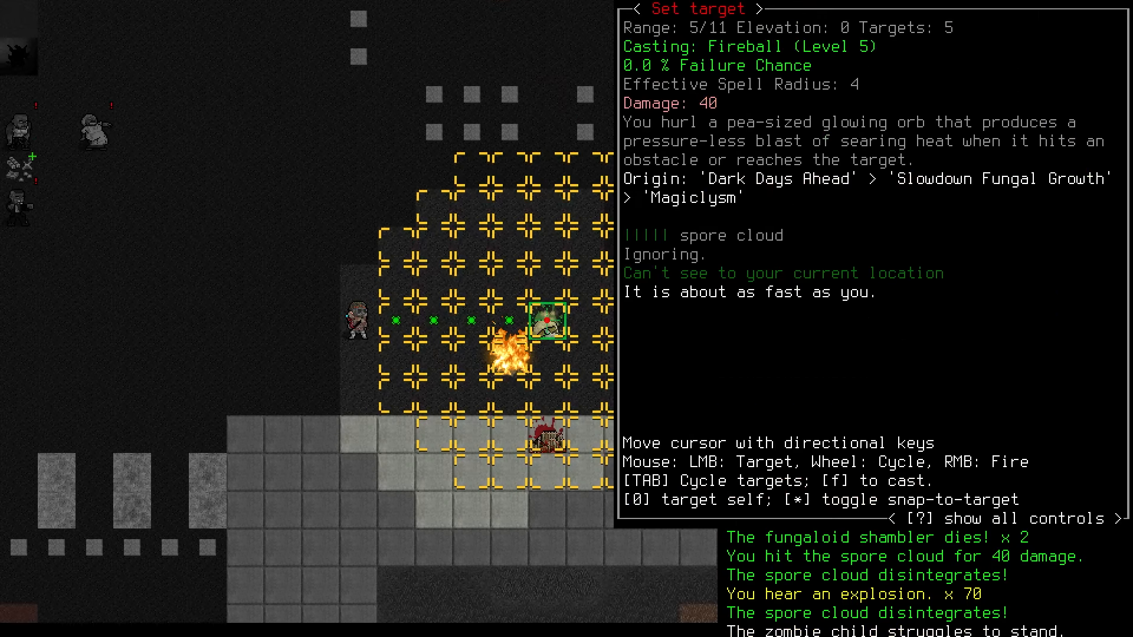
Step: Cast Fireball at the spore cloud, killing the fungaloid shamblers
{"action": "key", "text": "f"}
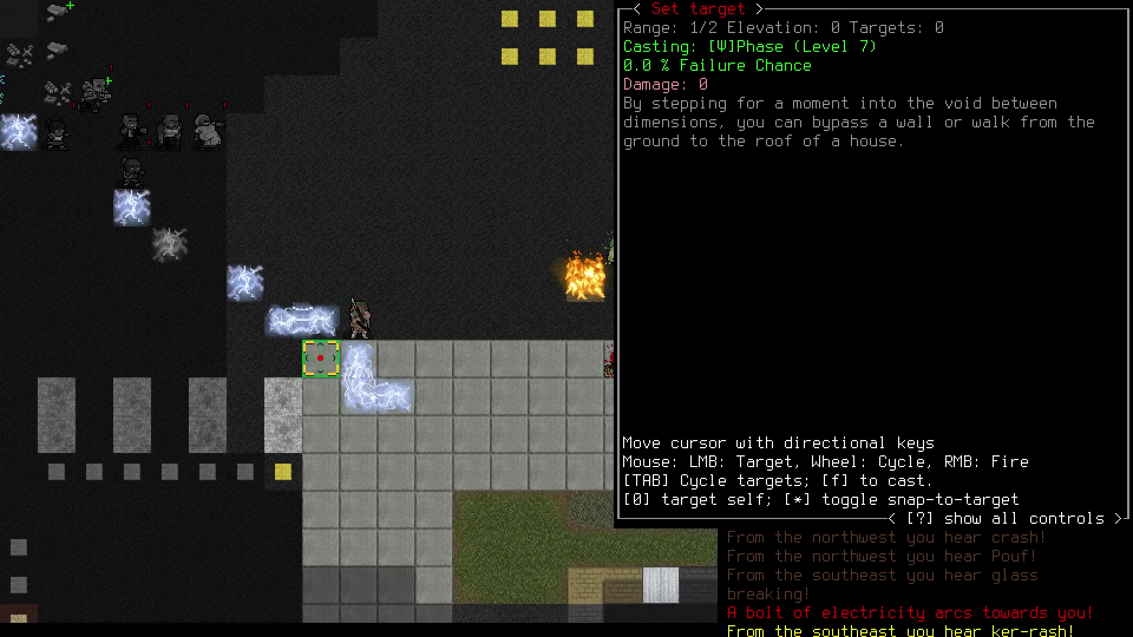
Step: Cast Phase to slip onto the adjacent road tile away from the electric zombies
{"action": "key", "text": "f"}
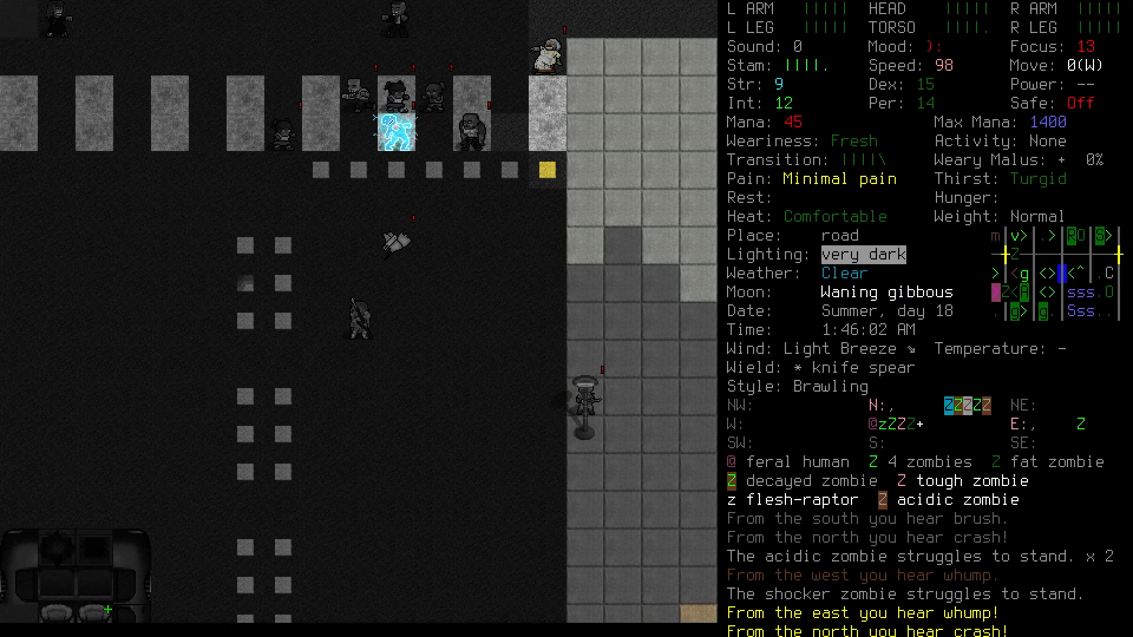
Step: Retreat south down the road away from the zombie horde
{"action": "key", "text": "w"}
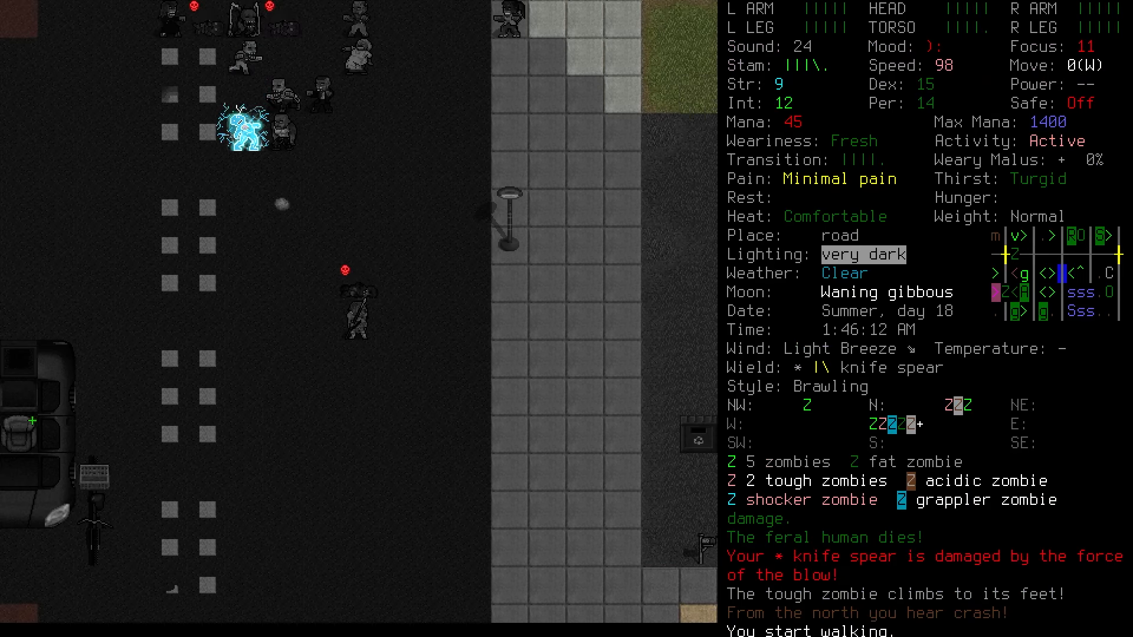
Step: Strike the feral human with the knife spear and keep moving along the road
{"action": "key", "text": "w"}
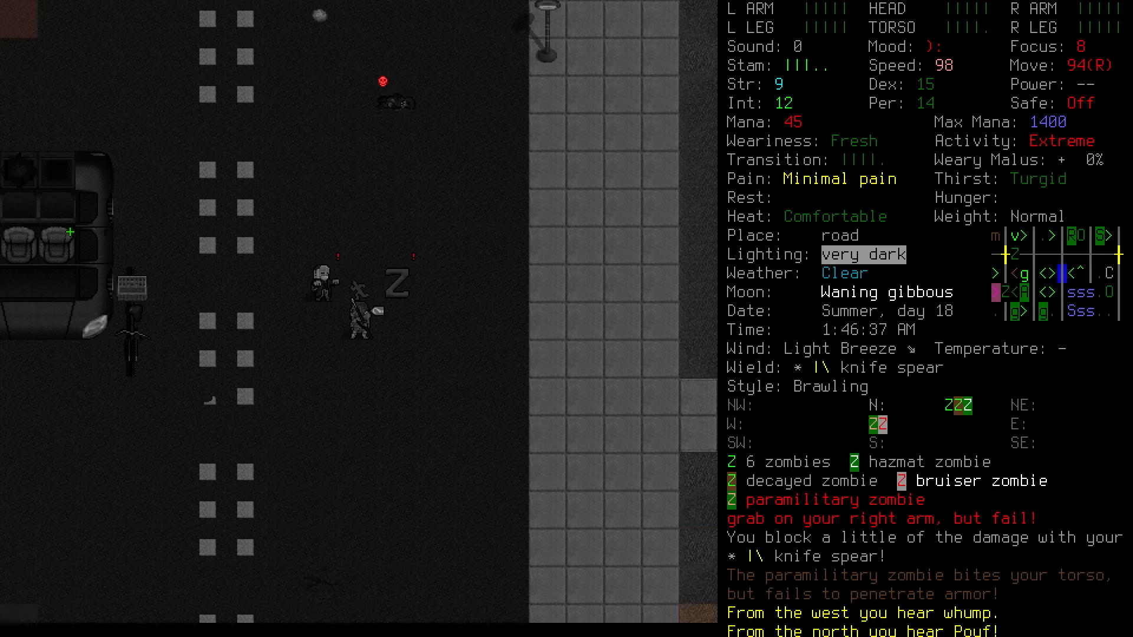
Step: Fire the minor wand of fireball into the zombie crowd to the north
{"action": "key", "text": "f"}
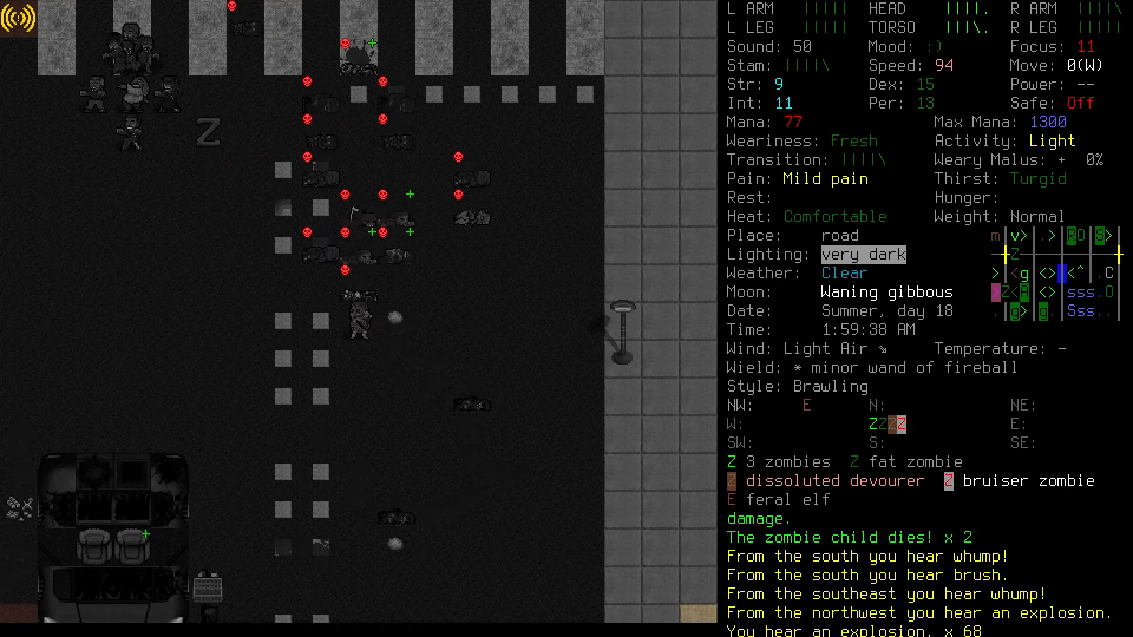
Step: Break the devourer's grab and retreat into the house, closing the wooden door
{"action": "key", "text": "f"}
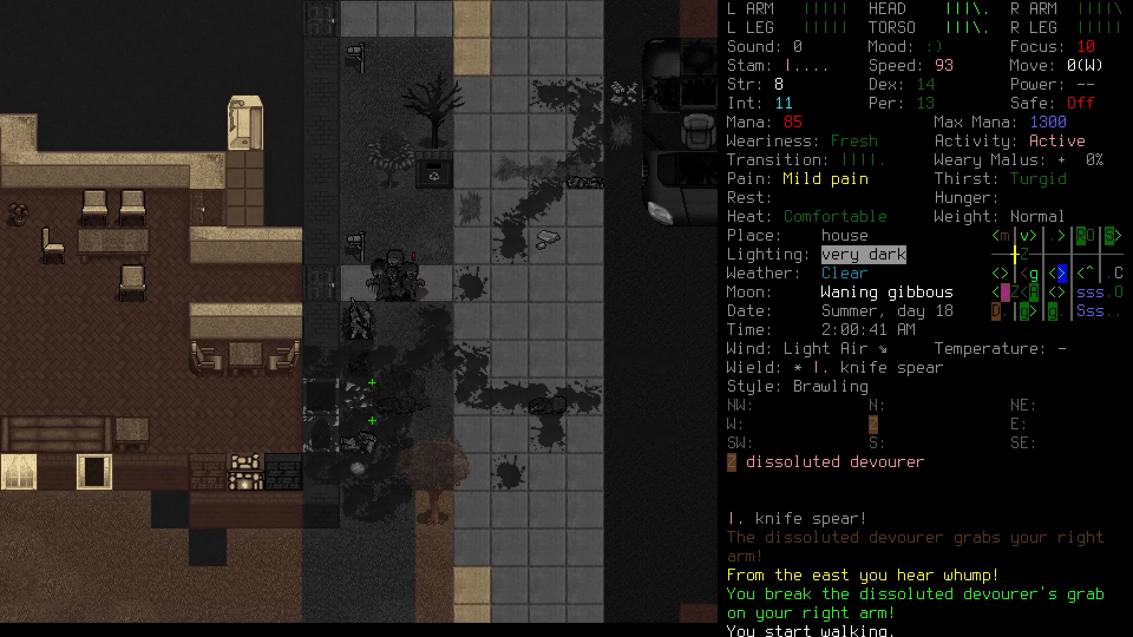
{"action": "key", "text": "a"}
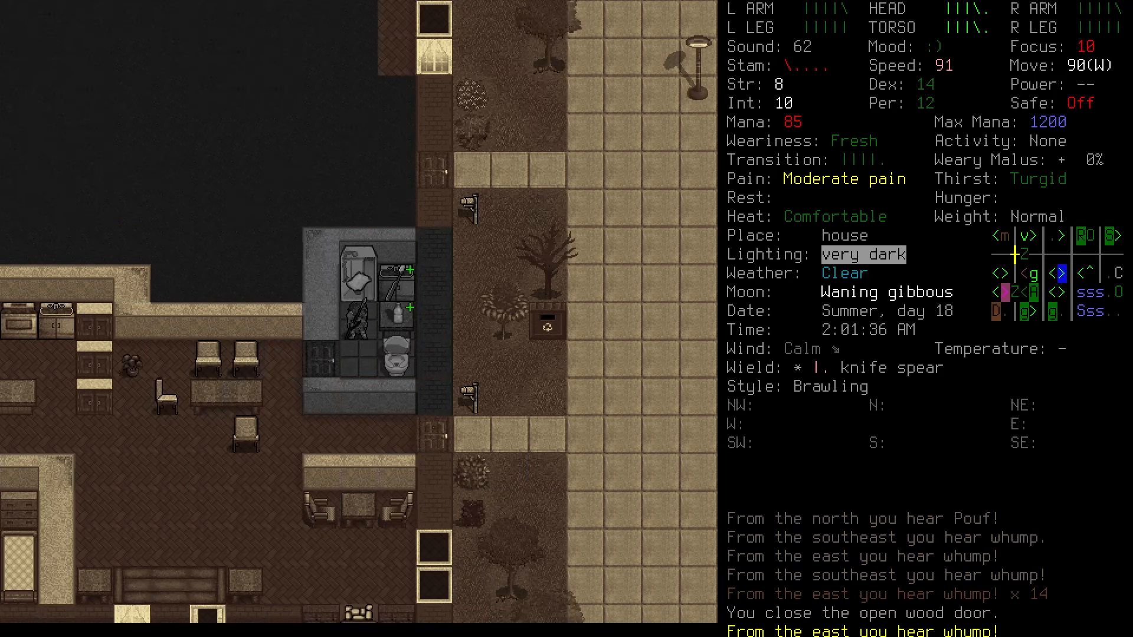
Step: Bandage the injured right arm and disinfect the wounds with antiseptic
{"action": "key", "text": "5"}
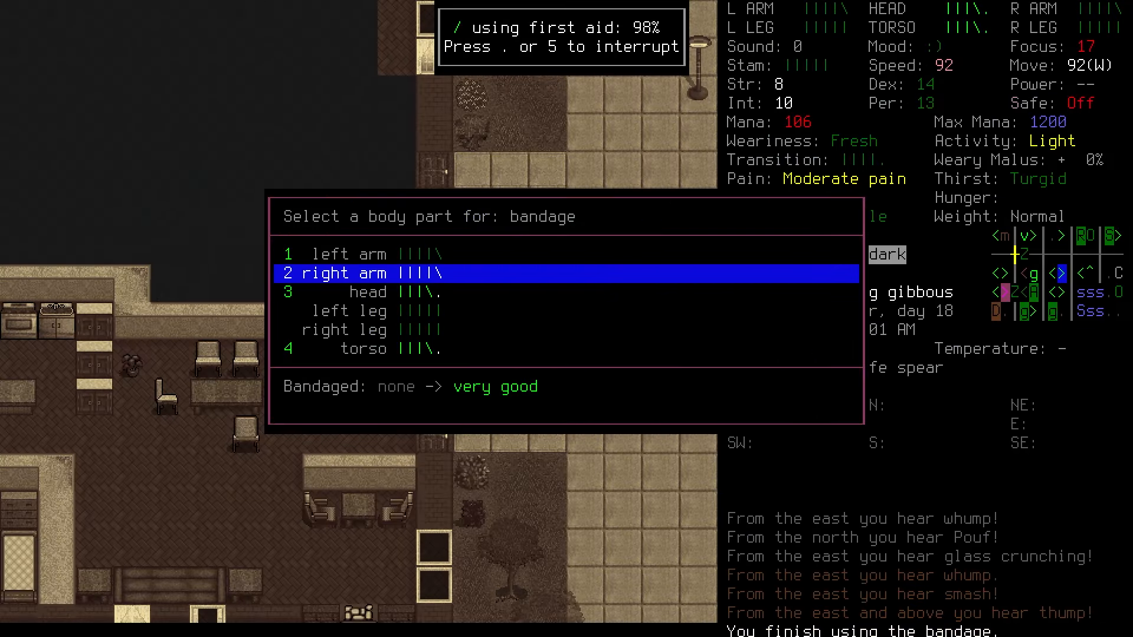
{"action": "key", "text": "DOWN"}
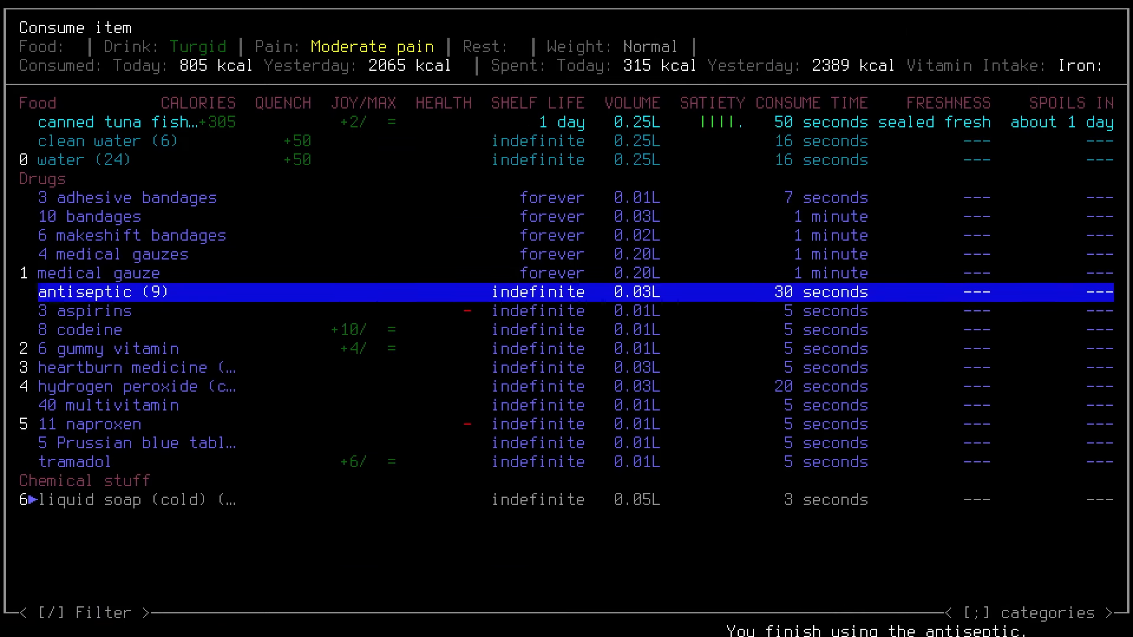
{"action": "key", "text": "Escape"}
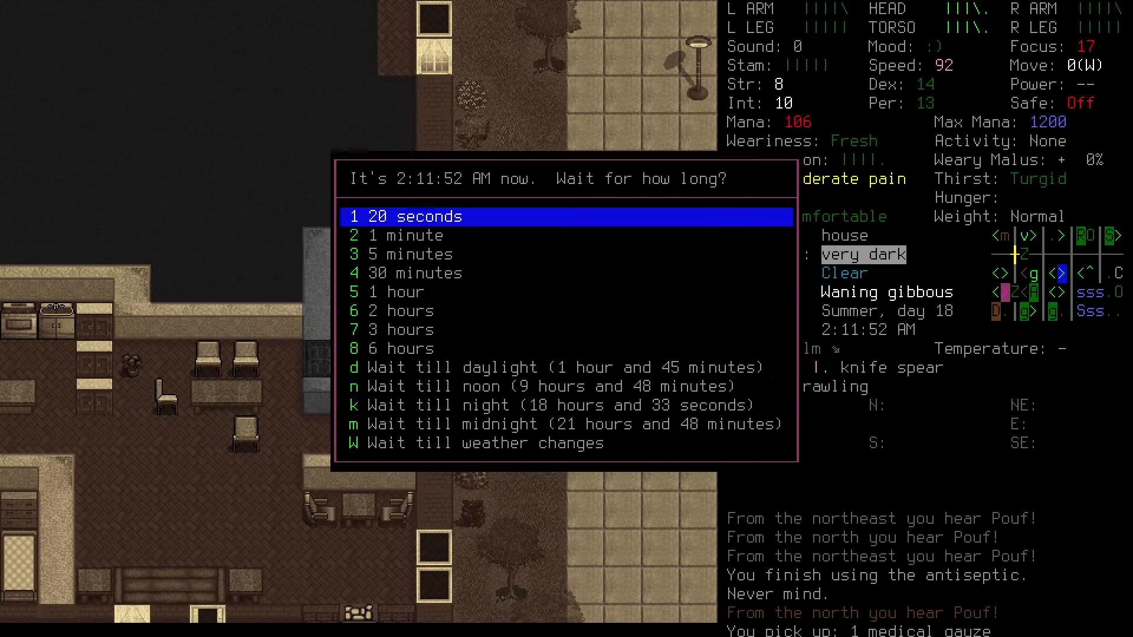
Step: Inspect the wardrobe's clothes and review carried supplies before heading out
{"action": "left_click", "coordinate": [404, 217]}
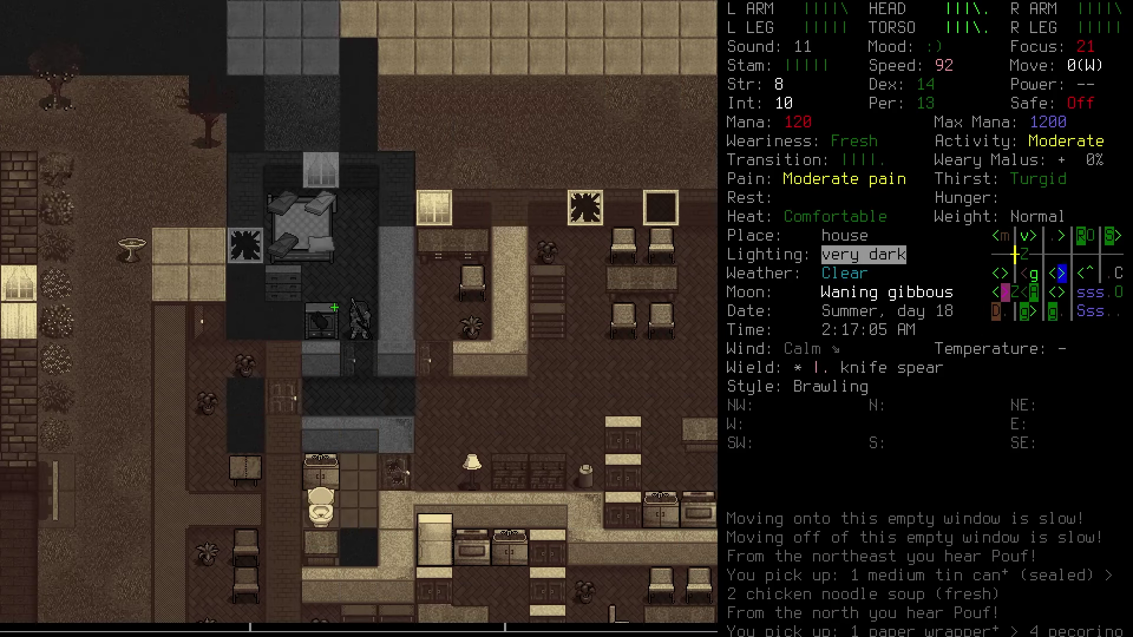
{"action": "key", "text": "i"}
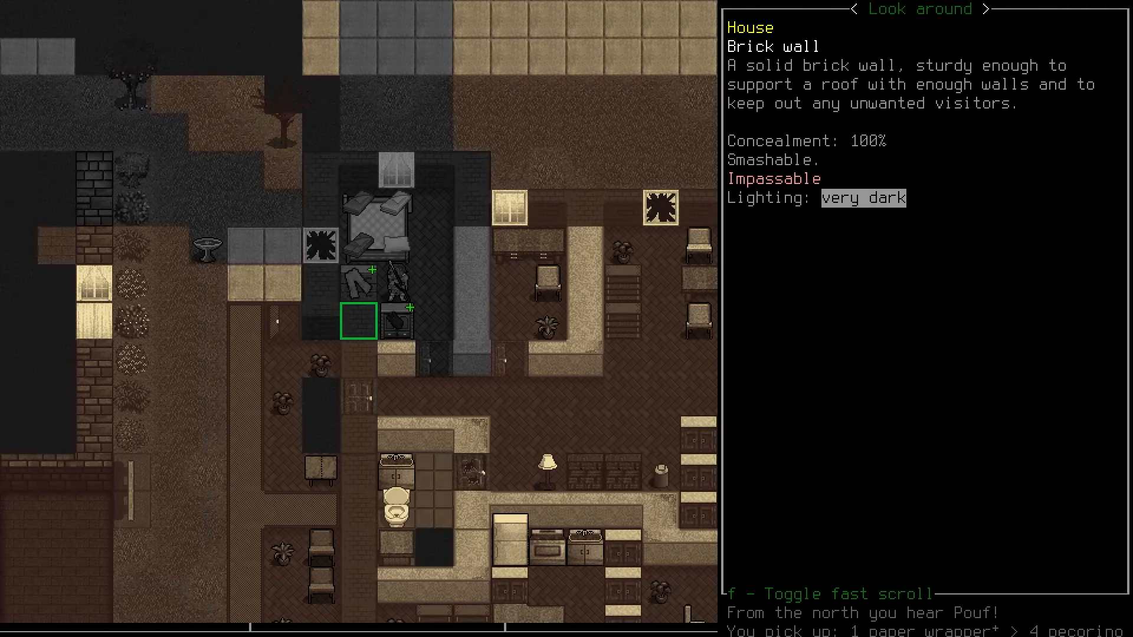
{"action": "key", "text": "down"}
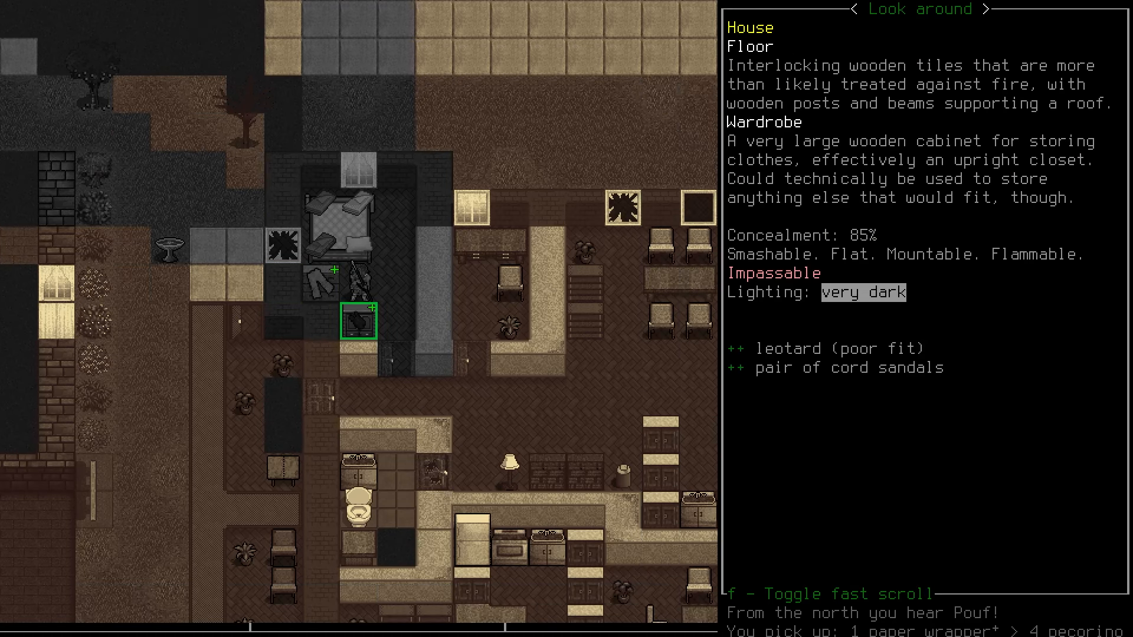
{"action": "key", "text": "i"}
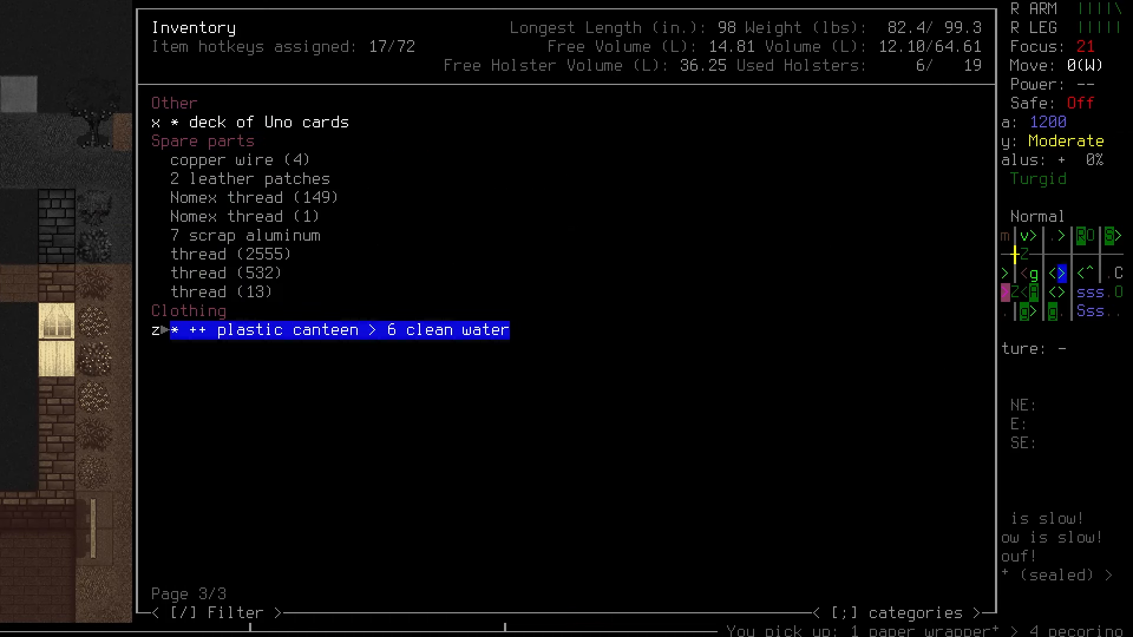
{"action": "key", "text": "Escape"}
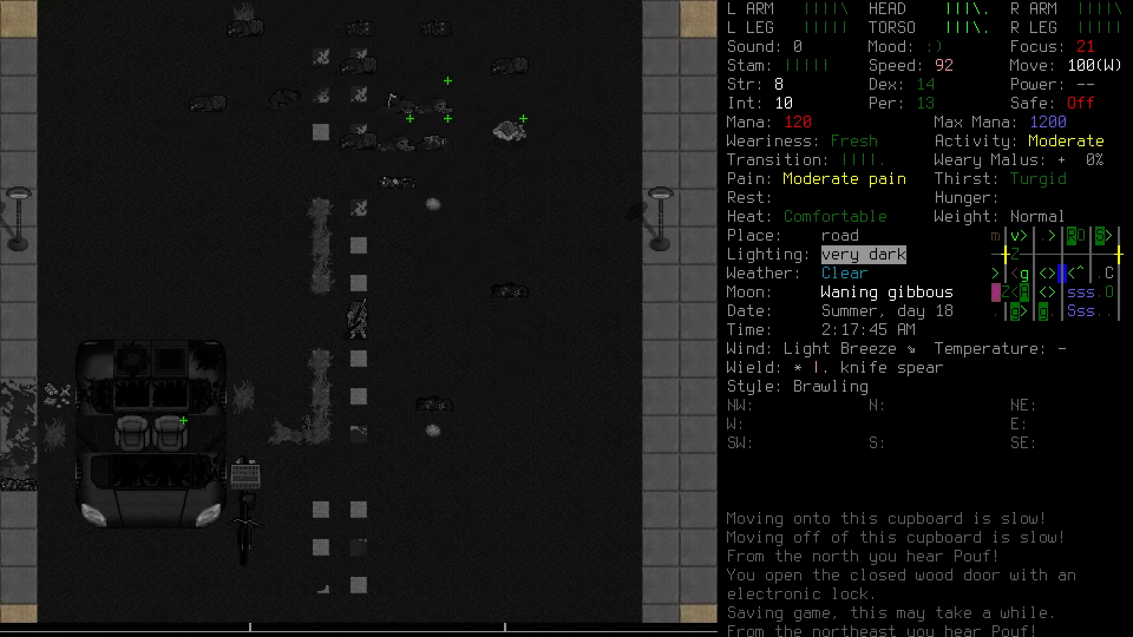
Step: Look around for the antibiotics near the fire and check the map for the road ahead
{"action": "key", "text": "x"}
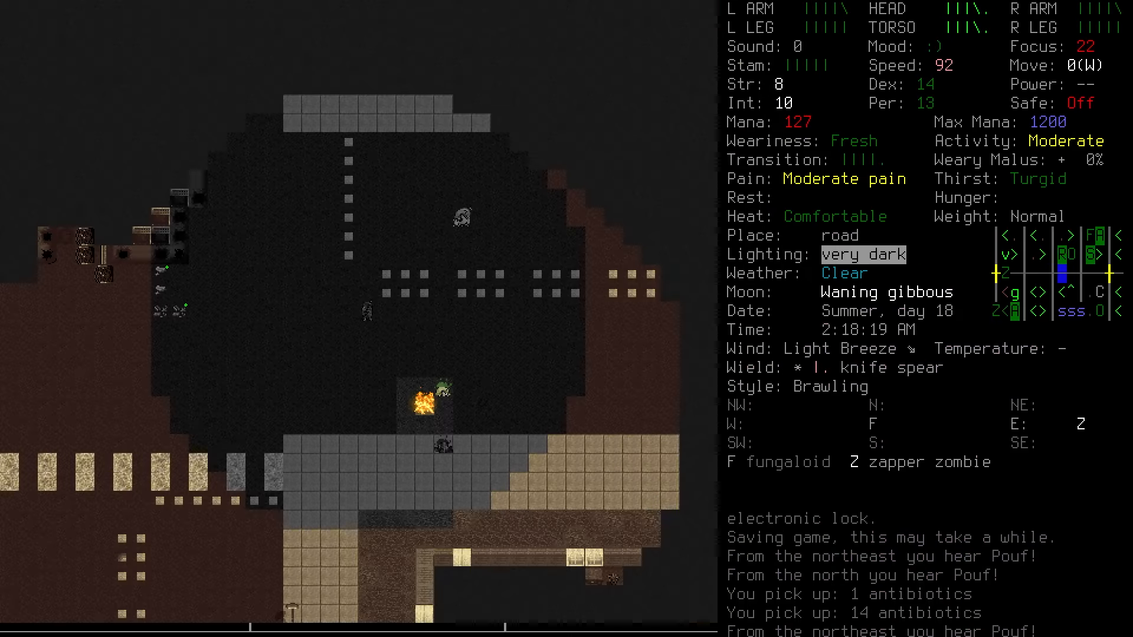
{"action": "key", "text": "m"}
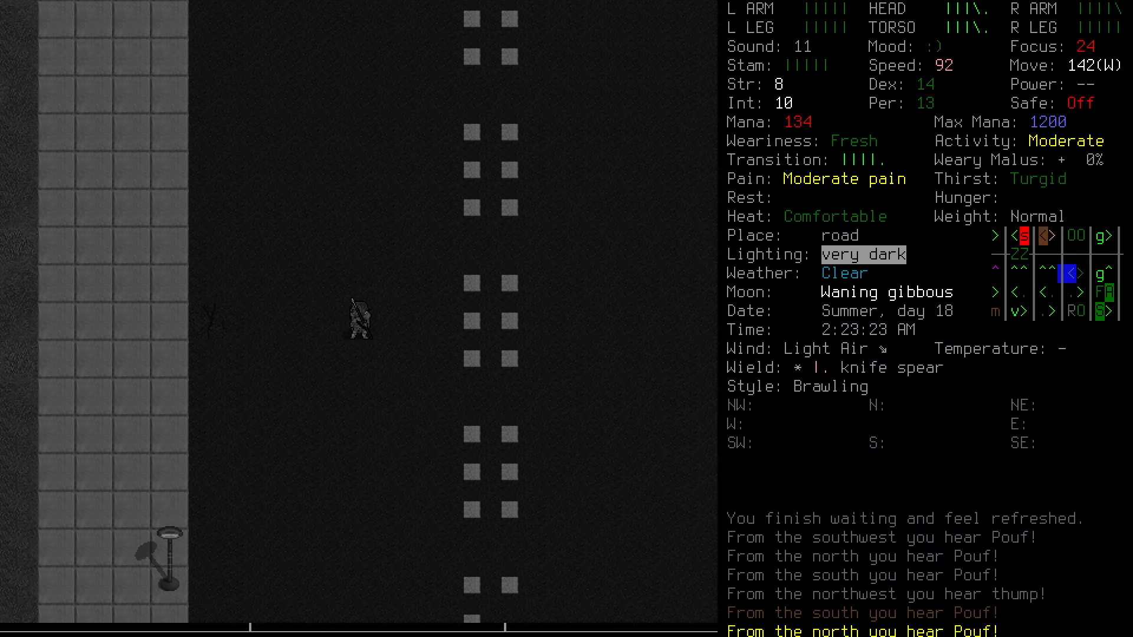
Step: Check the east Brooklyn overmap, then head into the abandoned storefront with shopping carts
{"action": "key", "text": "m"}
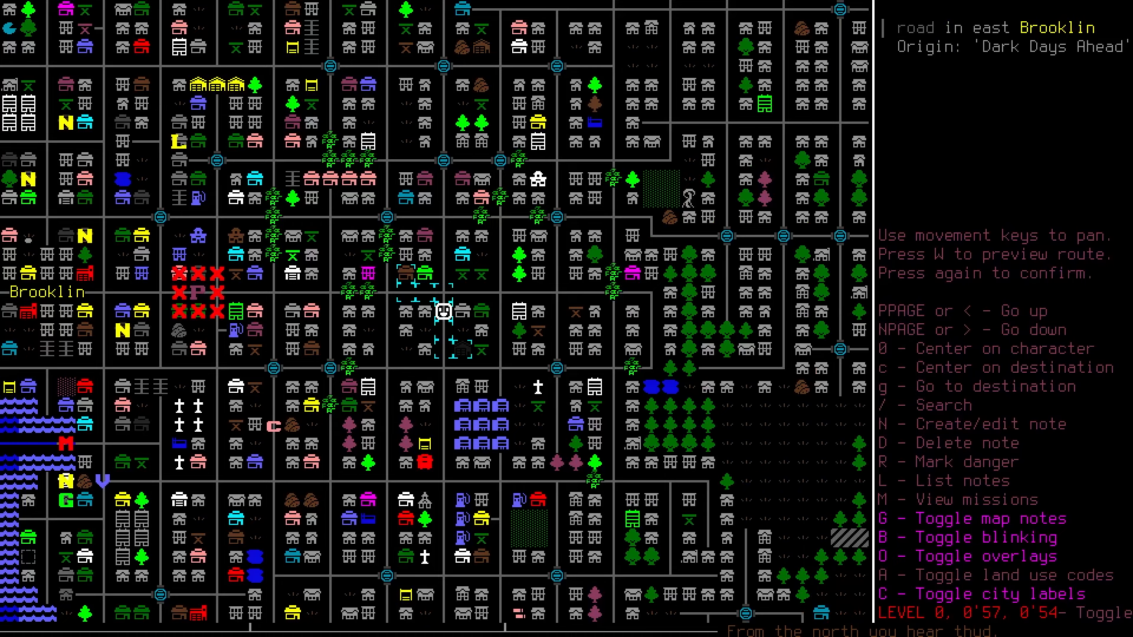
{"action": "key", "text": "Escape"}
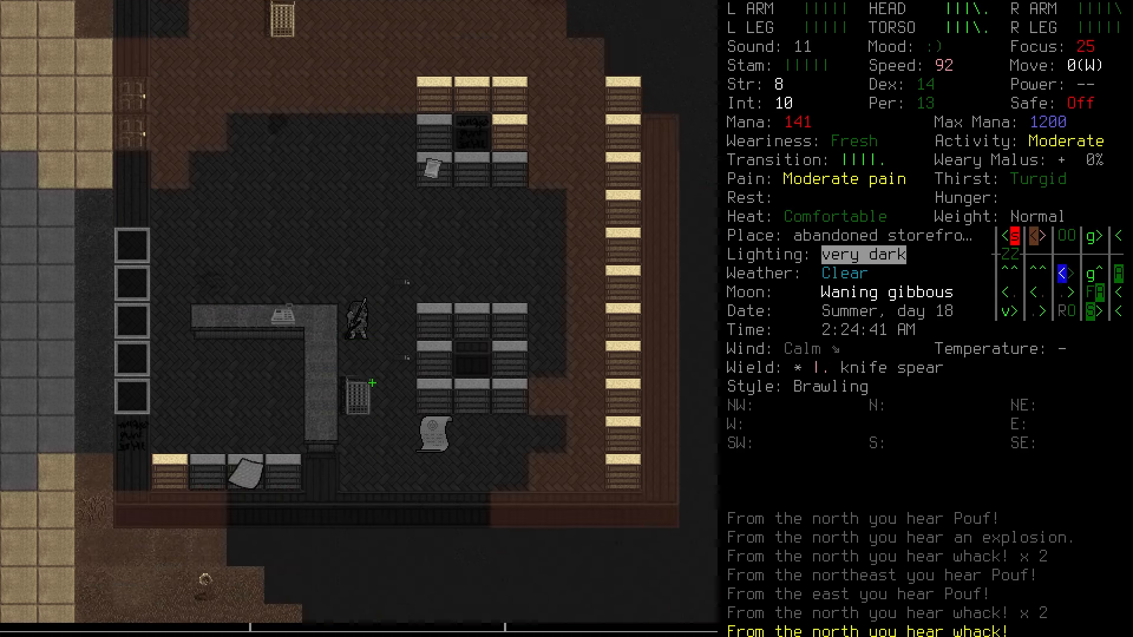
Step: Inspect and grab a shopping cart, then wheel it out of the storefront onto the road
{"action": "key", "text": "w"}
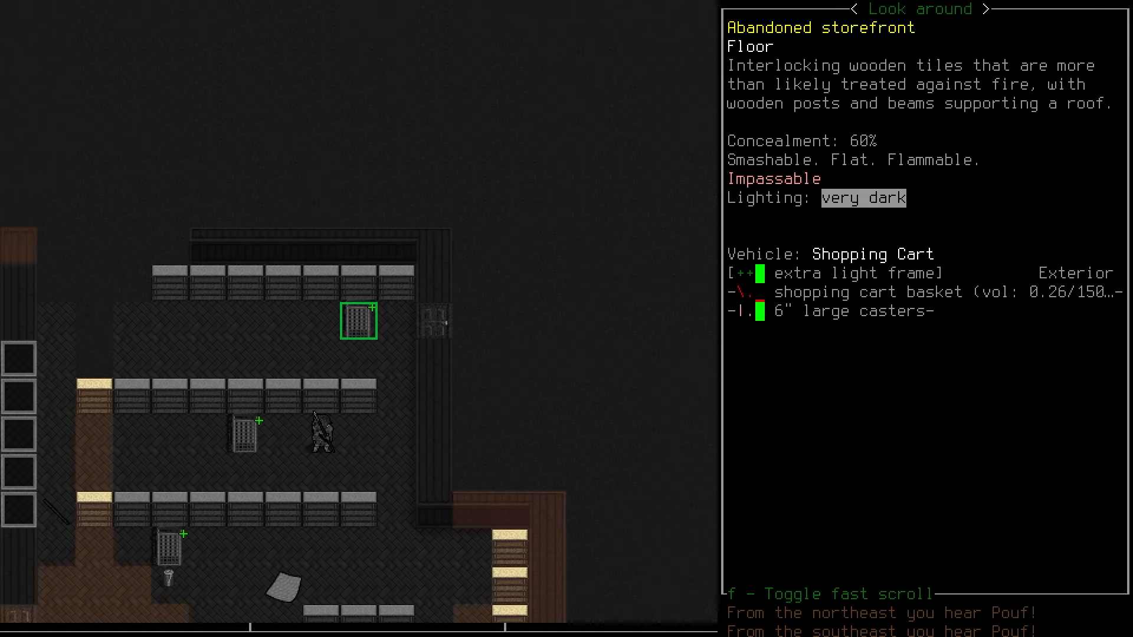
{"action": "key", "text": "escape"}
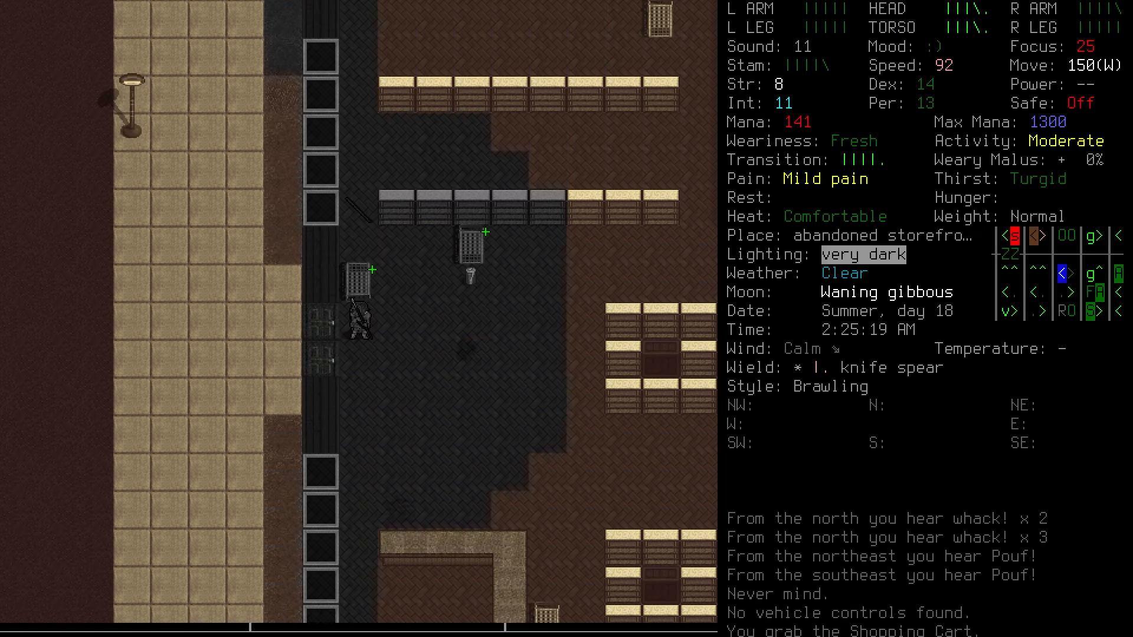
{"action": "key", "text": "m"}
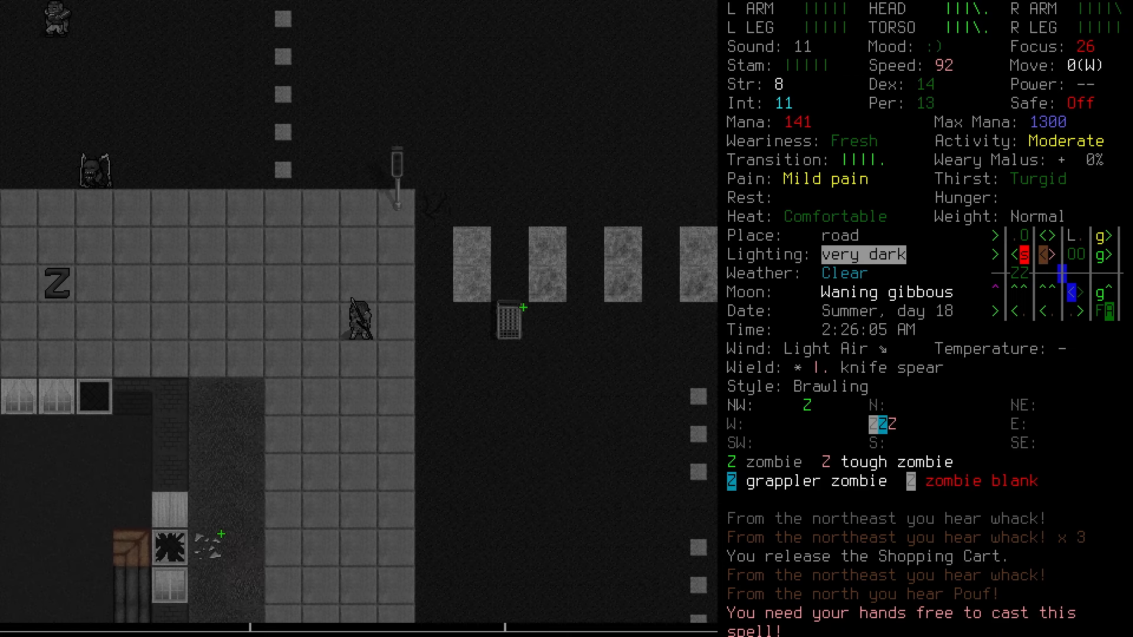
Step: Kill the approaching zombies, including the shrieker, and re-grab the shopping cart
{"action": "key", "text": "f"}
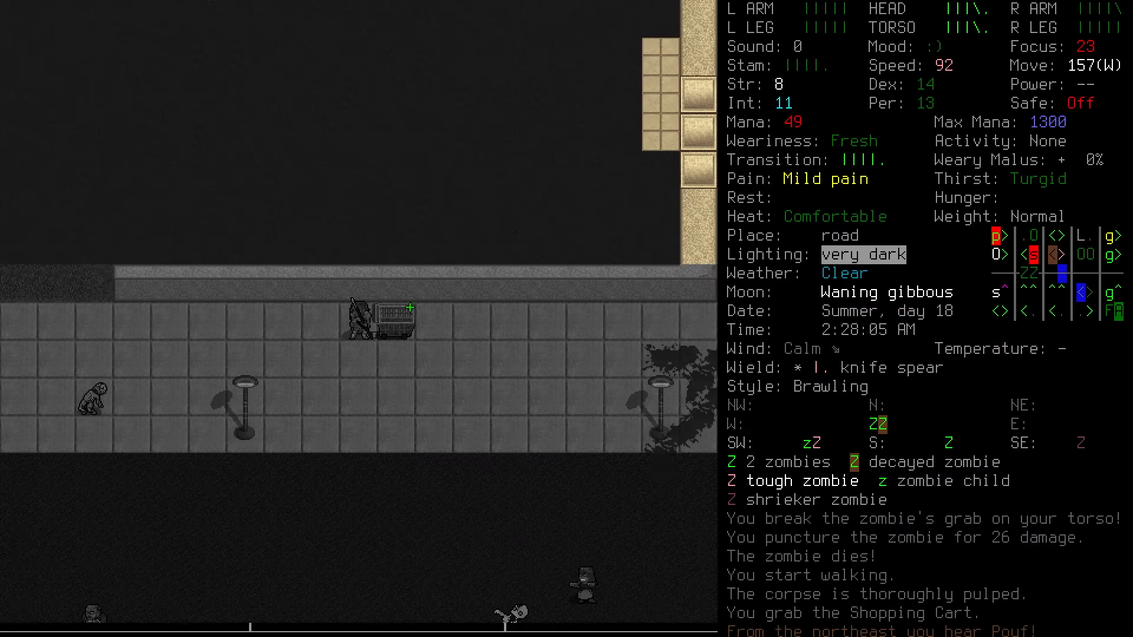
{"action": "key", "text": "s"}
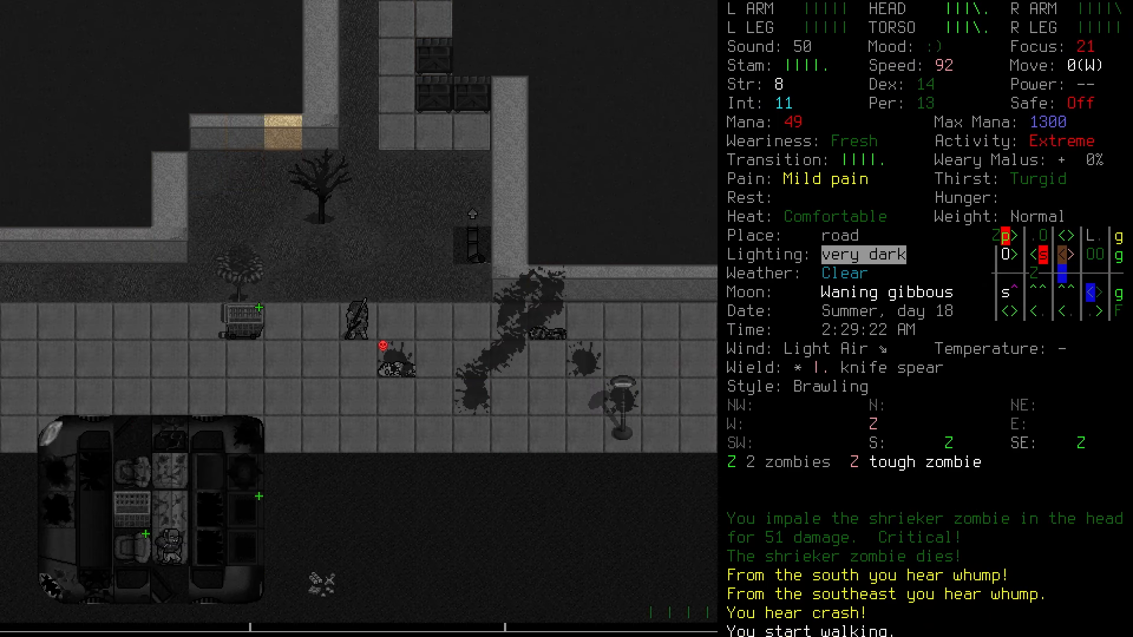
Step: Pry into the bookstore with the crowbar and park the cart beside its bookshelves
{"action": "key", "text": "w"}
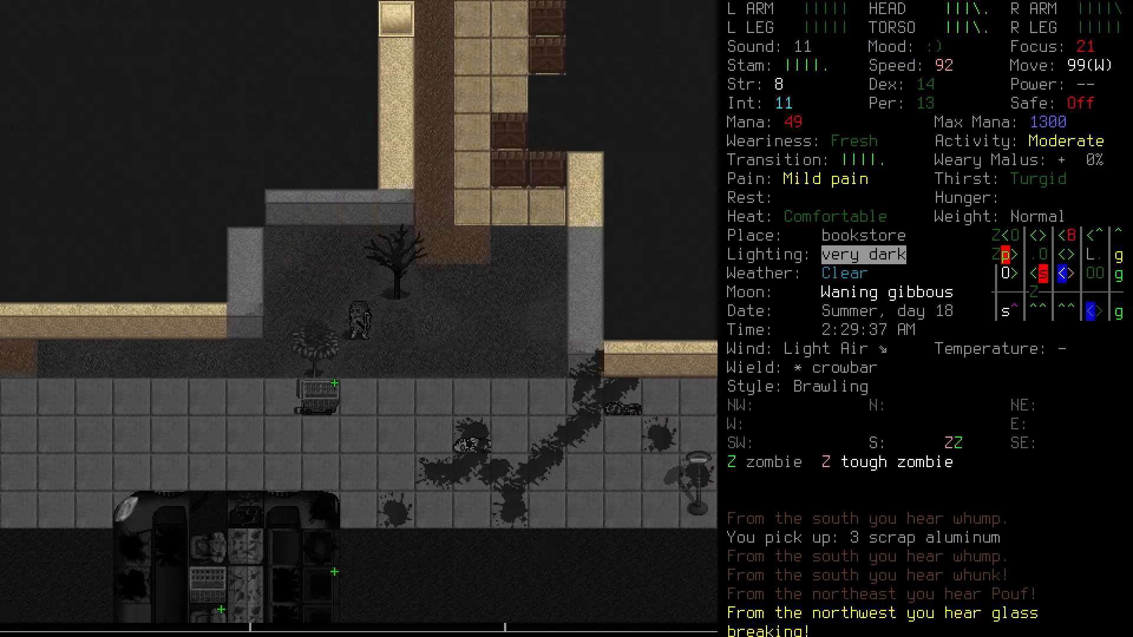
{"action": "key", "text": "d"}
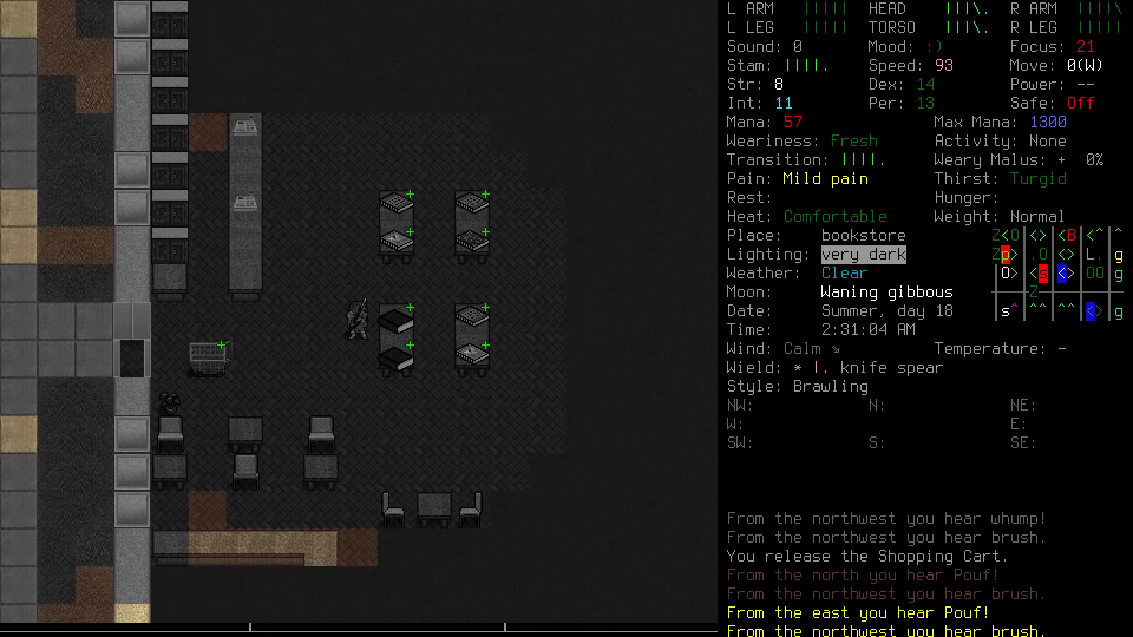
Step: Pick up A Treatise on Magical Elements from the shelf and start casting toward a translocator gate
{"action": "key", "text": "g"}
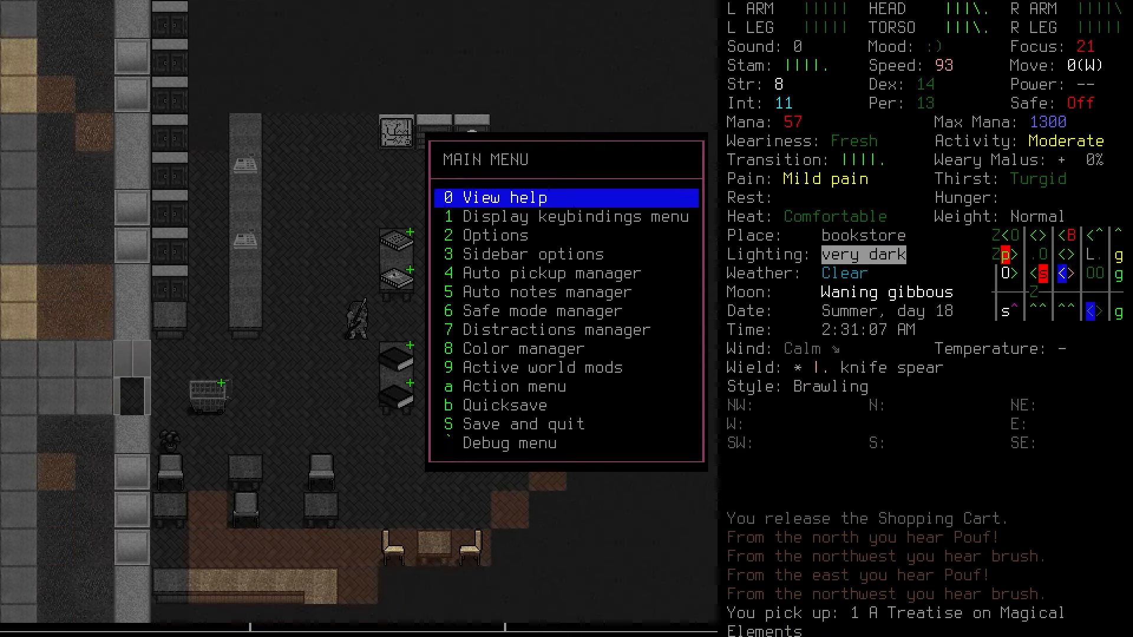
{"action": "key", "text": "Escape"}
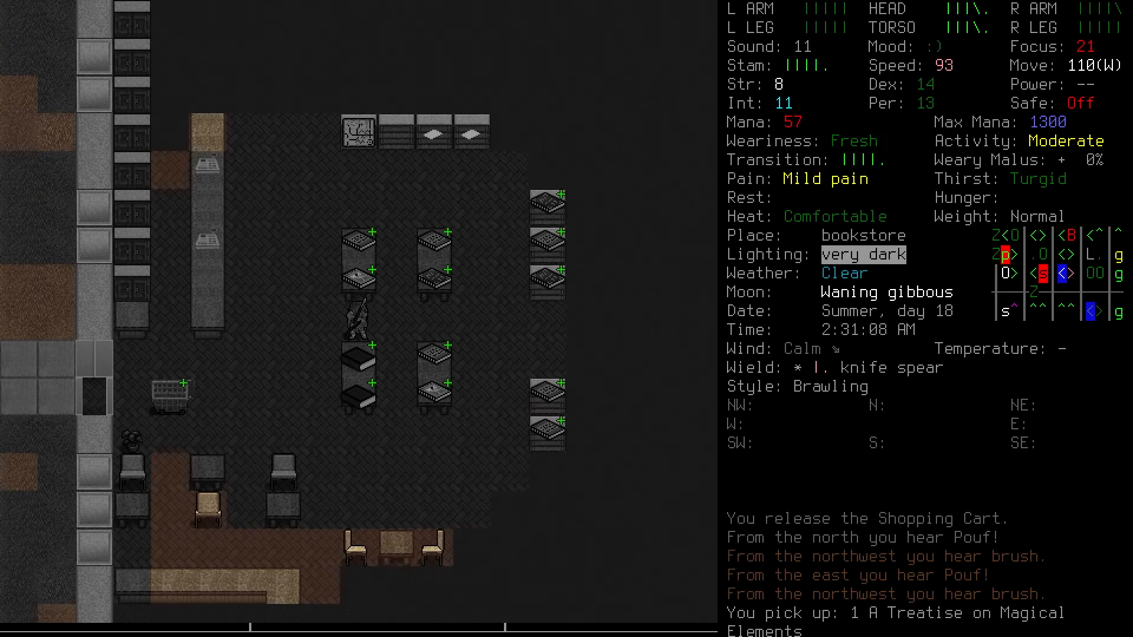
{"action": "key", "text": "x"}
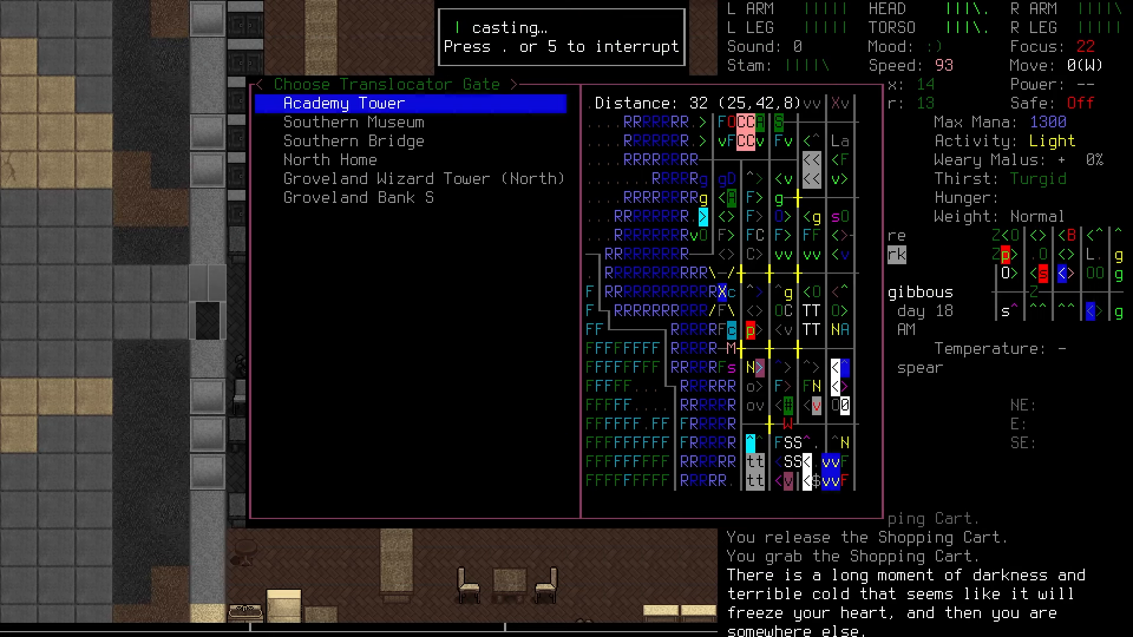
Step: Choose the Academy Tower gate from the translocator list to teleport home
{"action": "key", "text": "Enter"}
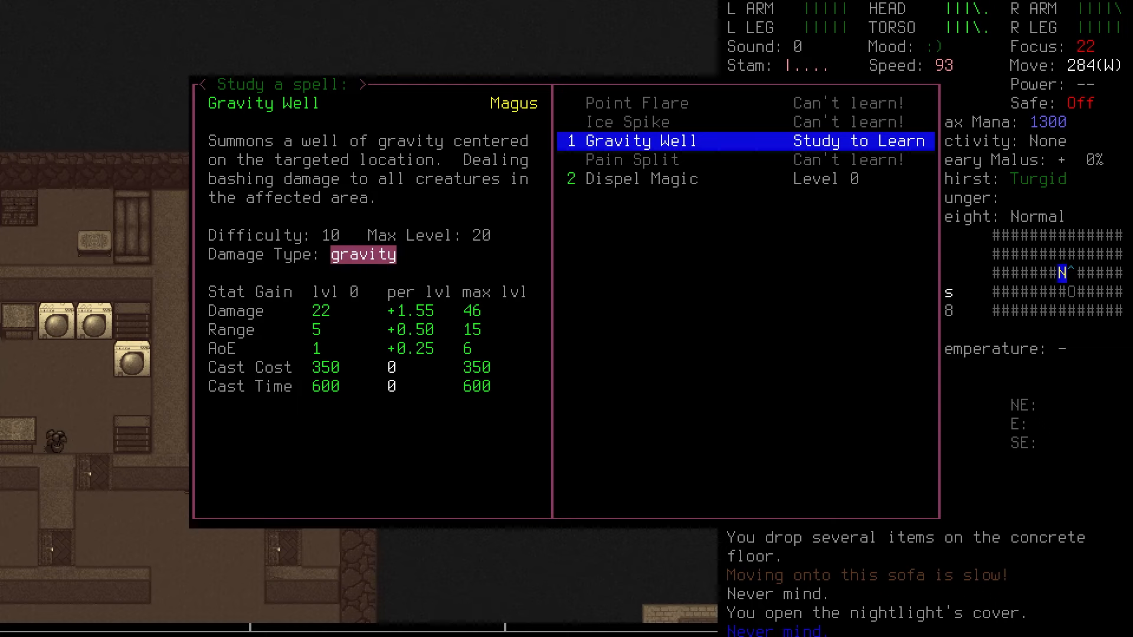
Step: Drop carried items at the base and select Gravity Well in the Study a spell menu
{"action": "key", "text": "Return"}
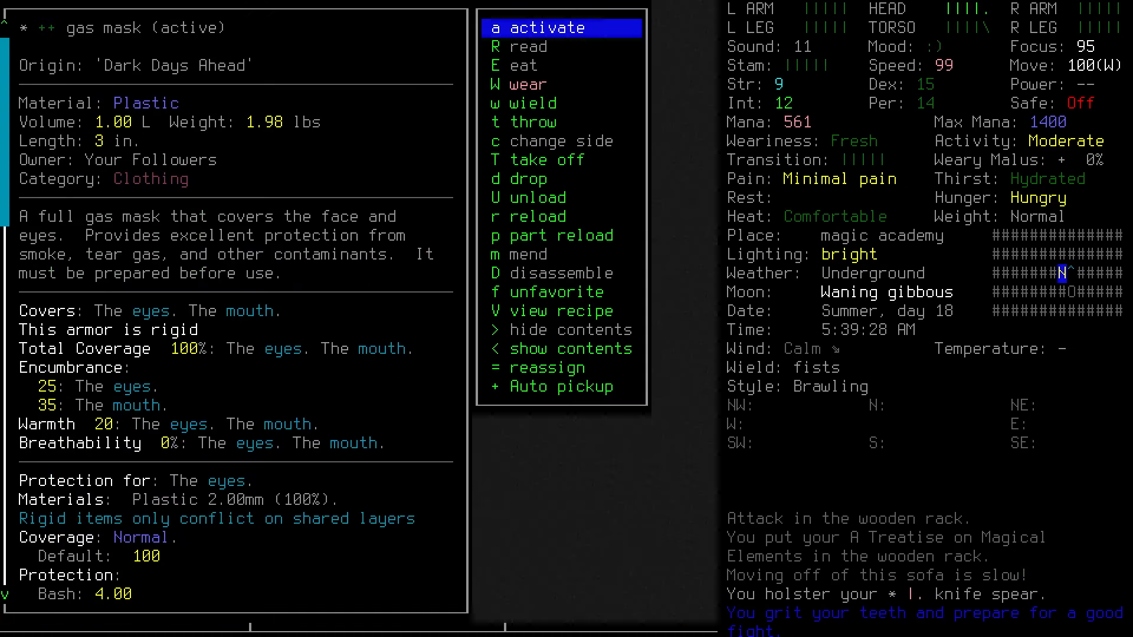
Step: Take off the gas mask and bring up the chunk of bronze recipe in the crafting menu
{"action": "left_click", "coordinate": [547, 161]}
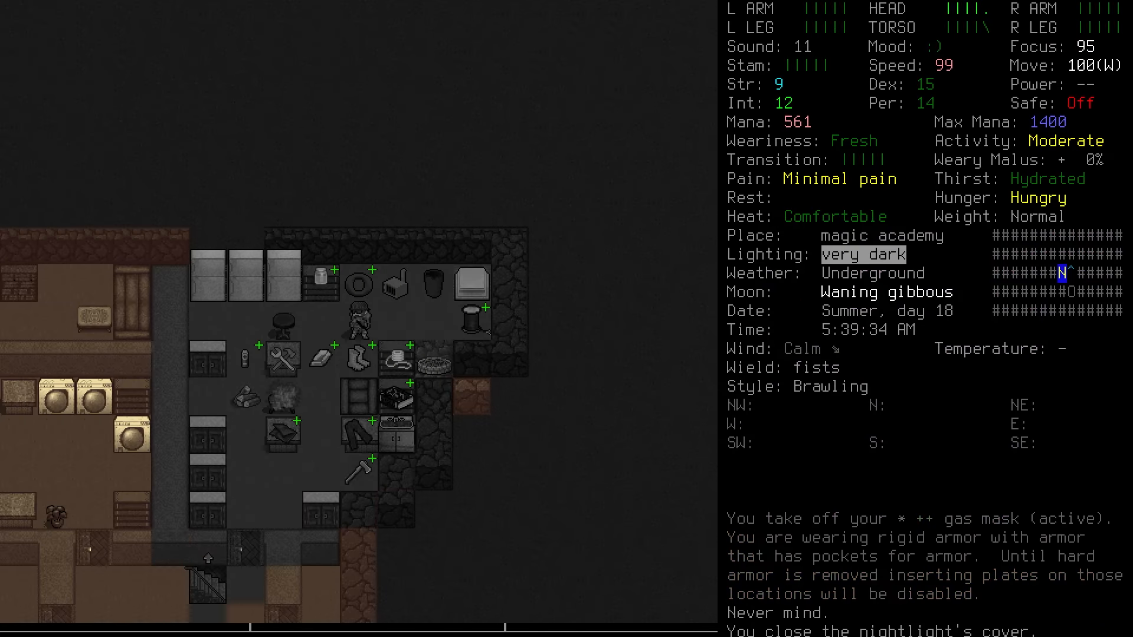
{"action": "key", "text": "&"}
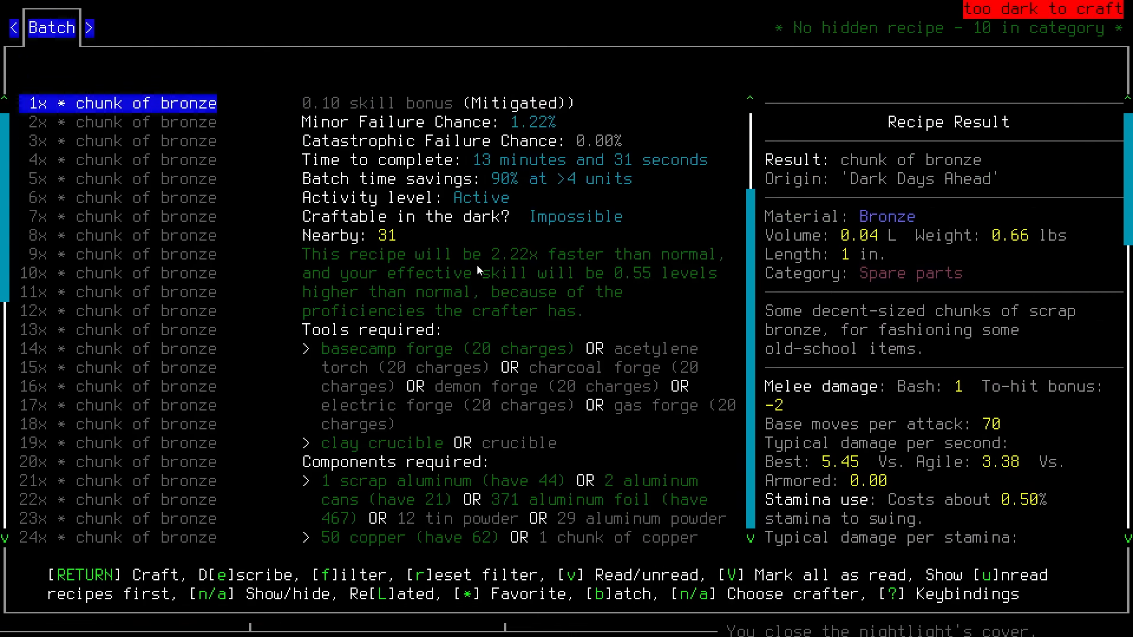
Step: Disassemble copper wire into 74 copper and bring up the disassembly menu listing aluminum chunks
{"action": "key", "text": "Escape"}
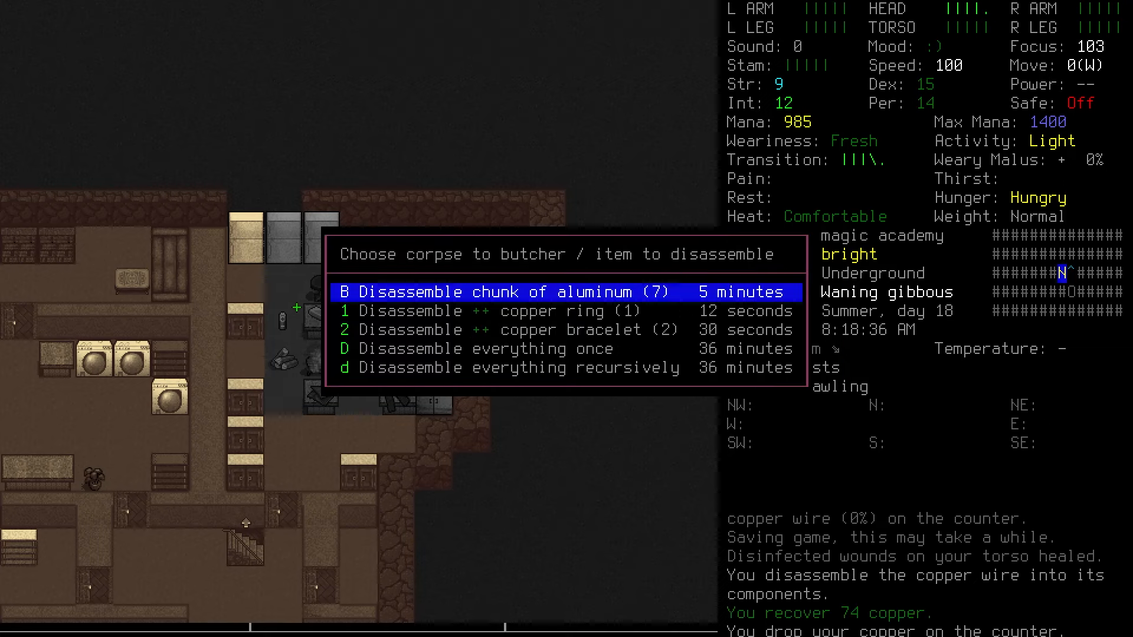
Step: Pick up a rock and soil, wield the knife spear again and begin casting a spell
{"action": "key", "text": "down"}
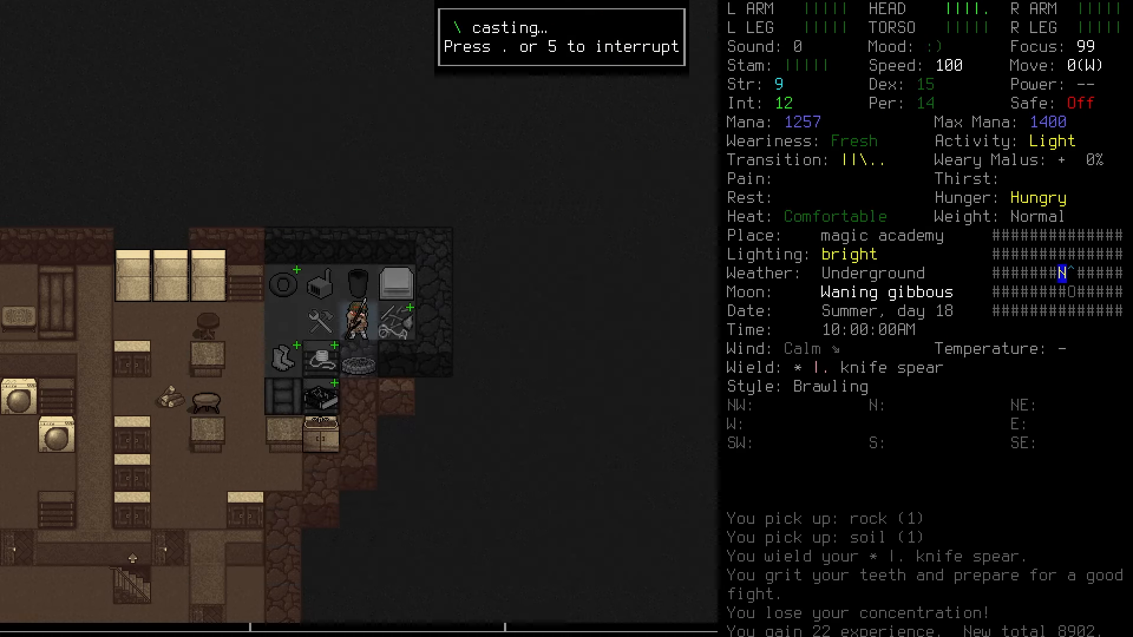
{"action": "key", "text": "i"}
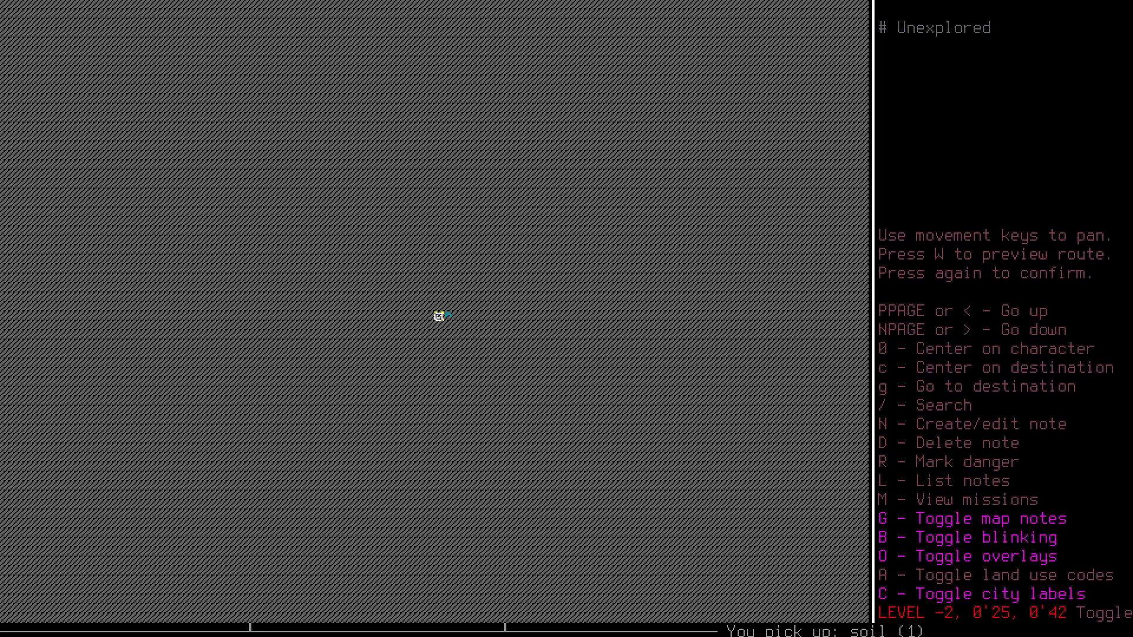
Step: Close the map and bring up the reload list for the minor wand of fireball
{"action": "key", "text": "ESCAPE"}
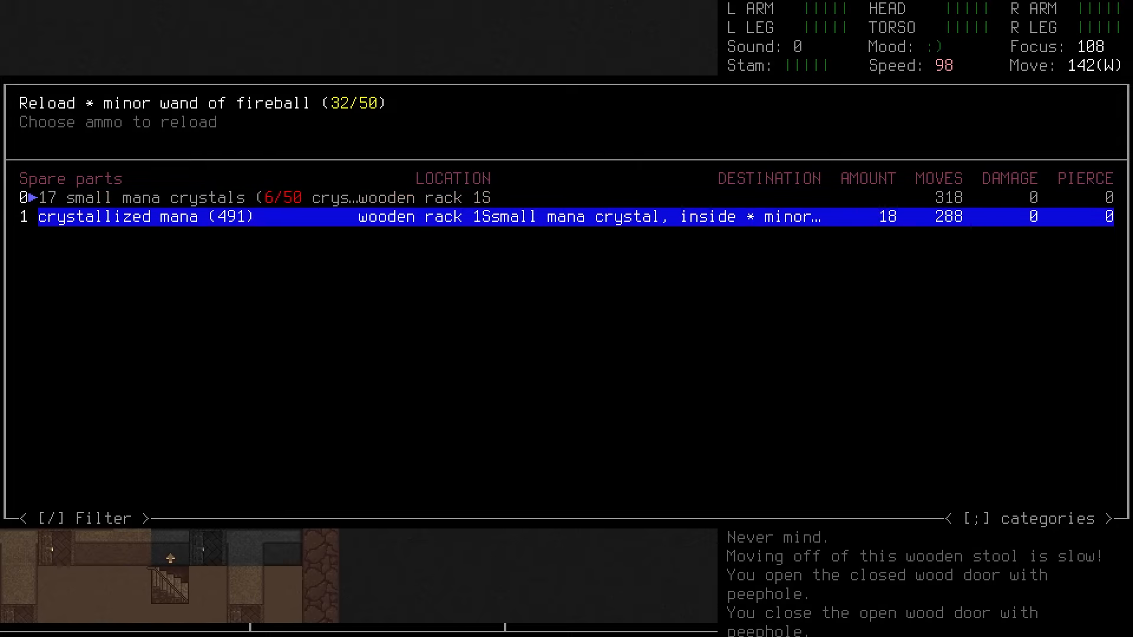
Step: Reload the wand to 50/50 with crystallized mana, check inventory, then open the Read menu
{"action": "left_click", "coordinate": [135, 217]}
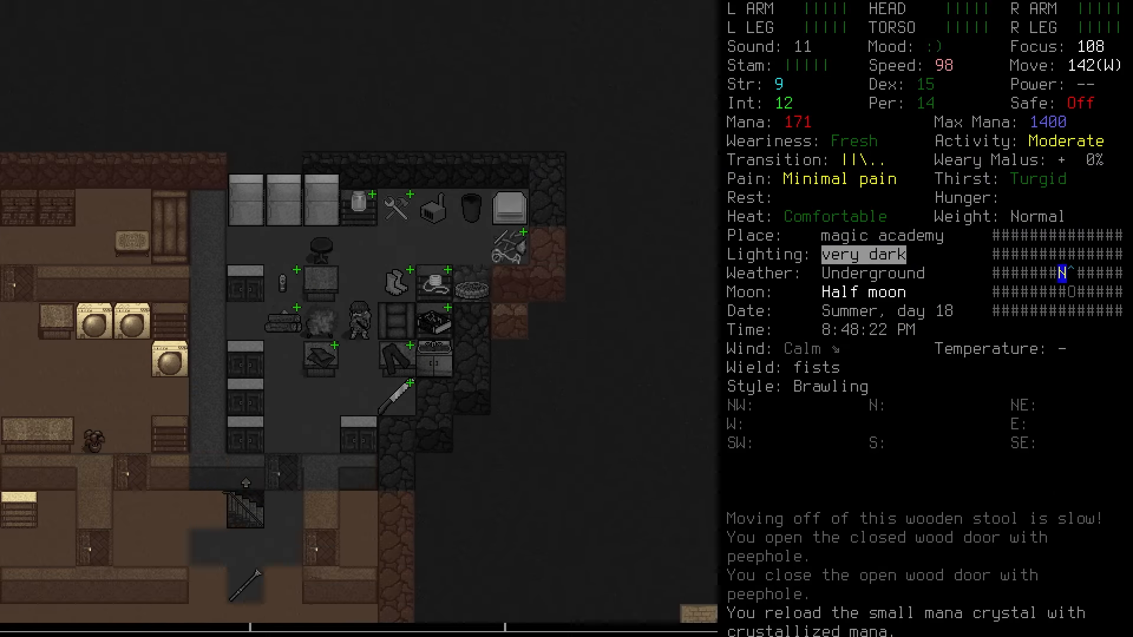
{"action": "key", "text": "i"}
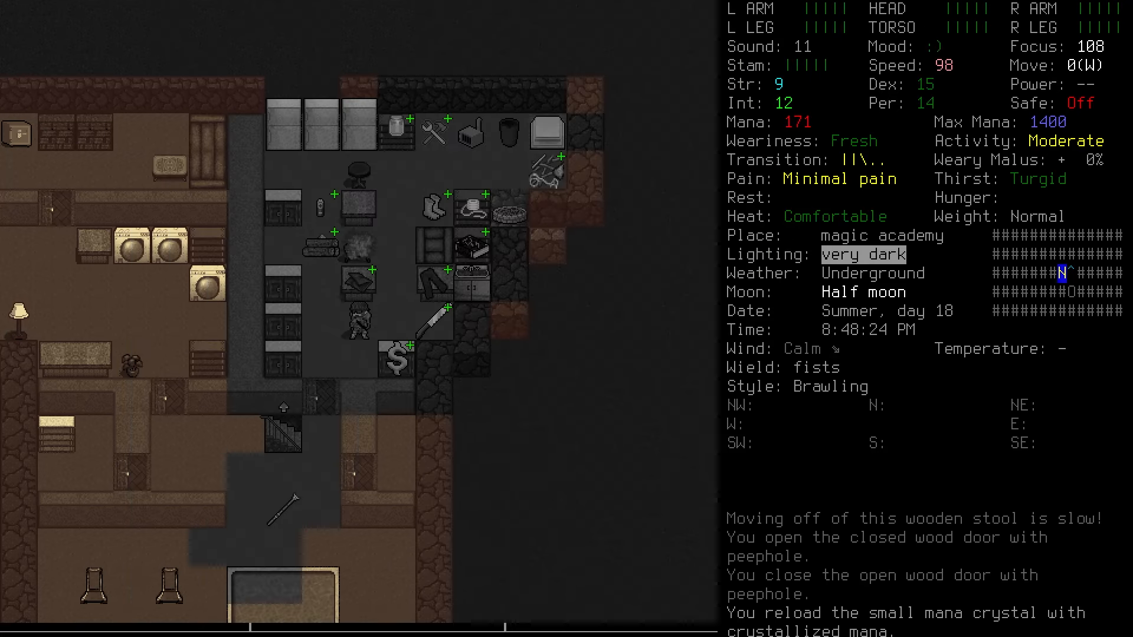
{"action": "key", "text": "i"}
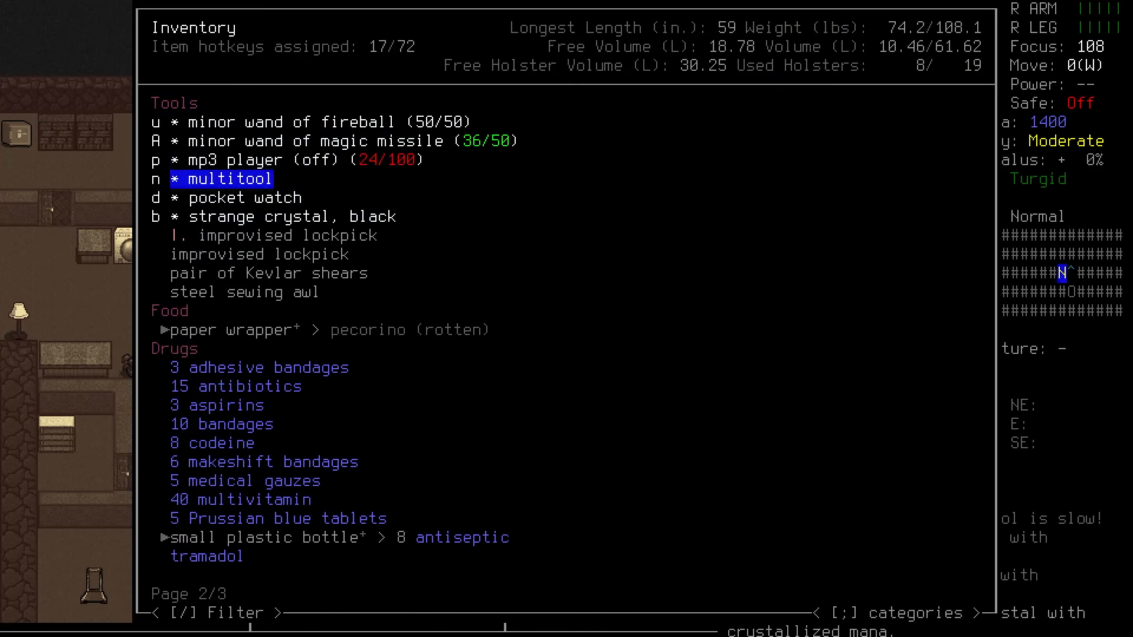
{"action": "key", "text": "Escape"}
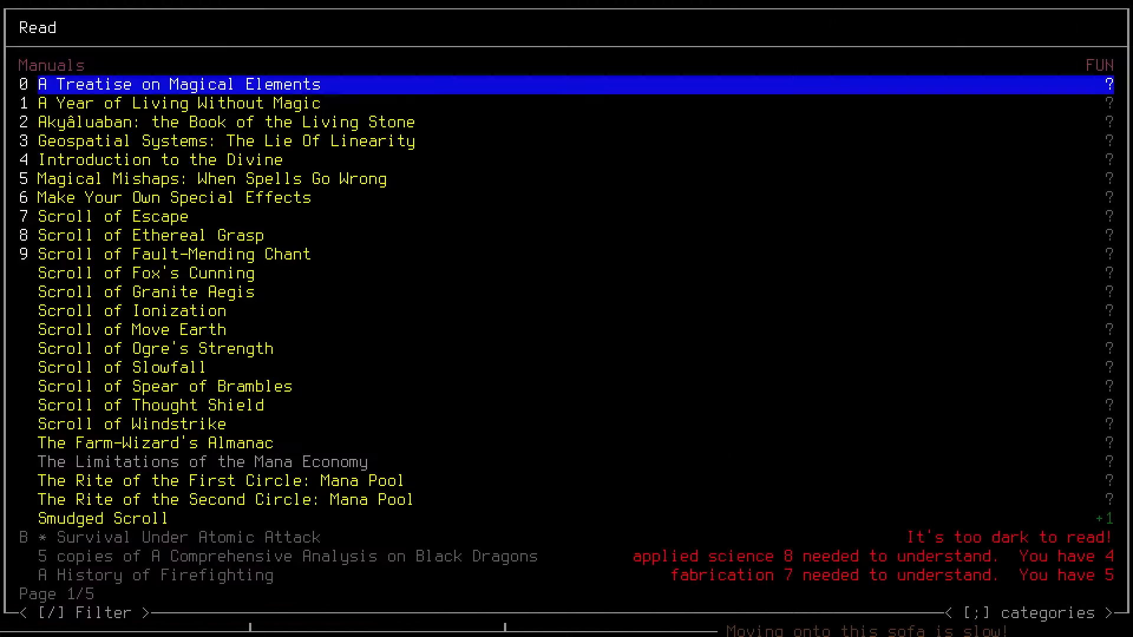
Step: Read A Treatise on Magical Elements from the book list
{"action": "key", "text": "down"}
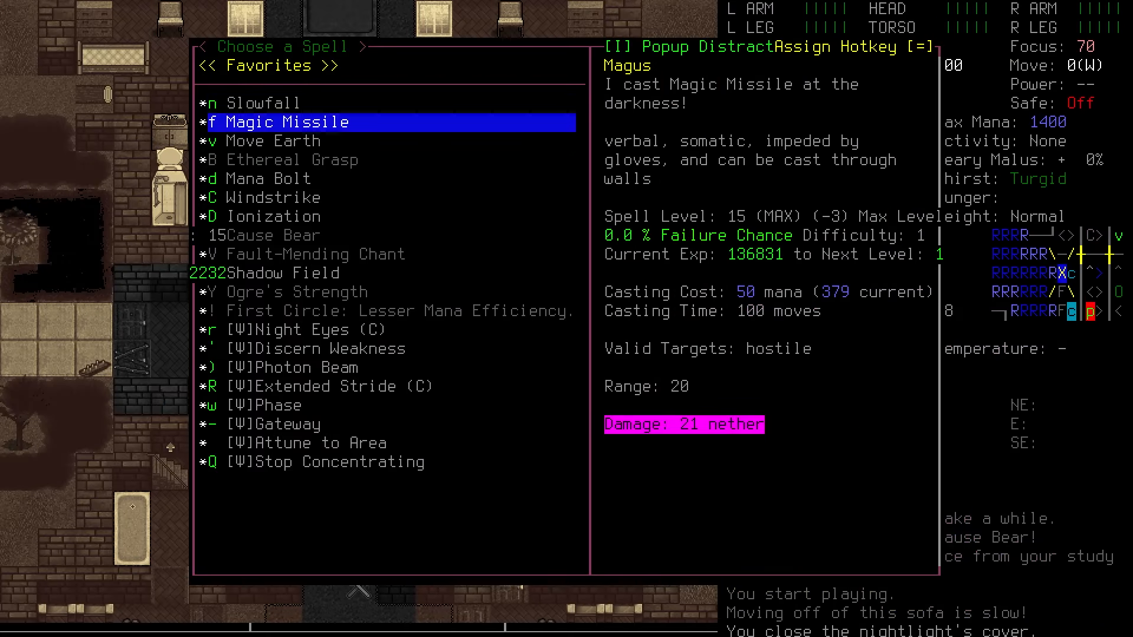
Step: Close the spell list, view the overmap around south Brooklyn, and return to the game view
{"action": "left_click", "coordinate": [264, 405]}
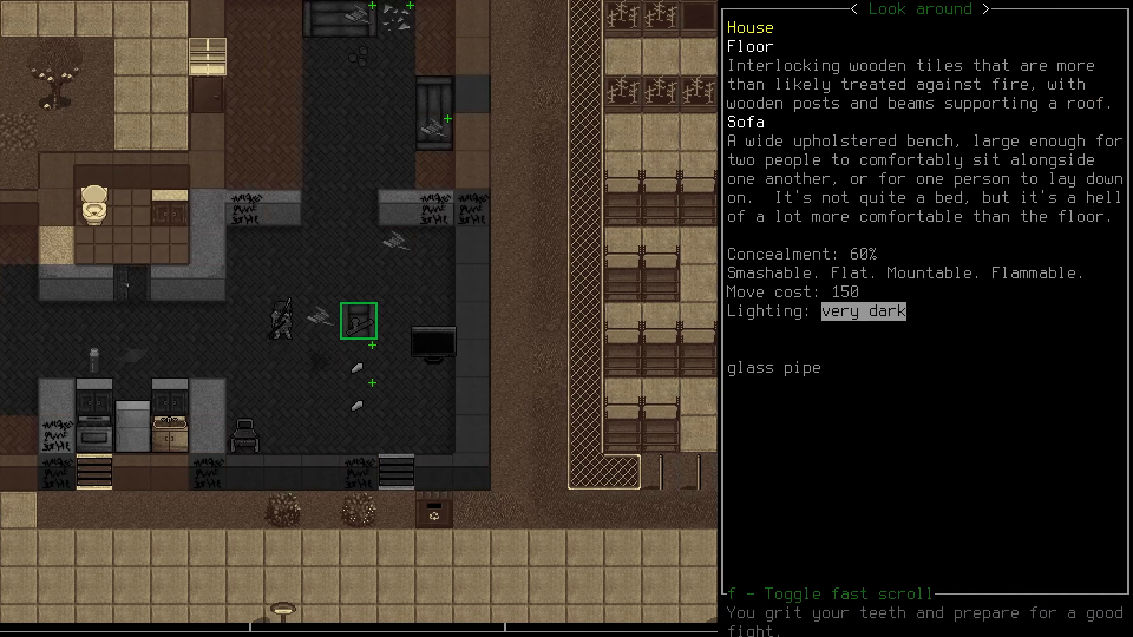
{"action": "key", "text": "m"}
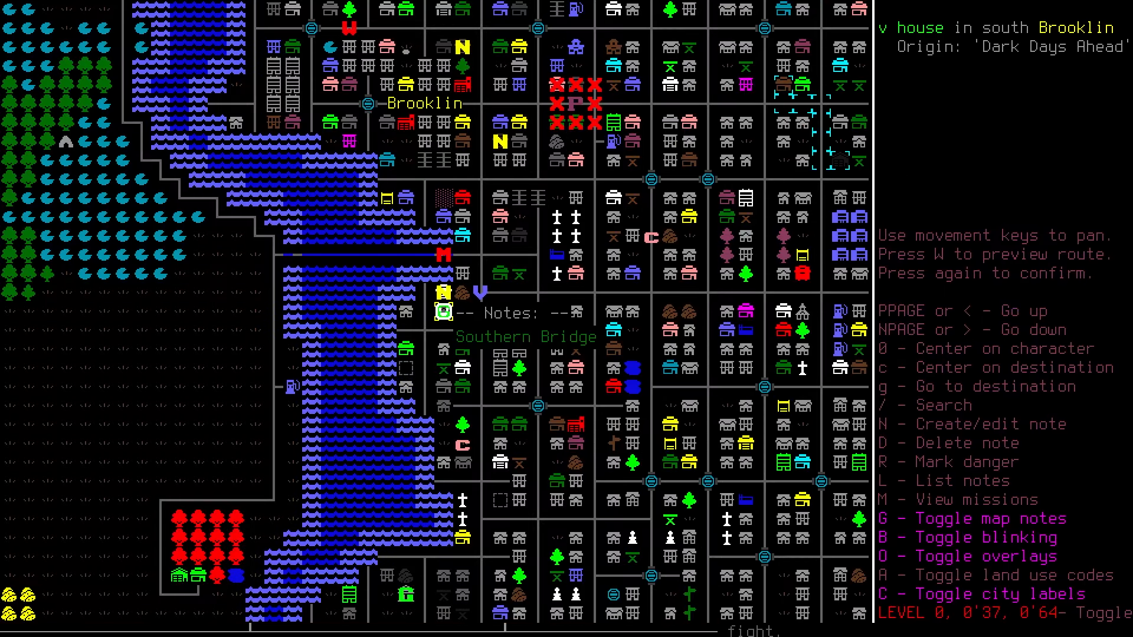
{"action": "key", "text": "up"}
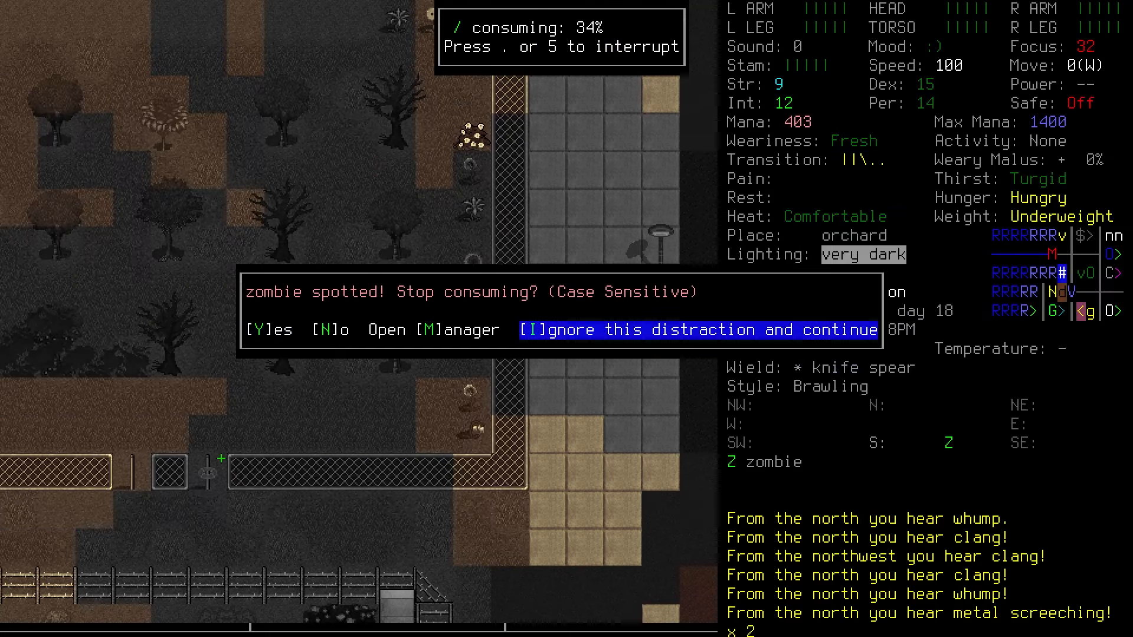
Step: Ignore the spotted zombie to finish eating, then walk north toward the fence
{"action": "key", "text": "I"}
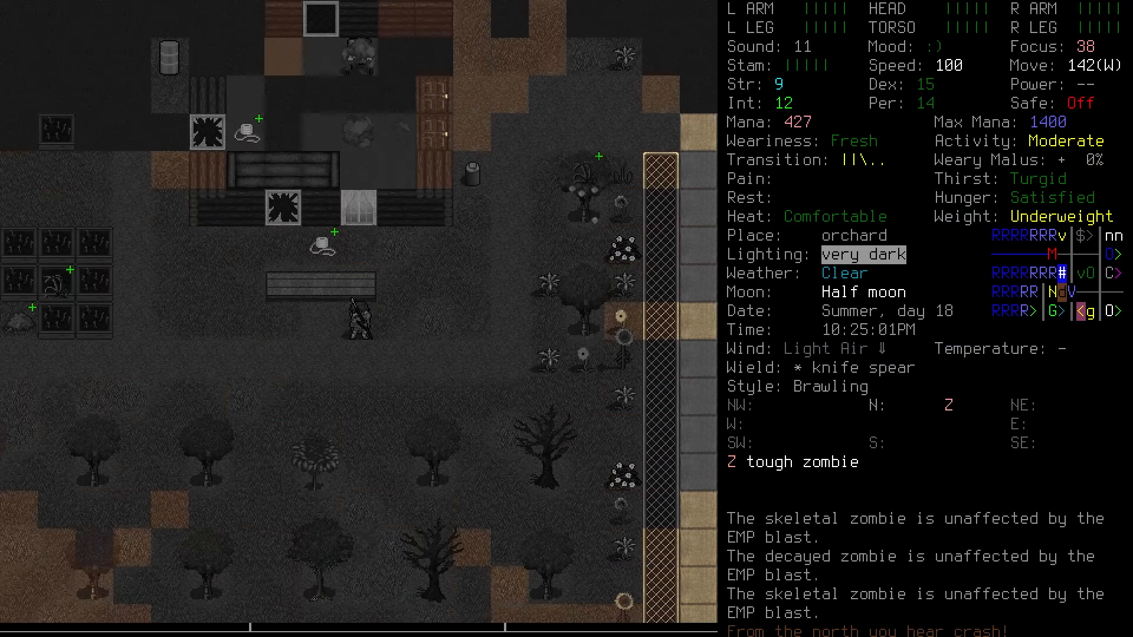
{"action": "key", "text": "g"}
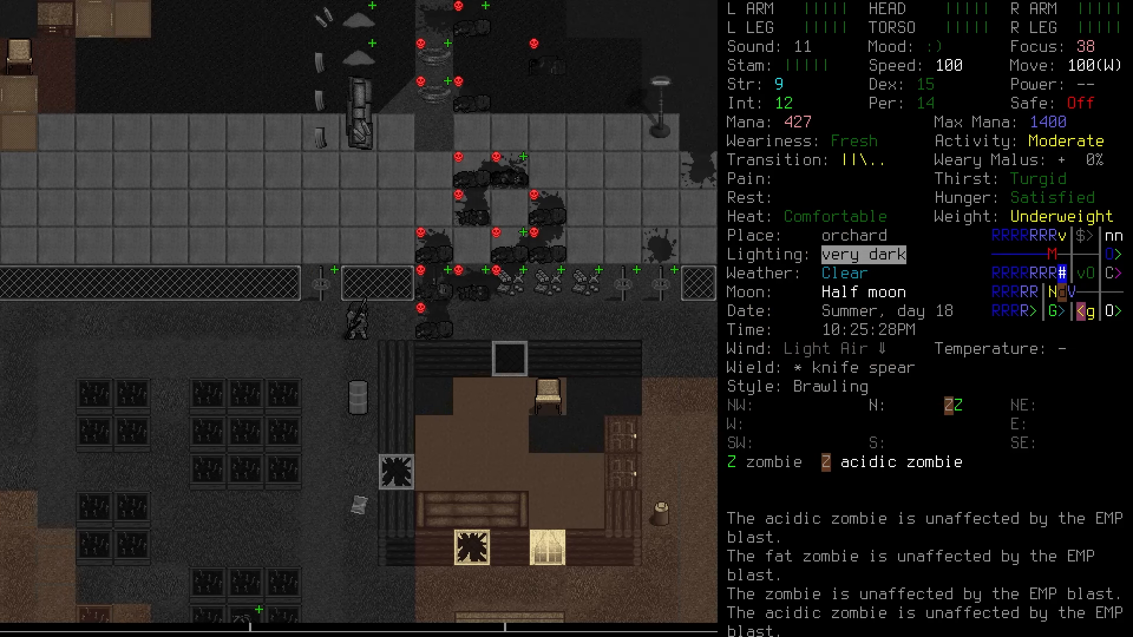
Step: Head out onto the road and fireball the zombie horde with the minor wand
{"action": "key", "text": "m"}
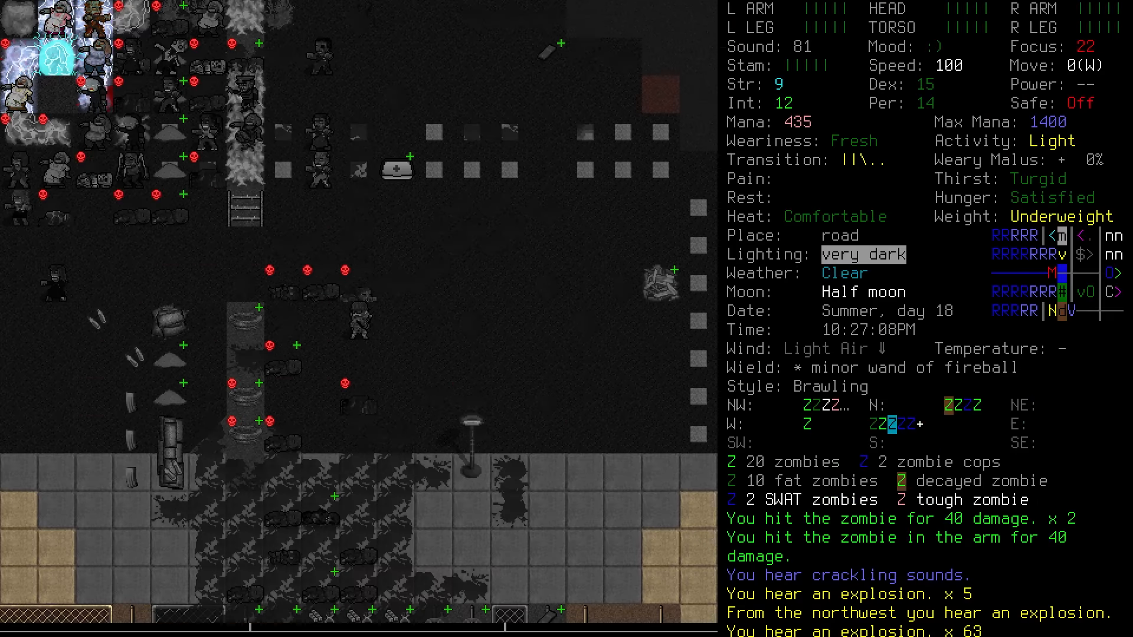
Step: Swap the wand for the knife spear and look around at the swarming amalgamation
{"action": "key", "text": "w"}
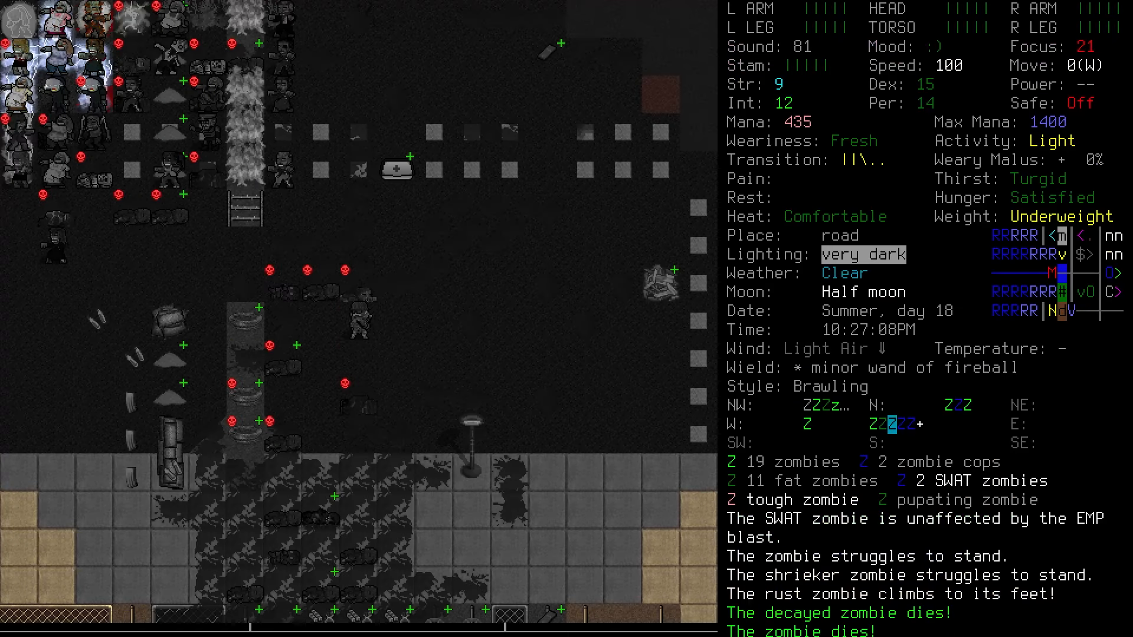
{"action": "key", "text": "f"}
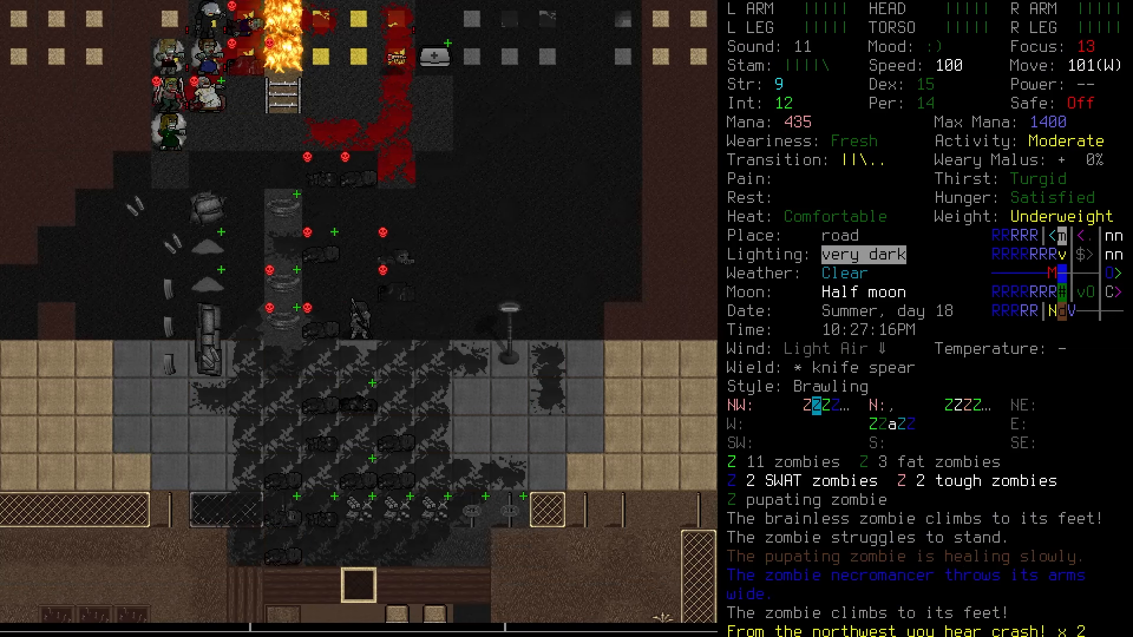
{"action": "key", "text": "x"}
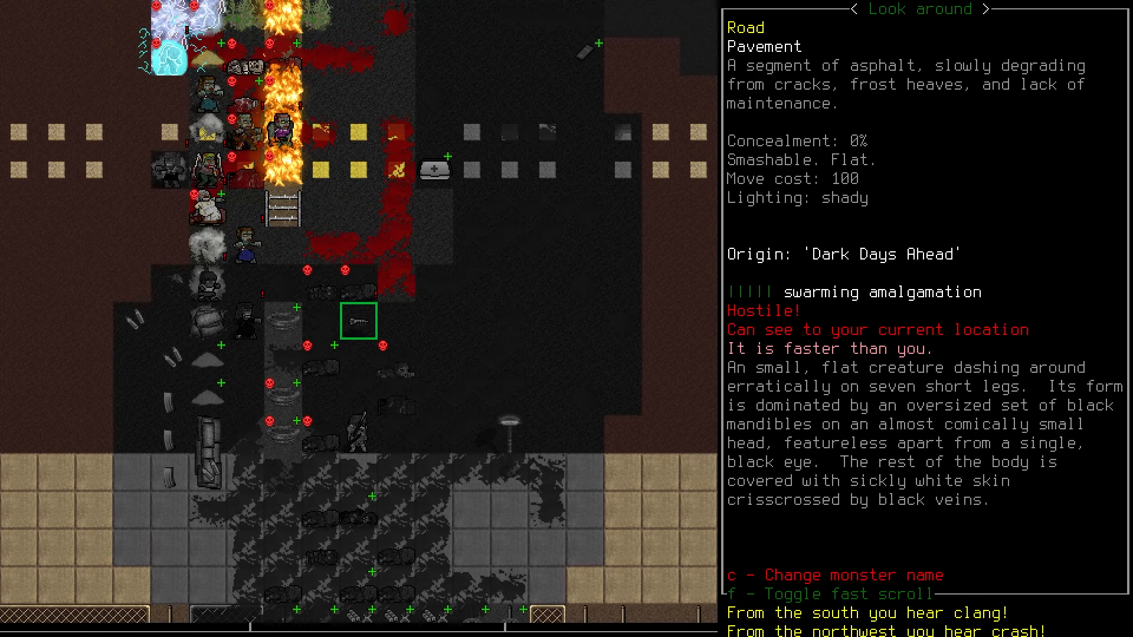
Step: Exit look mode and cast Mana Bolt at the huge boomer, wounding its leg
{"action": "key", "text": "ESCAPE"}
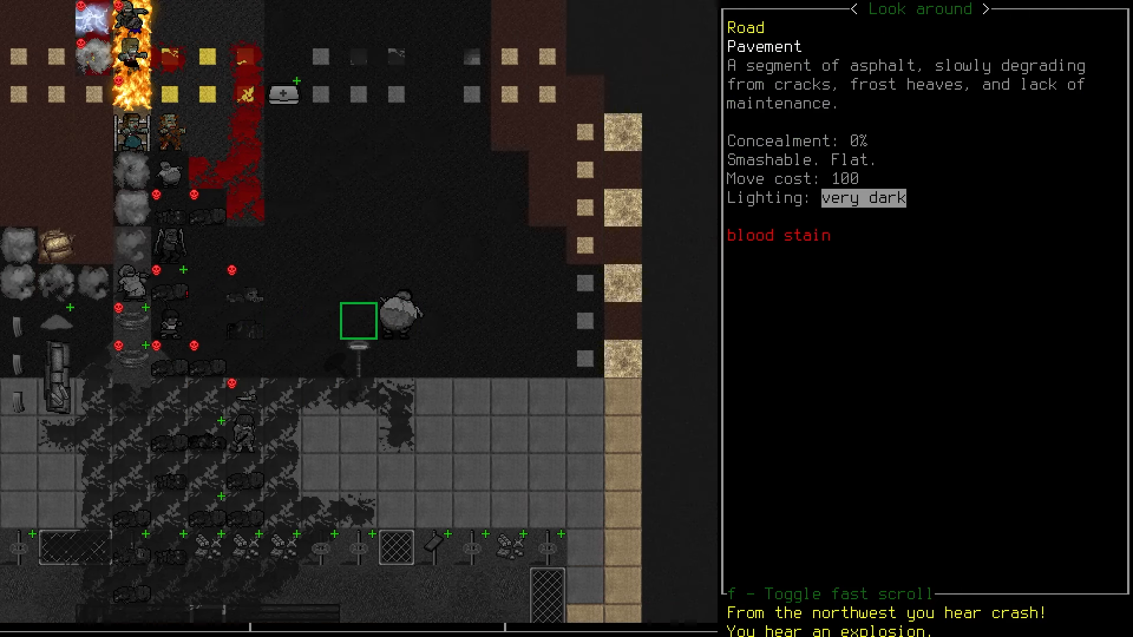
{"action": "mouse_move", "coordinate": [360, 328]}
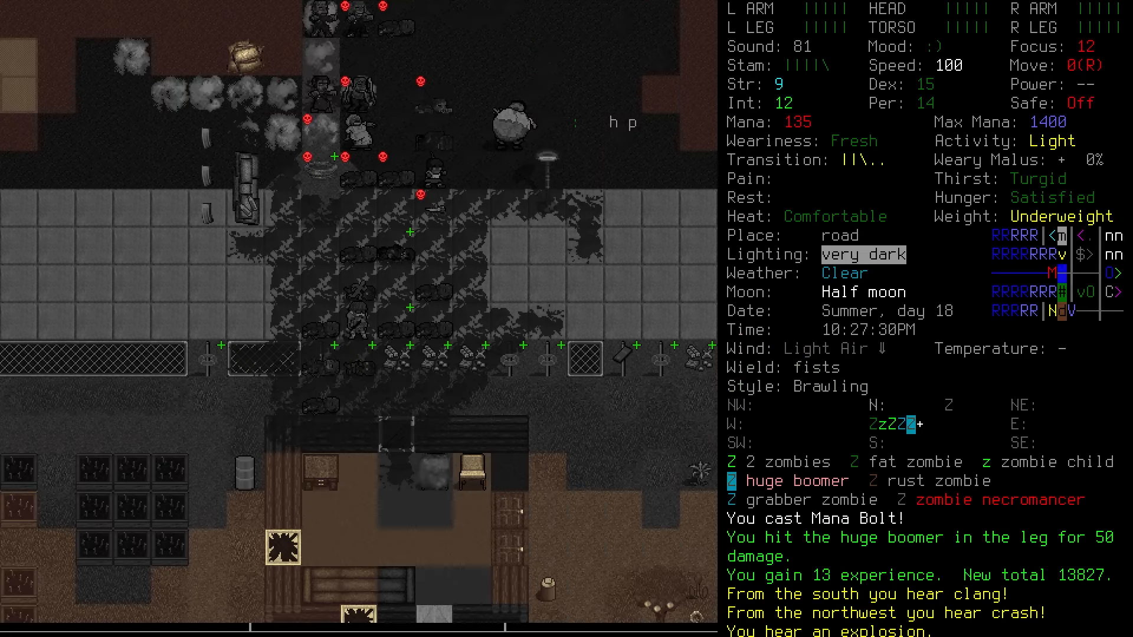
Step: Finish the huge boomer with Magic Missile, re-wield the knife spear and bring up the wield list
{"action": "key", "text": "f"}
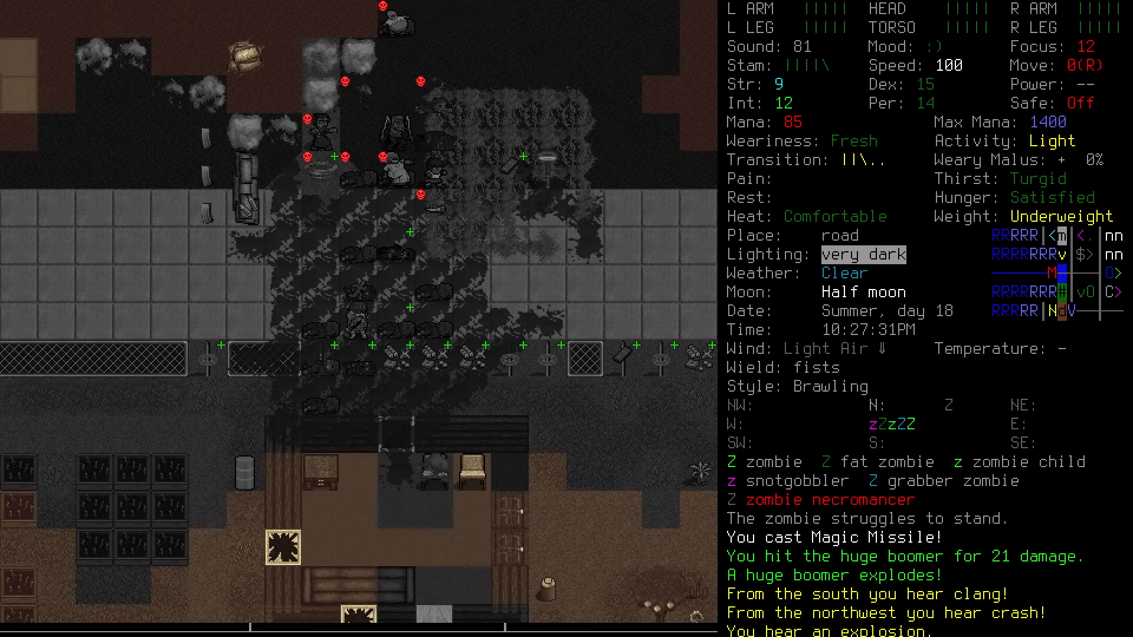
{"action": "key", "text": "Tab"}
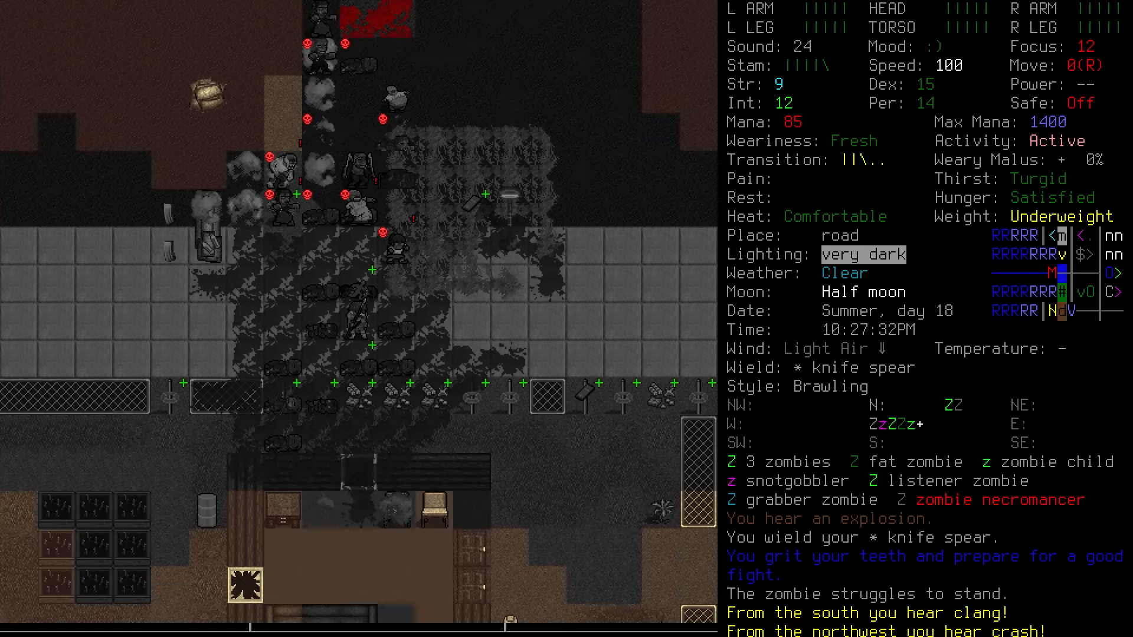
{"action": "key", "text": "w"}
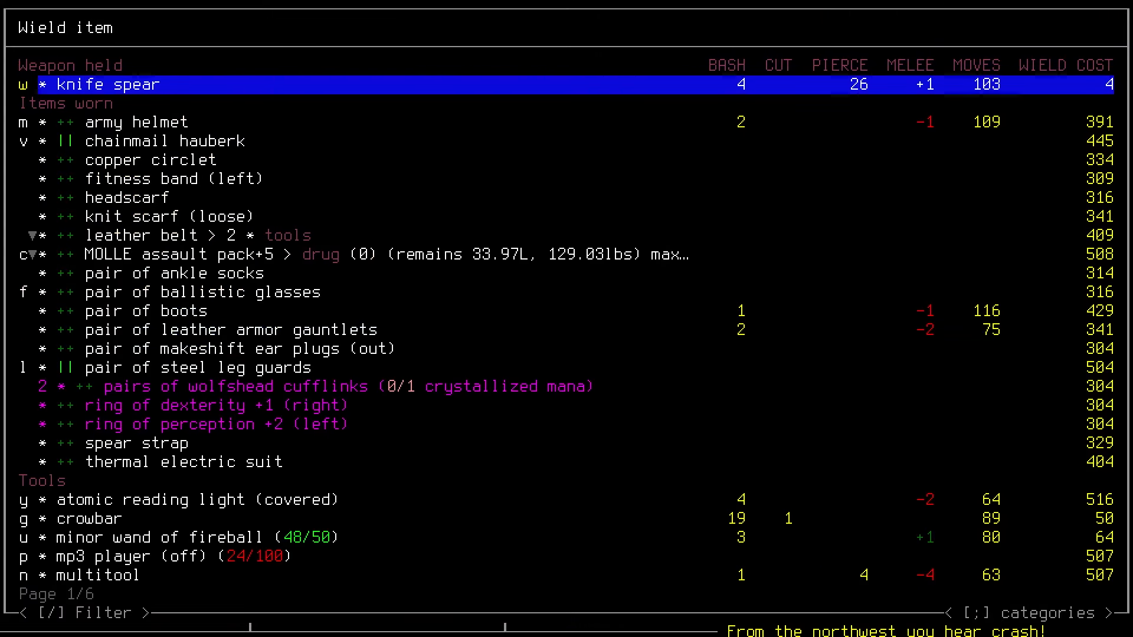
Step: Close the wield menu and pulp the zombie corpses along the fence line
{"action": "left_click", "coordinate": [106, 85]}
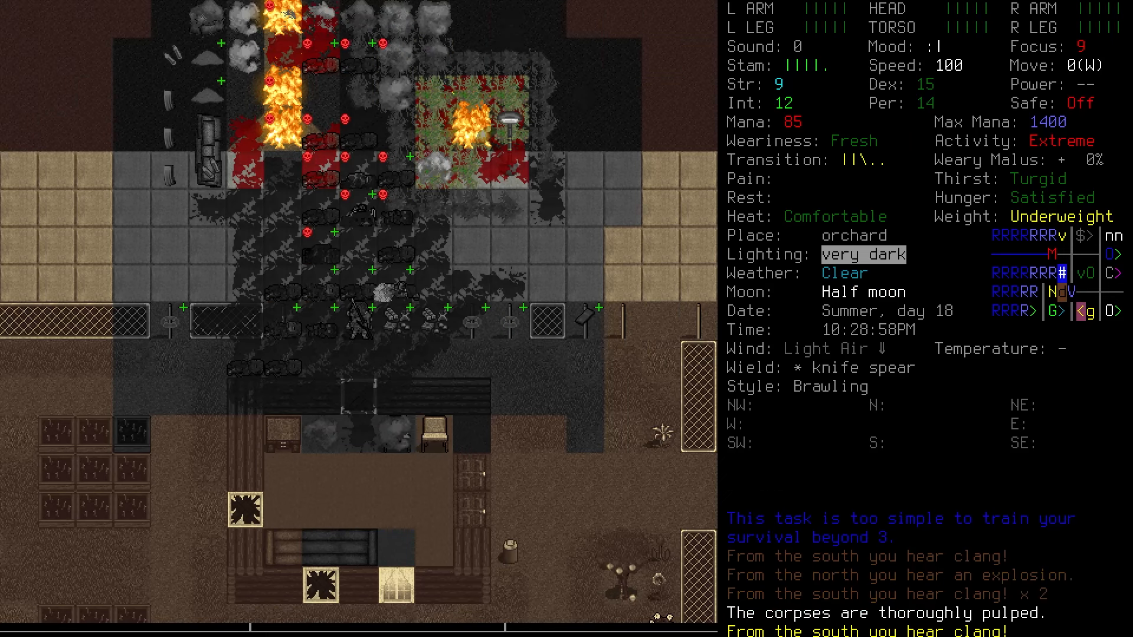
Step: Examine the zombie necromancer, wield the minor wand of fireball and move north onto the road
{"action": "key", "text": "up"}
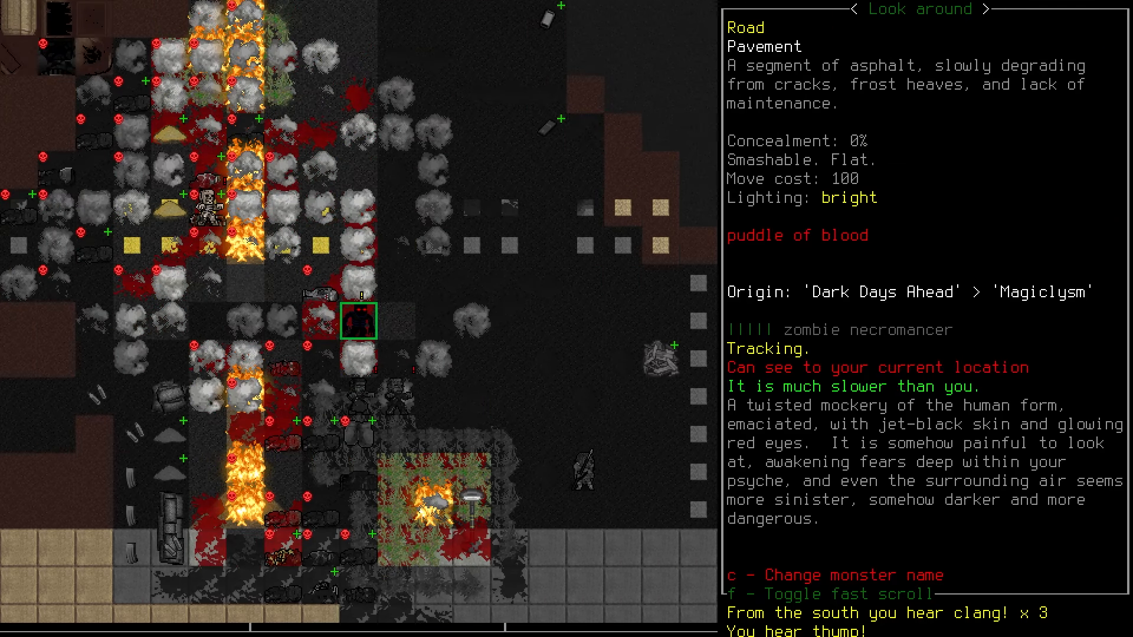
{"action": "key", "text": "escape"}
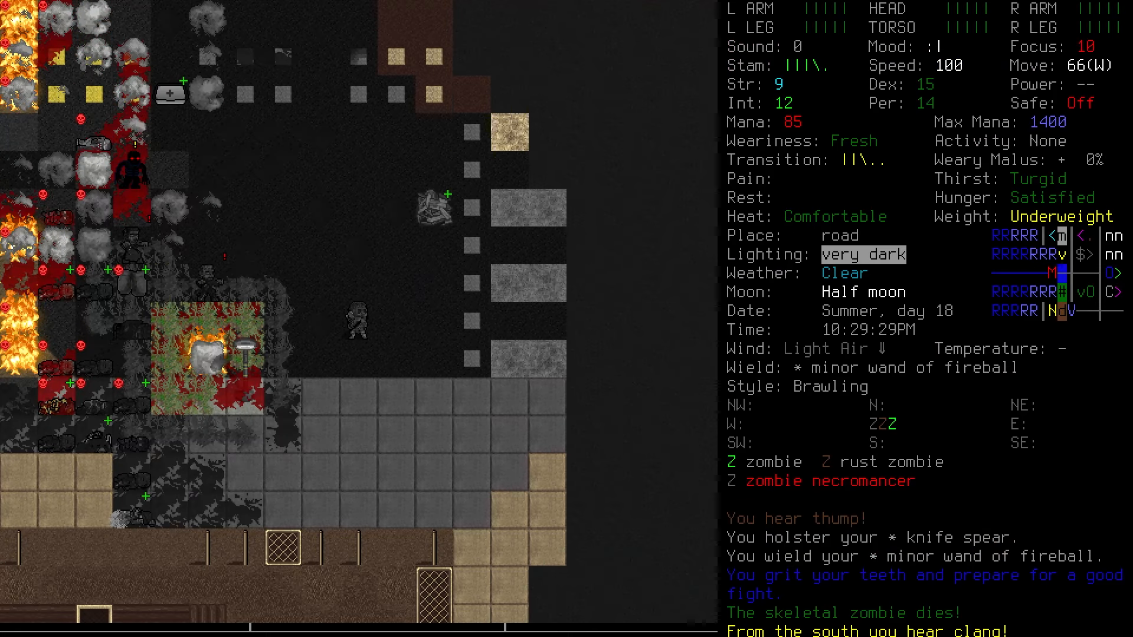
{"action": "key", "text": "f"}
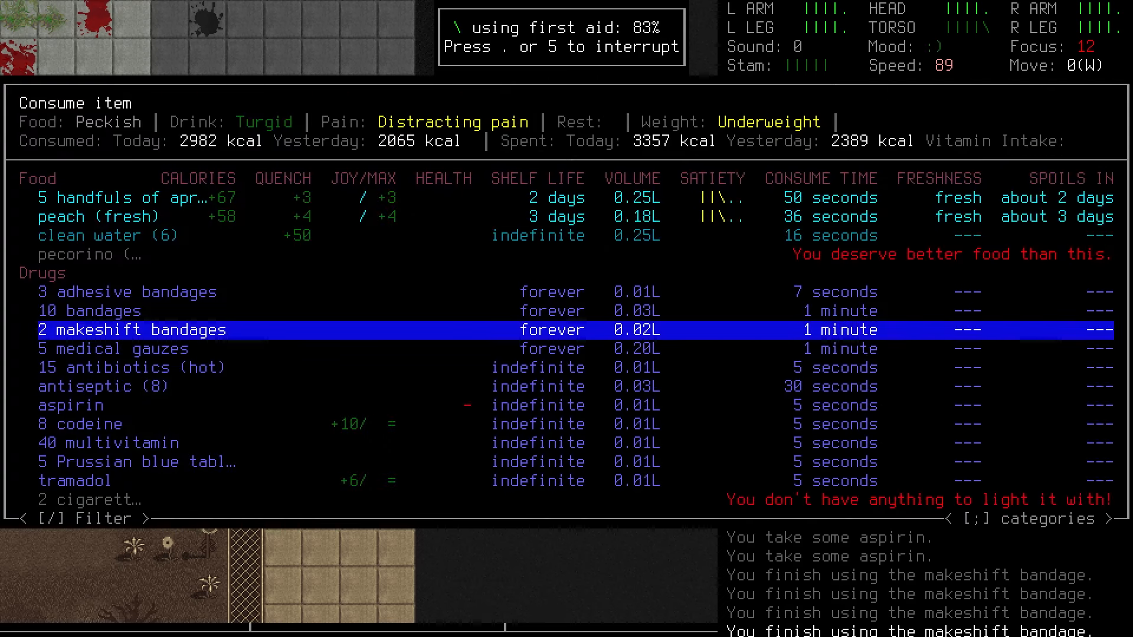
Step: Leave the consume list after bandaging wounds, returning to the dark road with the knife spear
{"action": "key", "text": "Escape"}
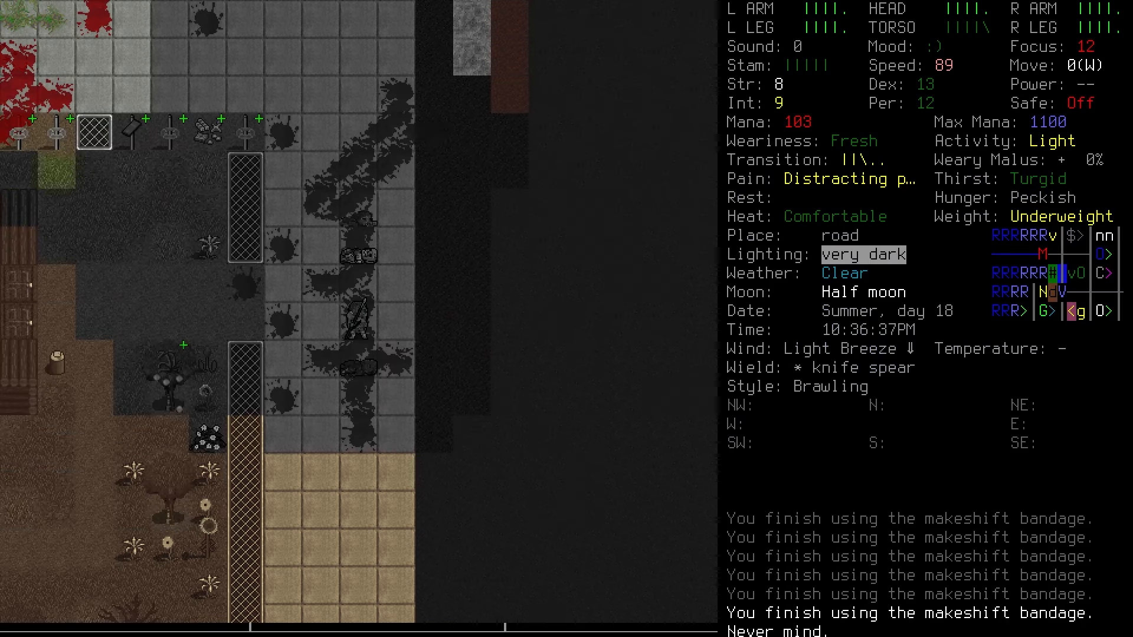
Step: Walk into the orchard and harvest six fresh peaches from a peach tree
{"action": "key", "text": "w"}
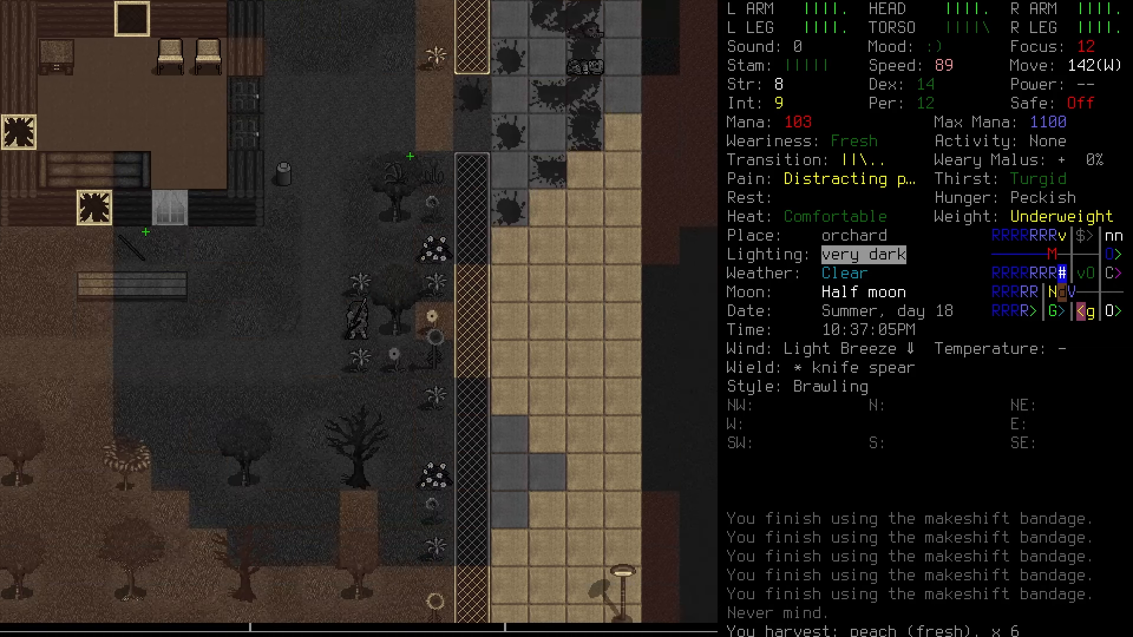
{"action": "key", "text": "E"}
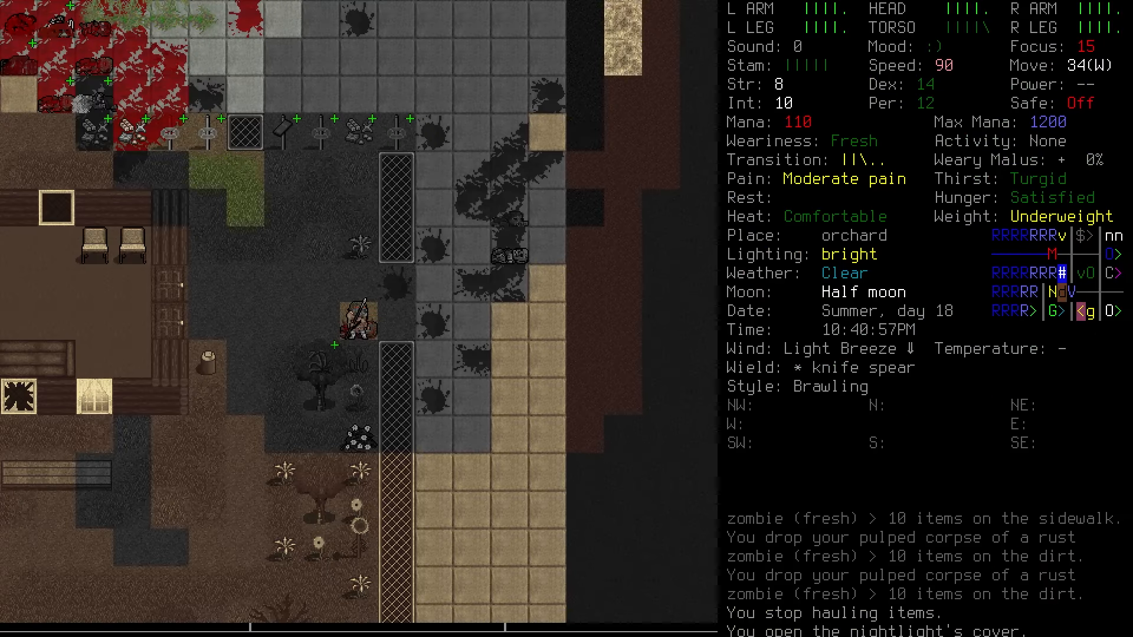
Step: Bring up the butchery type menu for the pulped zombie corpse nearby
{"action": "key", "text": "b"}
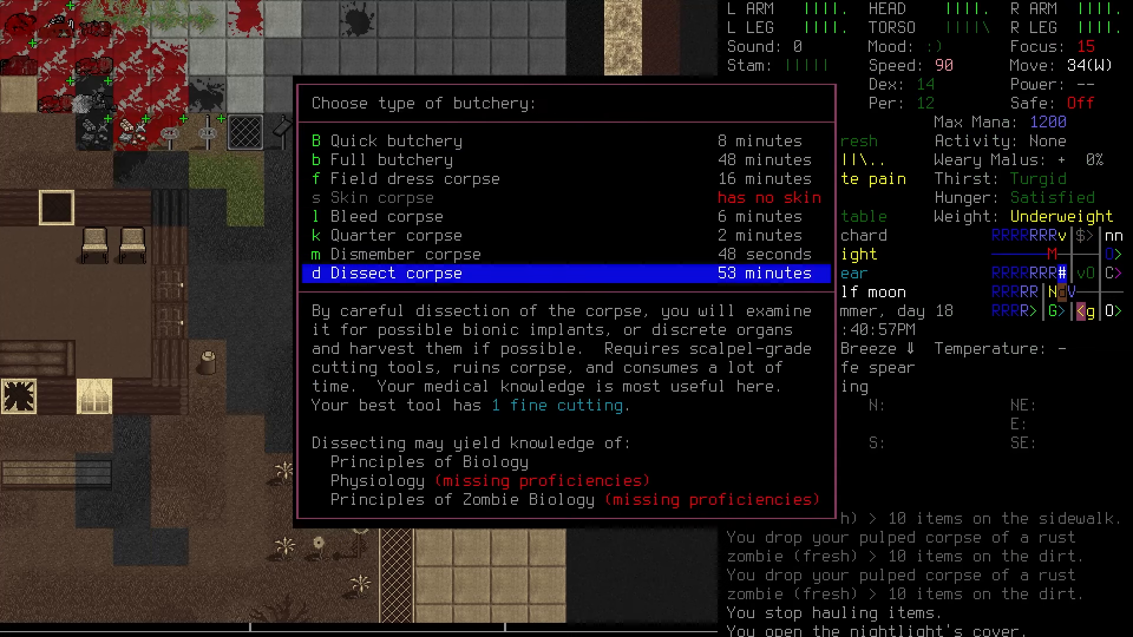
Step: Quick-butcher the corpse for tainted fat, innards, marrow, bones and sinew, then browse the ground items
{"action": "left_click", "coordinate": [389, 160]}
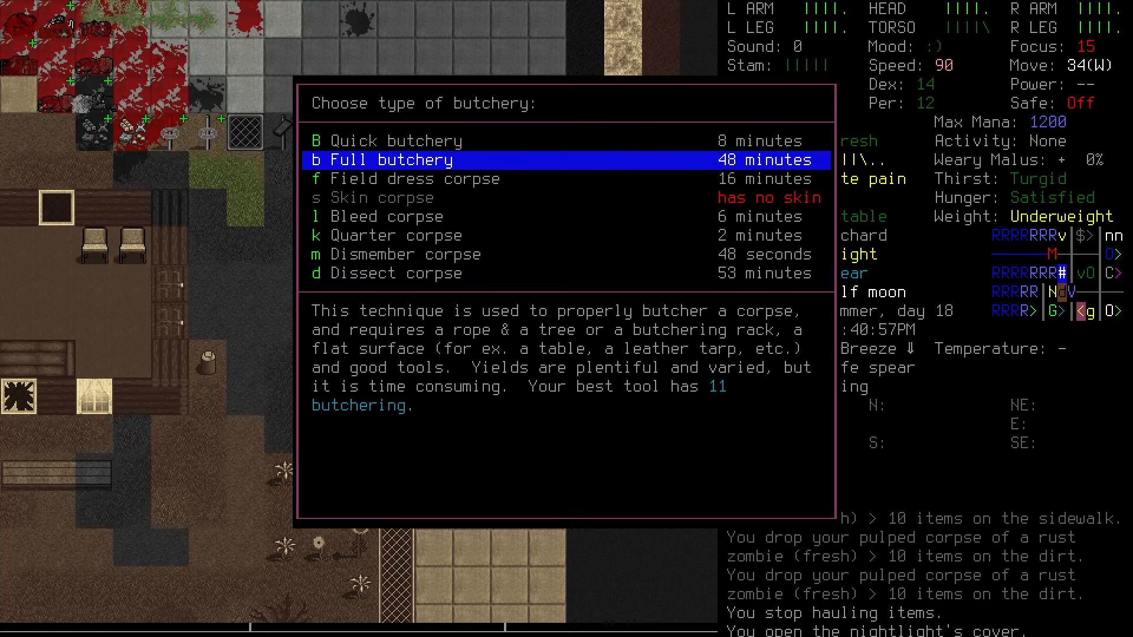
{"action": "key", "text": "b"}
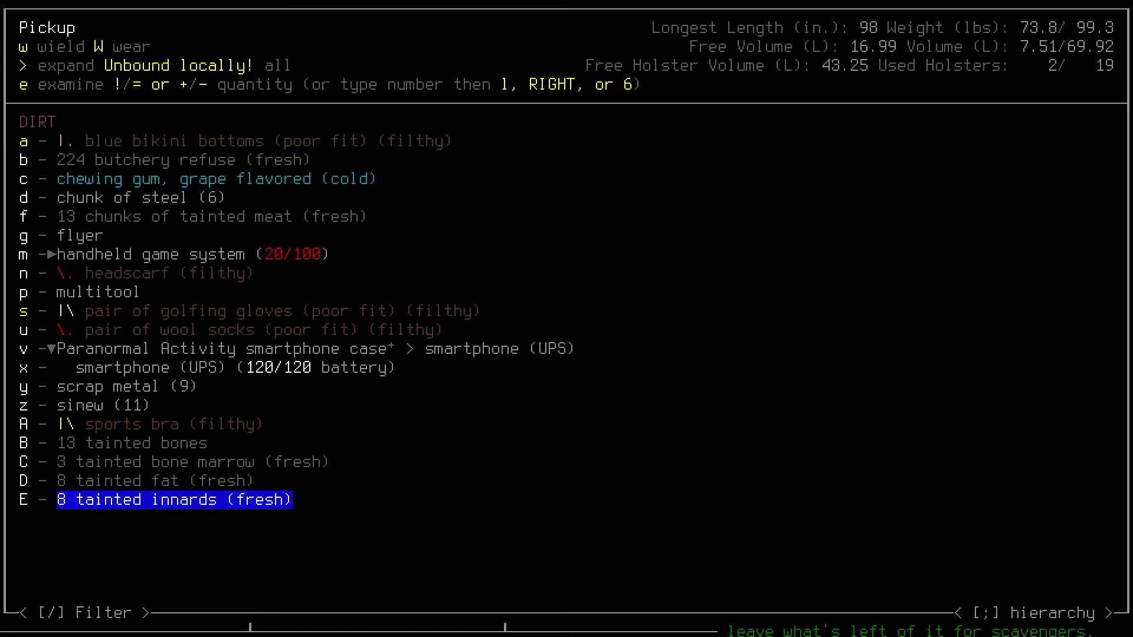
{"action": "key", "text": "up"}
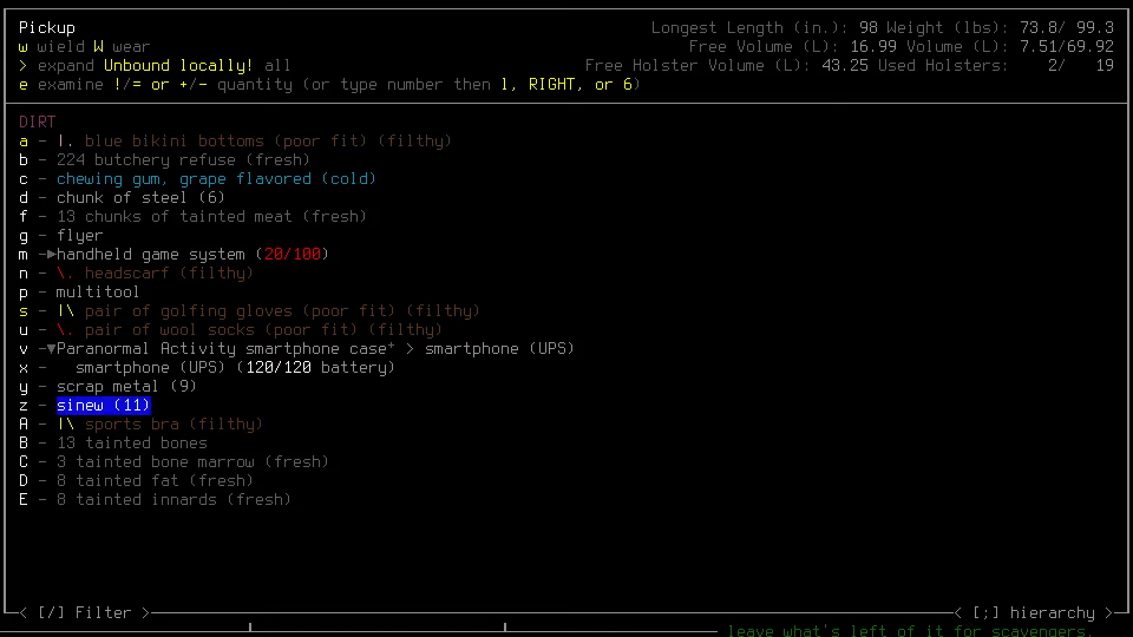
{"action": "key", "text": "up"}
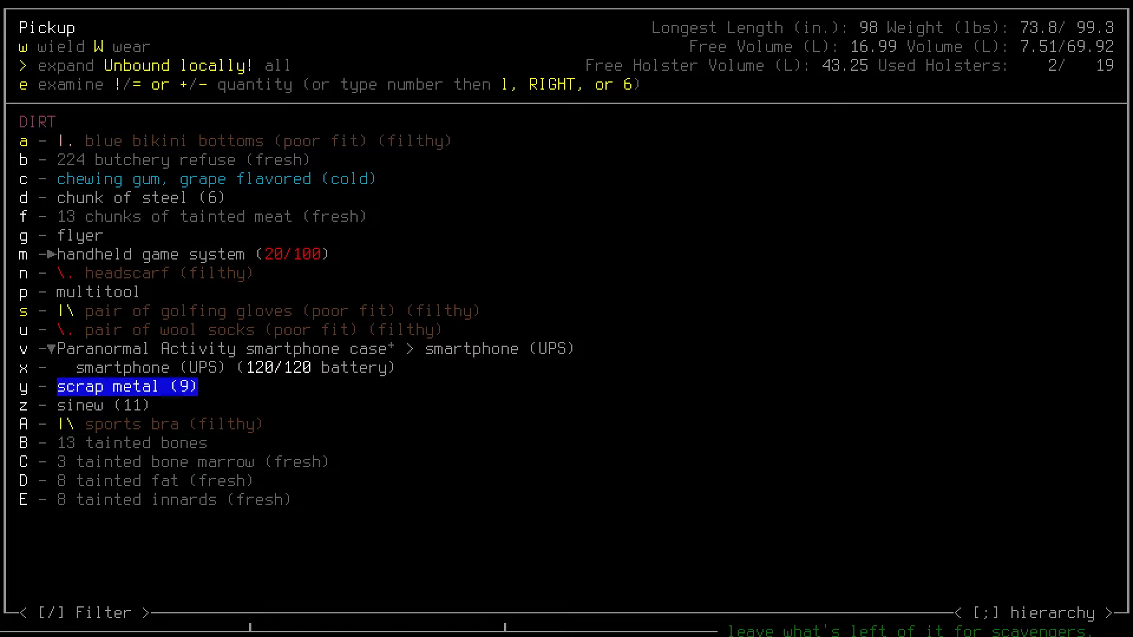
{"action": "key", "text": "up"}
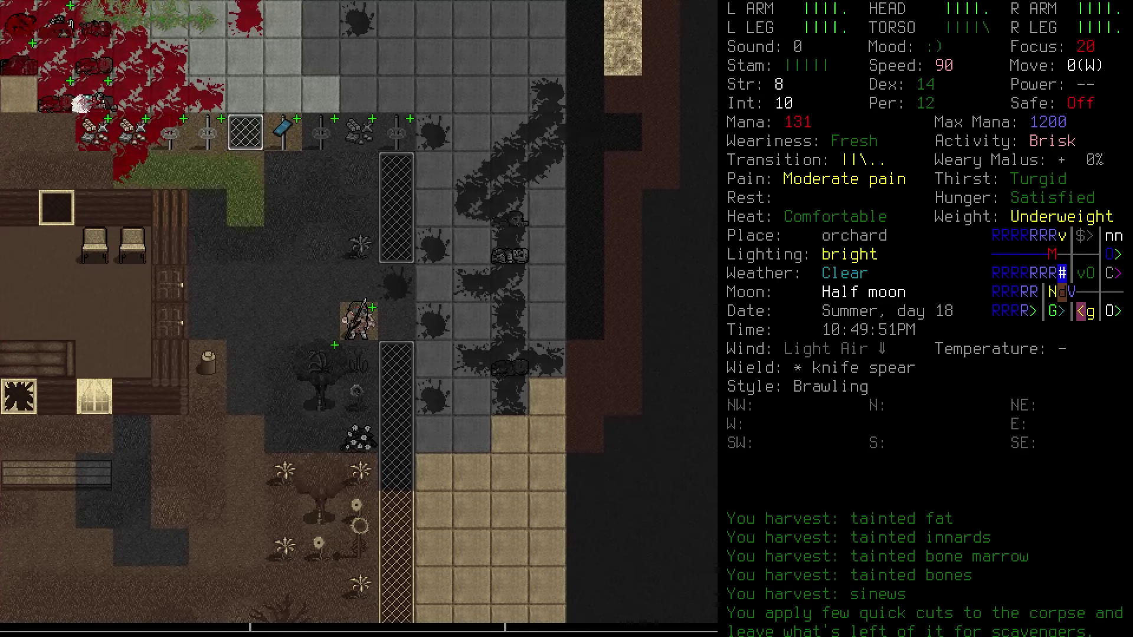
Step: Walk from the orchard along the dark road into the electronics store
{"action": "key", "text": "a"}
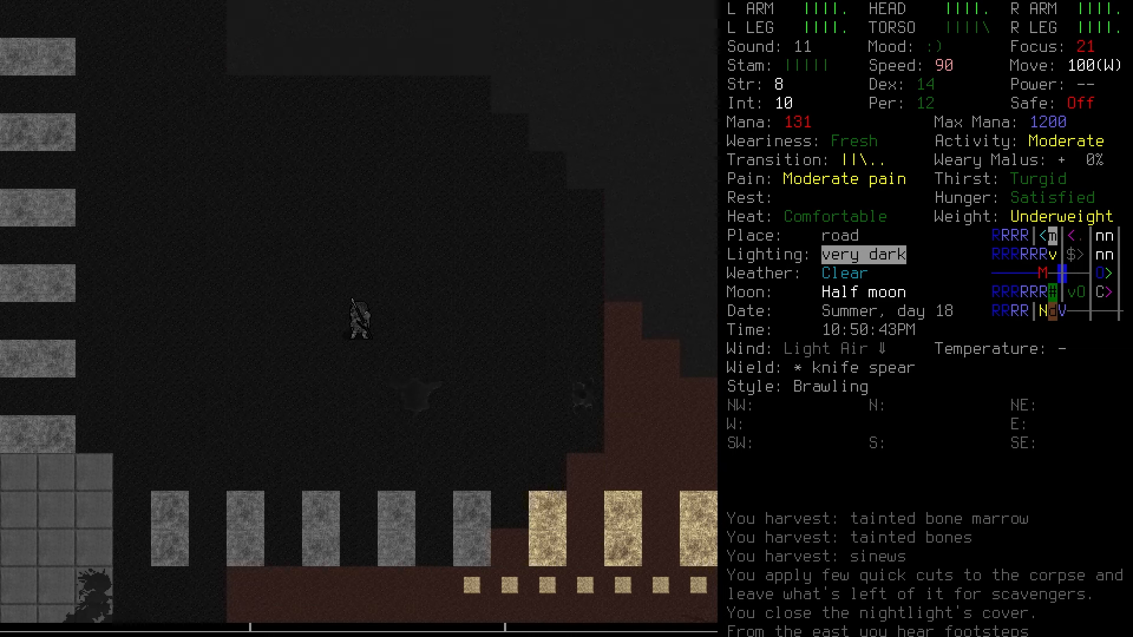
{"action": "key", "text": "m"}
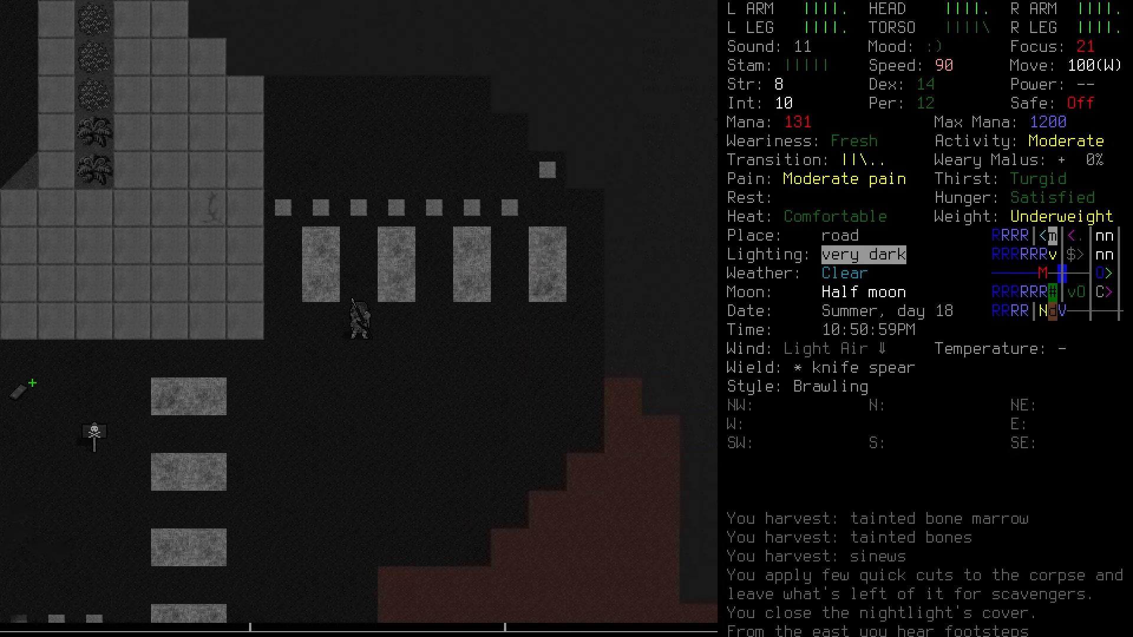
{"action": "key", "text": "m"}
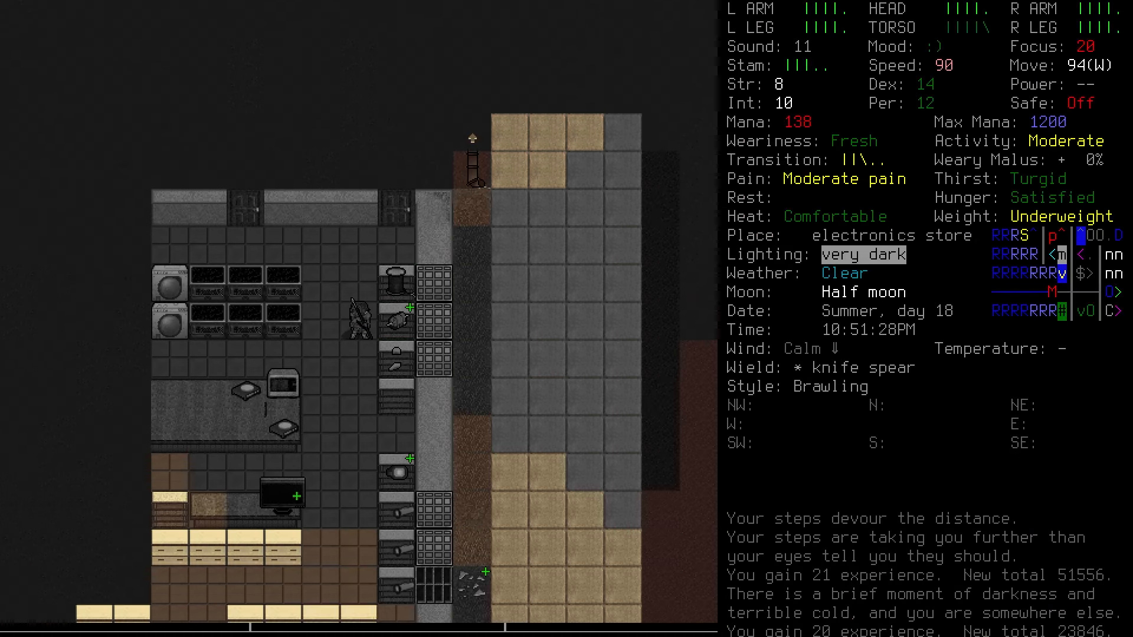
Step: Continue to the small market and pulp the corpse among the display cases
{"action": "key", "text": "g"}
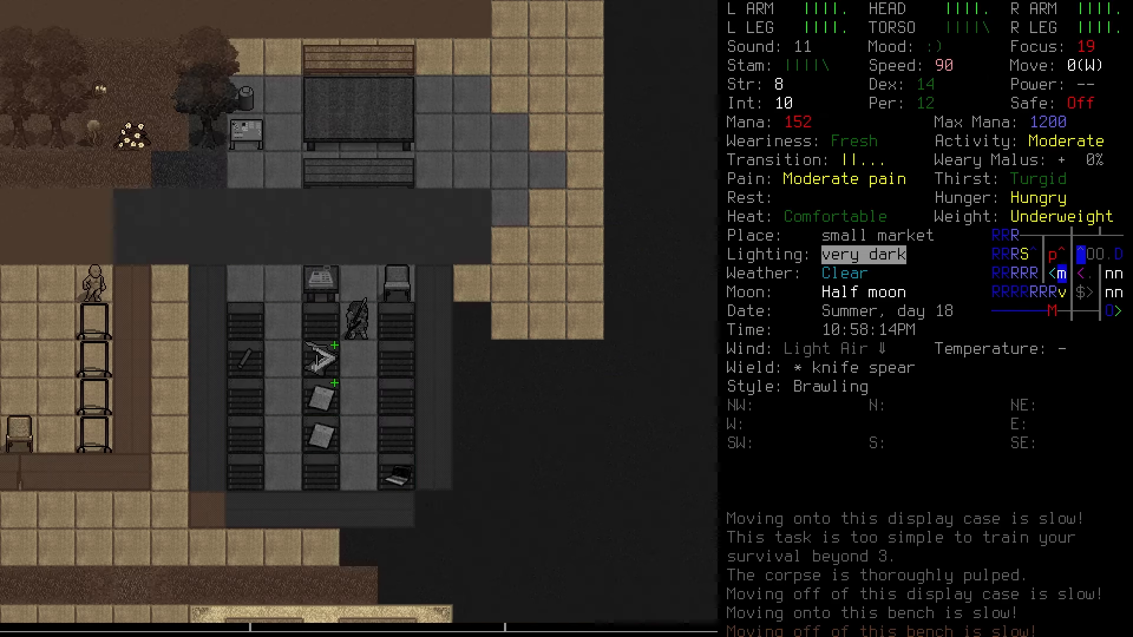
Step: Travel on to the gun store, pulp a corpse and pick up 100 lead
{"action": "key", "text": "w"}
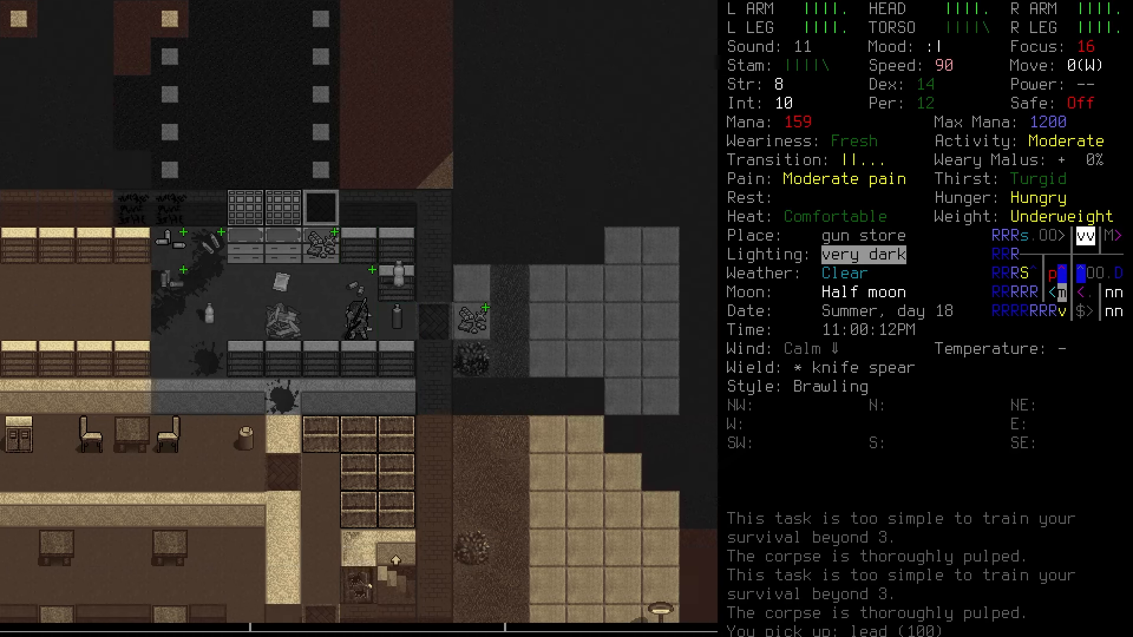
Step: Apply a medical gauze to wounds, then bring up the world map around the gun store
{"action": "key", "text": "E"}
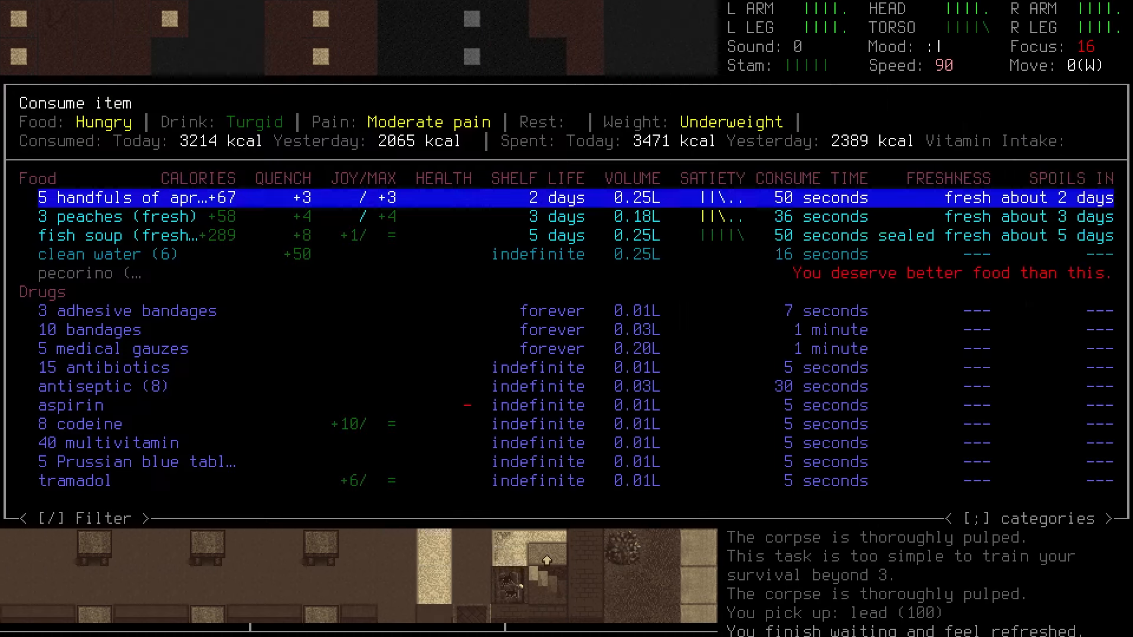
{"action": "key", "text": "Escape"}
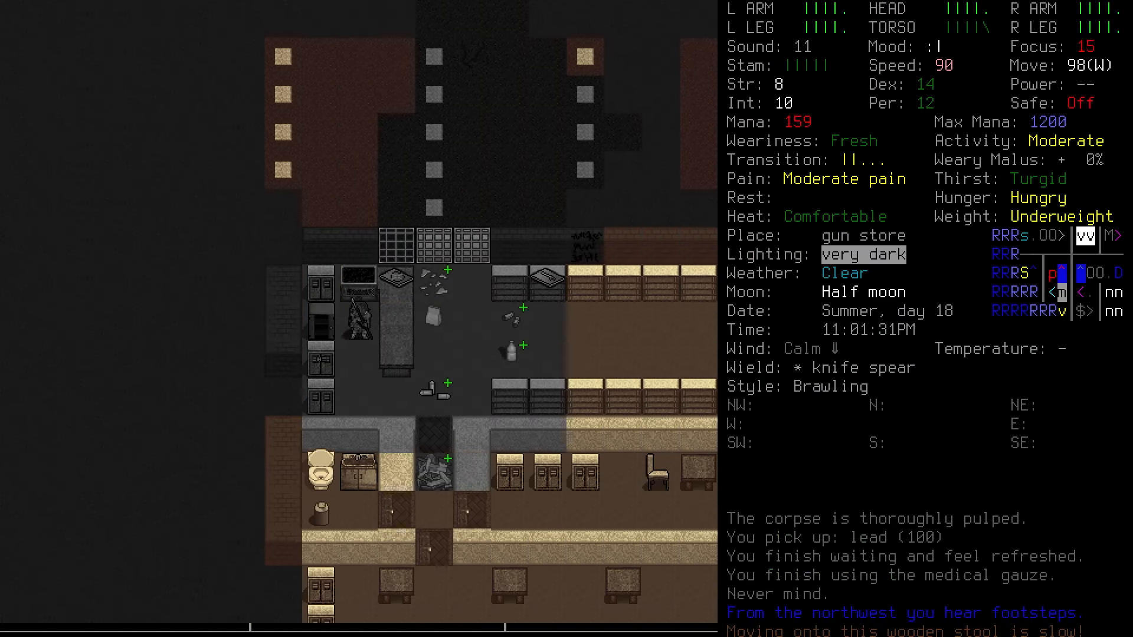
{"action": "key", "text": "m"}
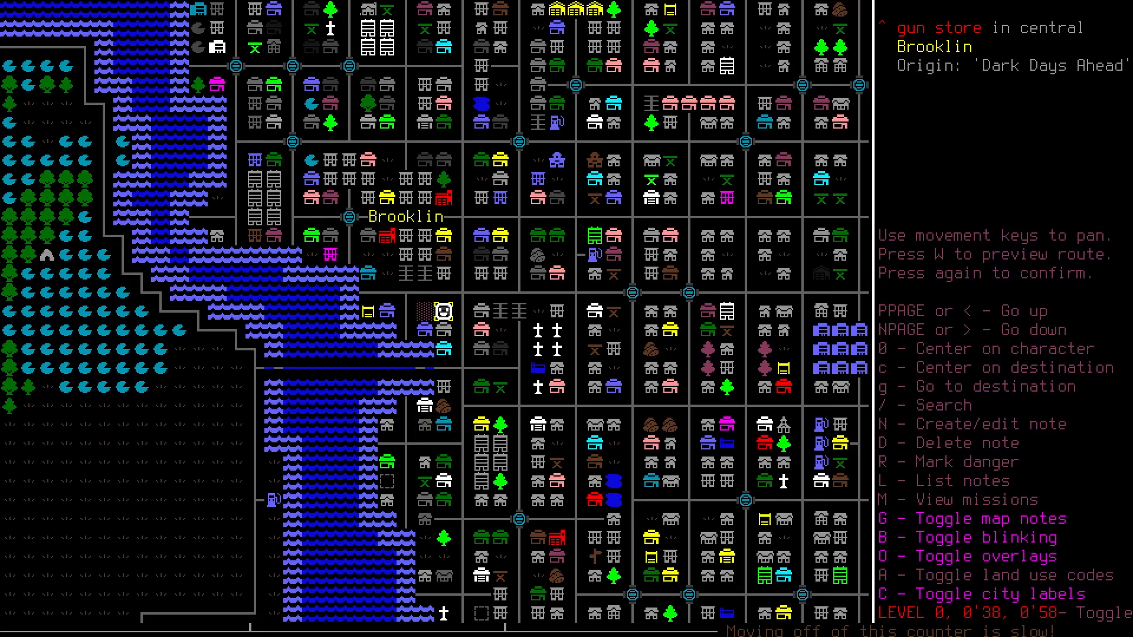
Step: Close the world map and head down the dark road as nearby corpses rise
{"action": "key", "text": "G"}
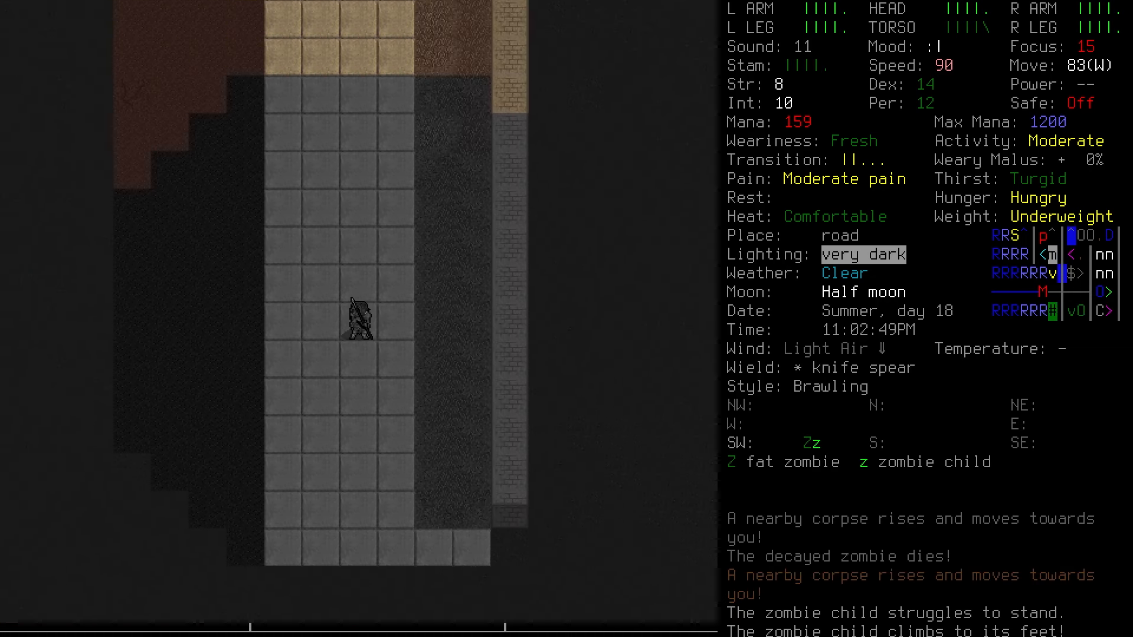
Step: Kill the zombie runner, pick the pawn shop lock, loot 100 silver, then eat apricots and drink water
{"action": "key", "text": "f"}
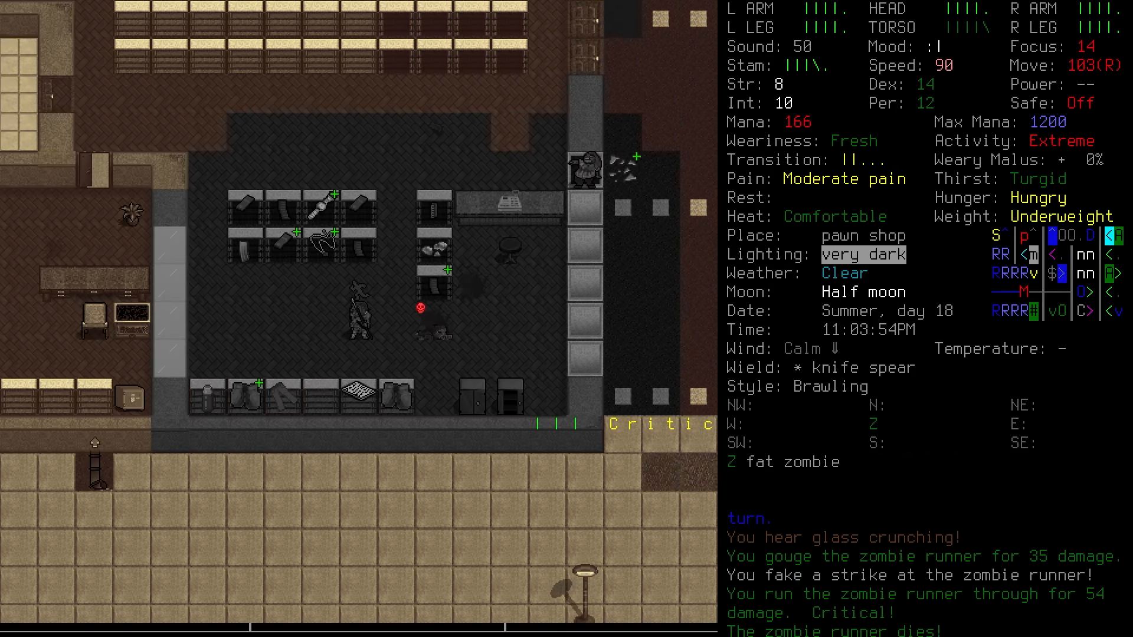
{"action": "key", "text": "w"}
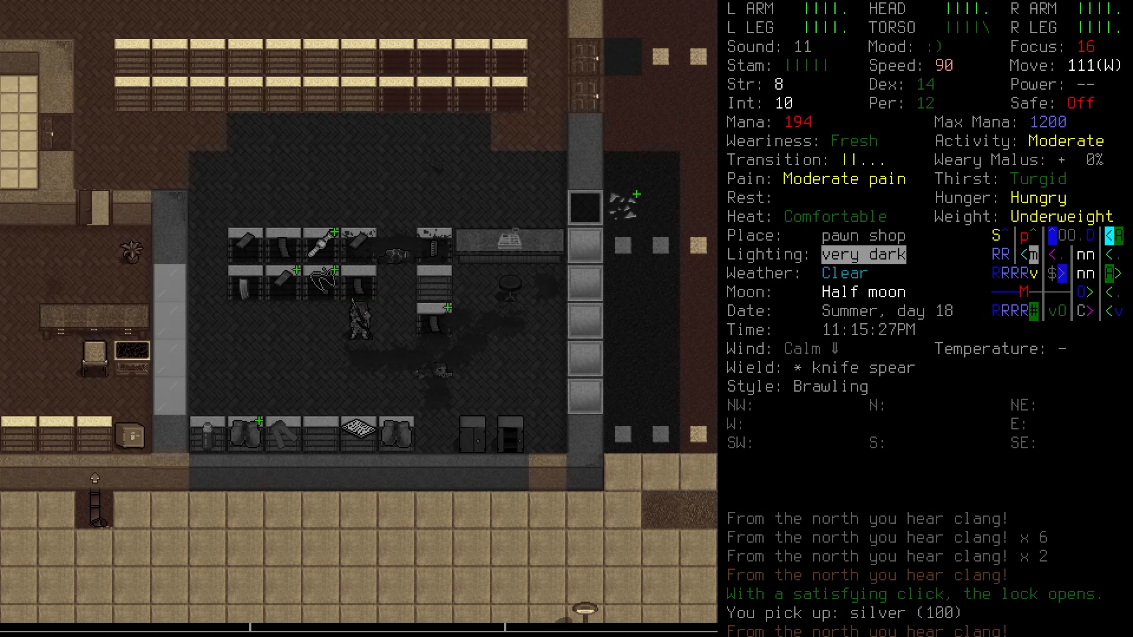
{"action": "key", "text": "x"}
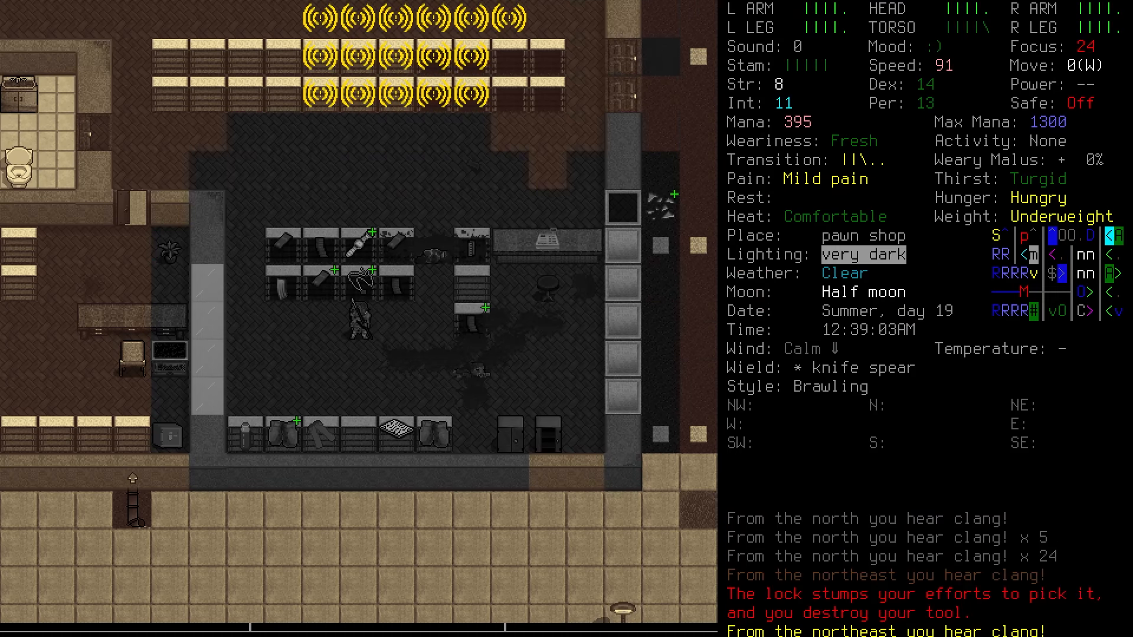
{"action": "key", "text": "i"}
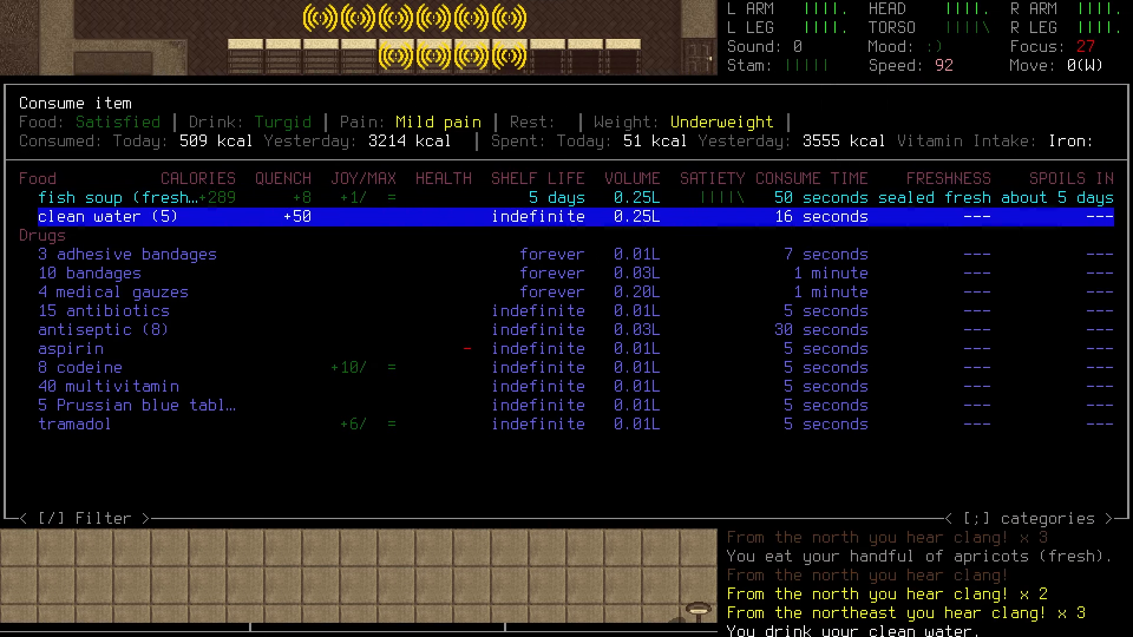
Step: Drink clean water, then harvest and eat blackberries and blueberries by the house
{"action": "key", "text": "Escape"}
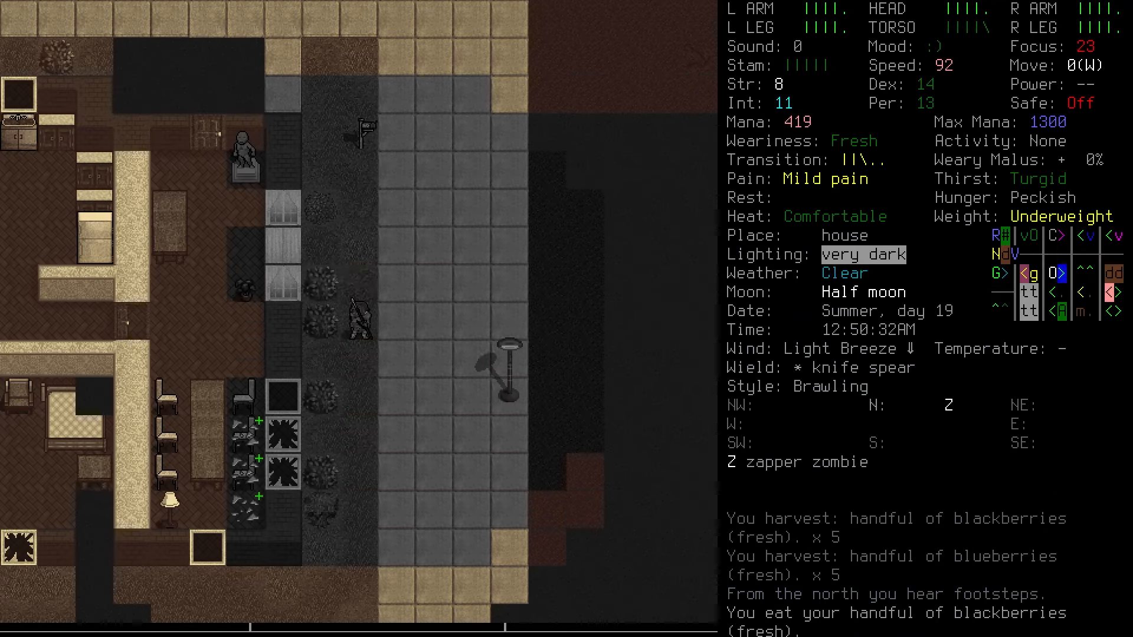
Step: Check the map, then pick up garlic bulbs and an eggplant from the house kitchen
{"action": "key", "text": "m"}
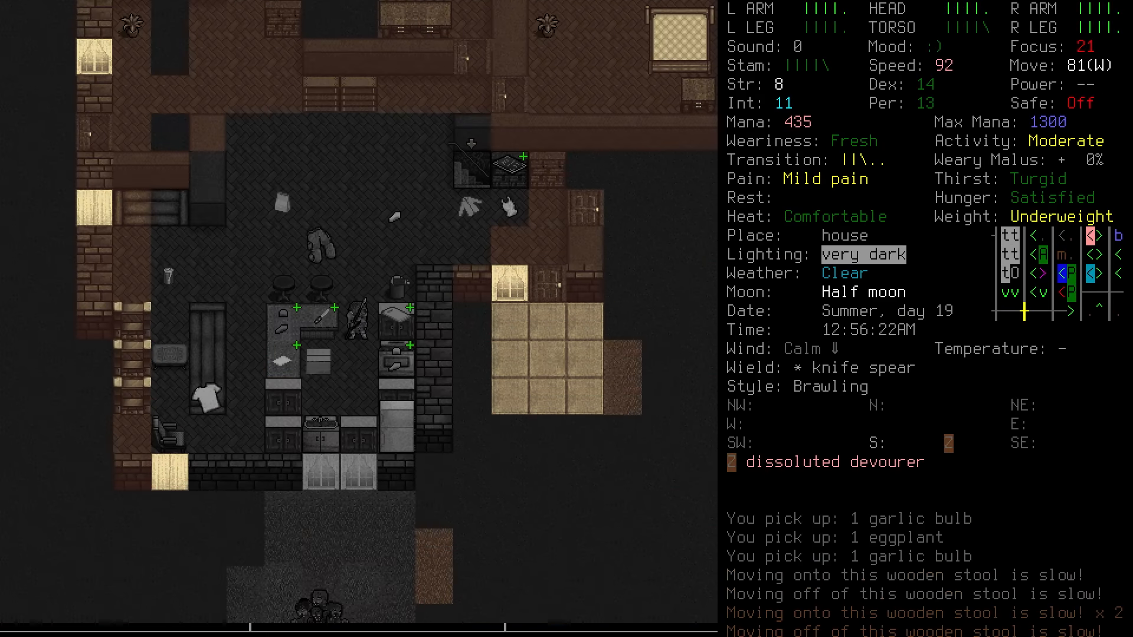
Step: Check the overmap, kill and pulp the dissoluted devourer, and bring up the cupboard's pantry goods
{"action": "key", "text": "m"}
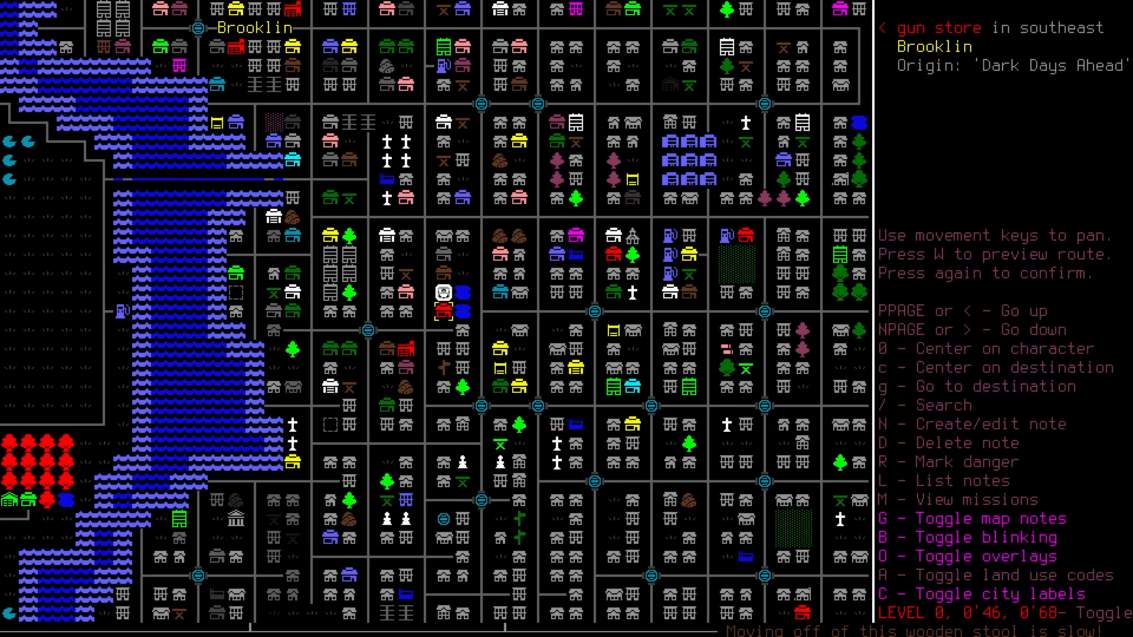
{"action": "key", "text": "Escape"}
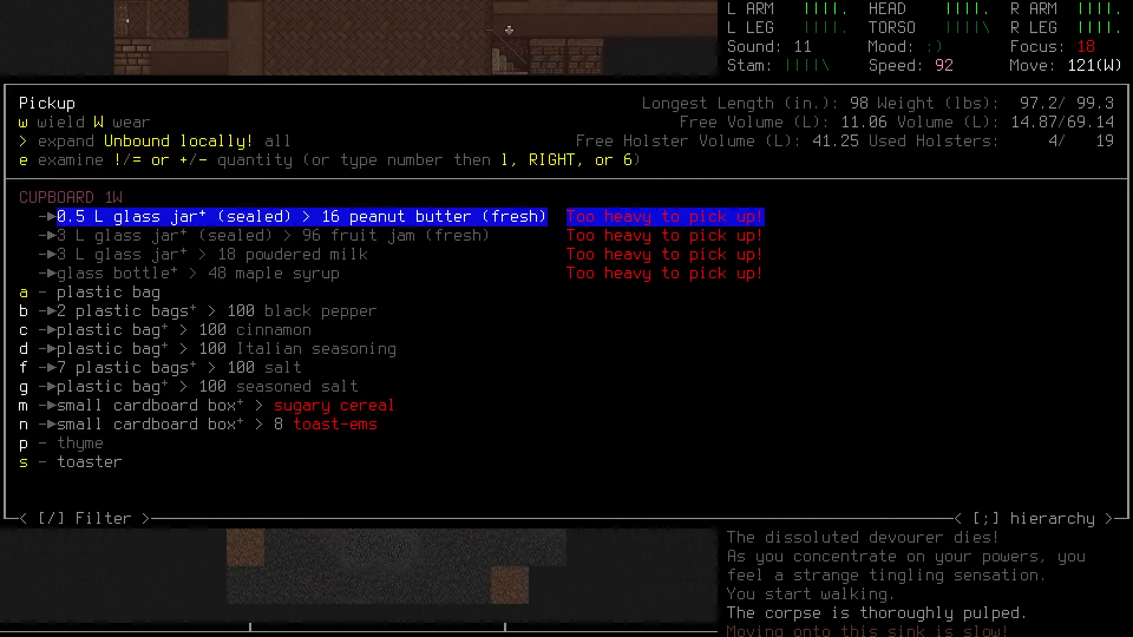
Step: Teleport into the gun store and stab the zombie to death with the knife spear
{"action": "key", "text": "Escape"}
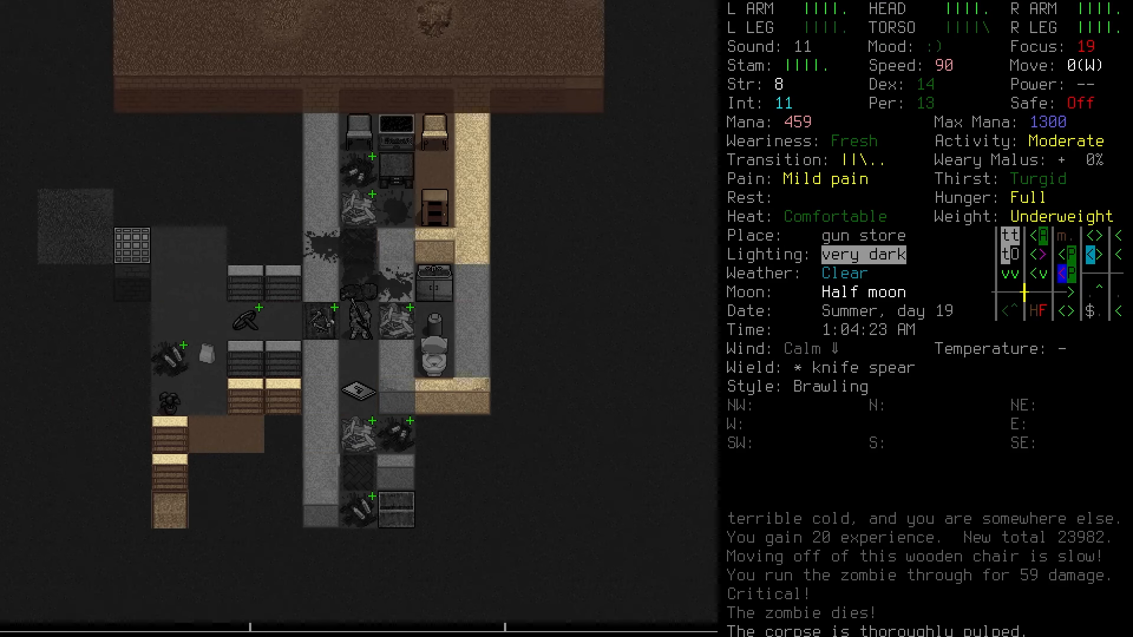
Step: Kill the zombie child and another zombie, collect 400 copper, and warp deeper into the gun store
{"action": "key", "text": "w"}
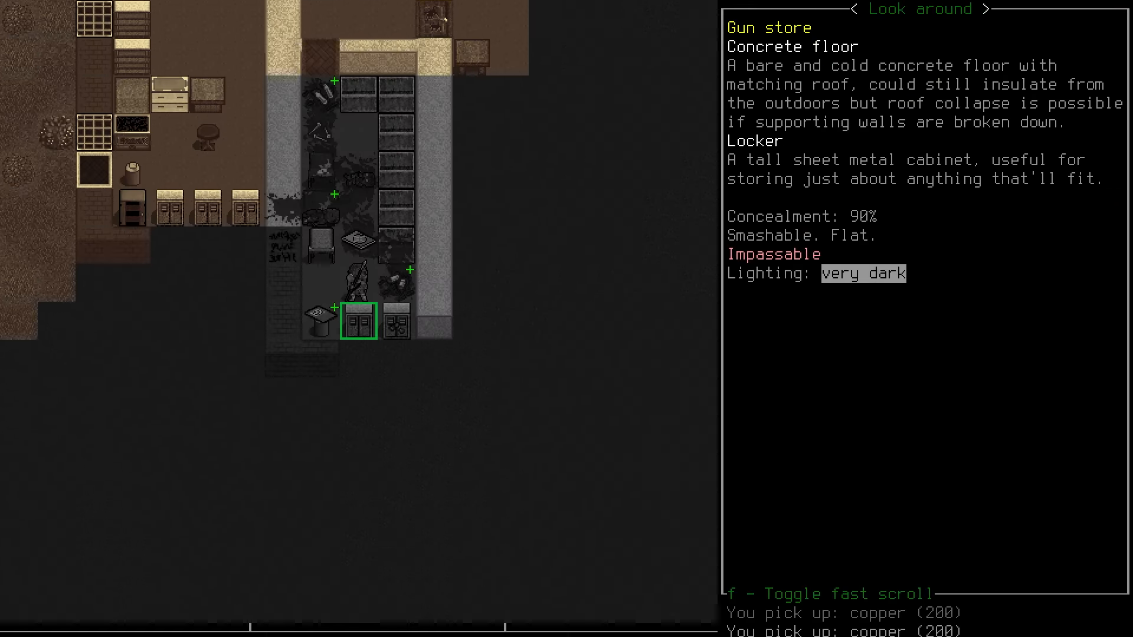
{"action": "key", "text": "i"}
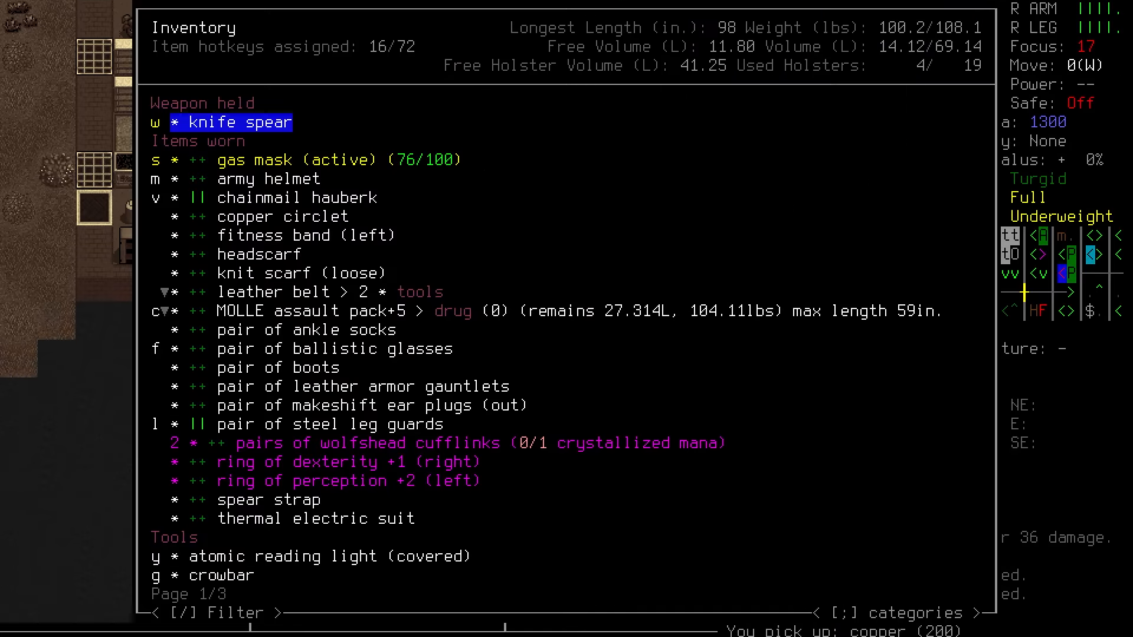
{"action": "key", "text": "Escape"}
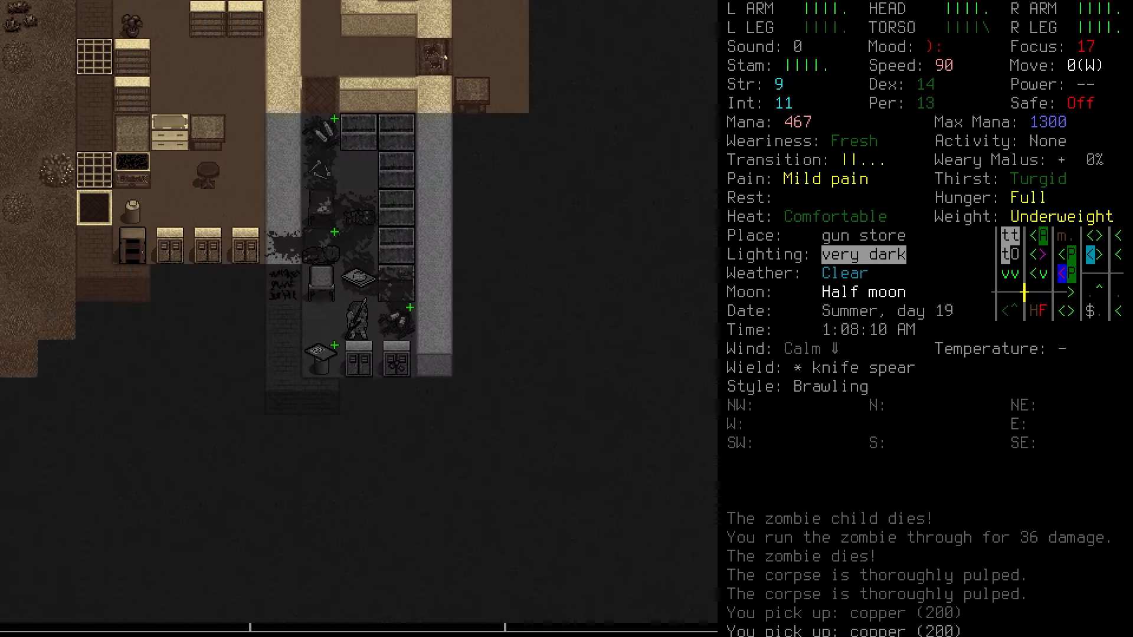
{"action": "key", "text": "a"}
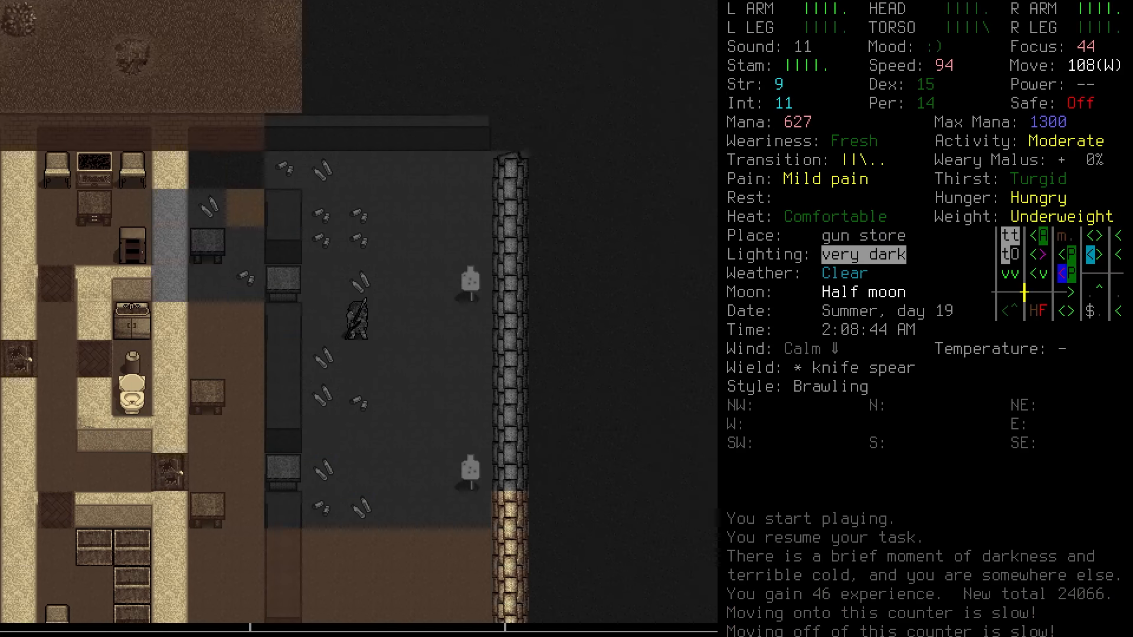
Step: Cast [Ψ]Extended Stride and warp north to a different gun store
{"action": "key", "text": "up"}
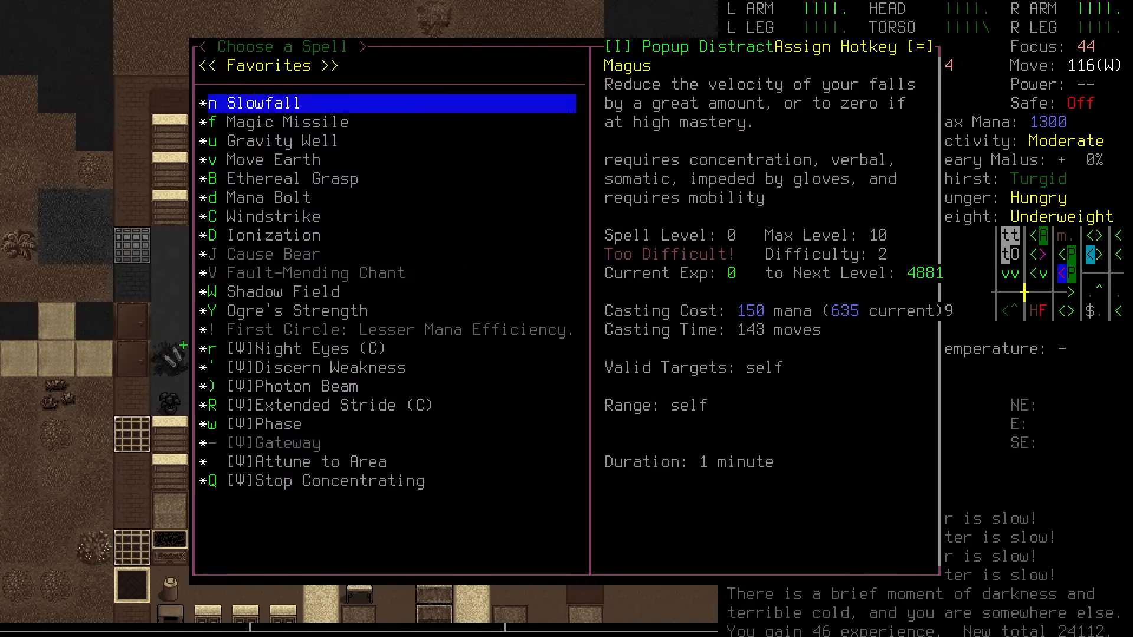
{"action": "left_click", "coordinate": [326, 405]}
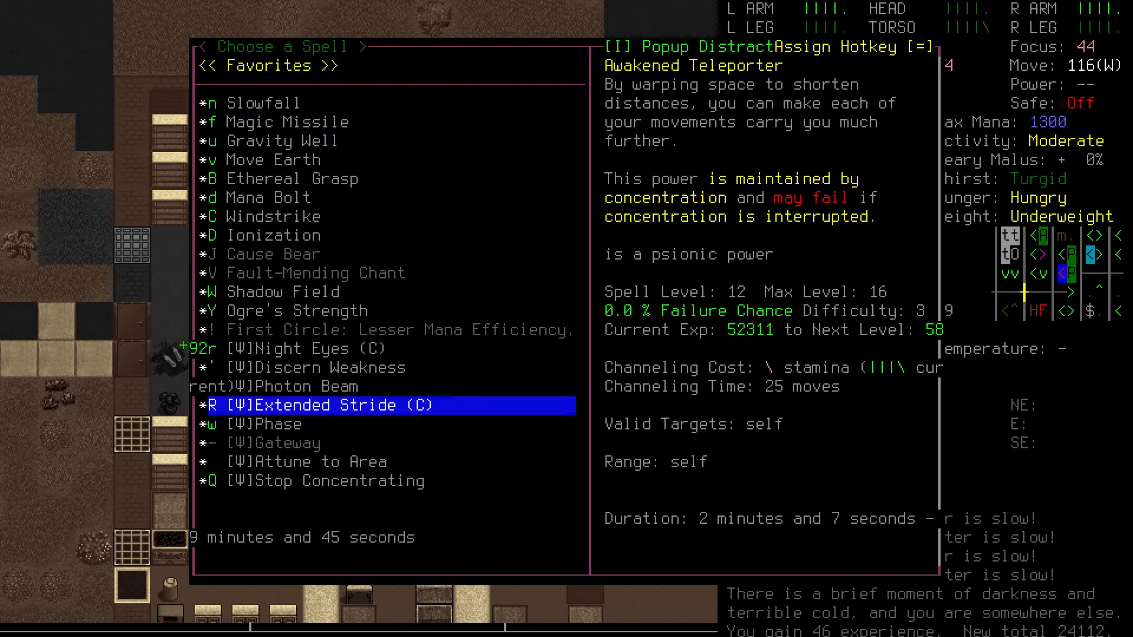
{"action": "left_click", "coordinate": [319, 405]}
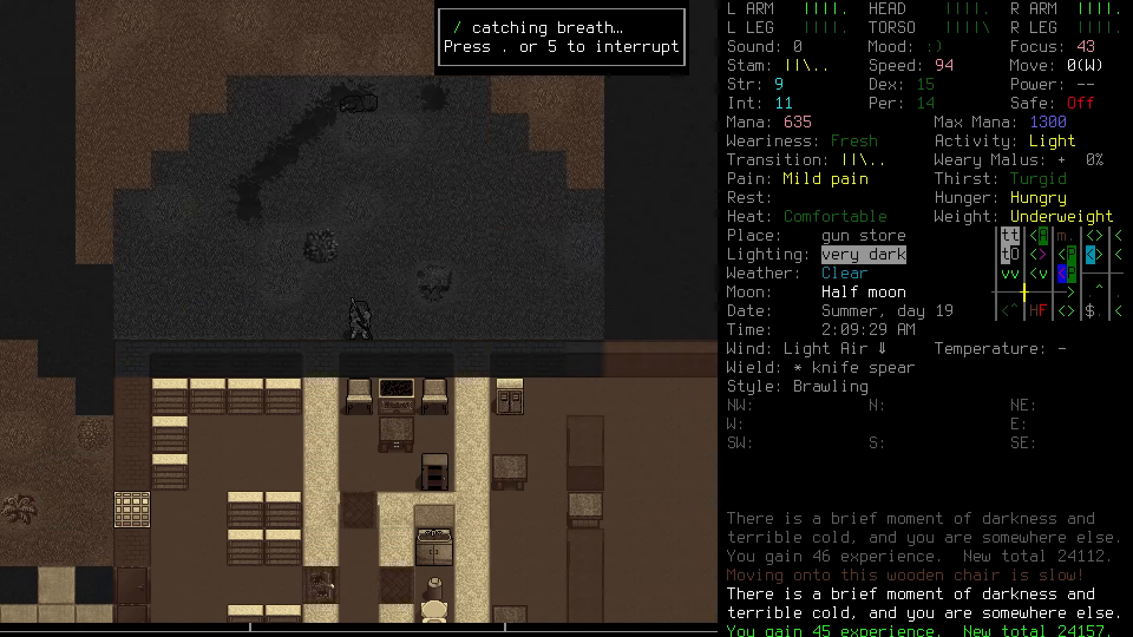
Step: Harvest the raspberry bush, answer the huckleberry prompt, and climb the fence to the public pond
{"action": "key", "text": "m"}
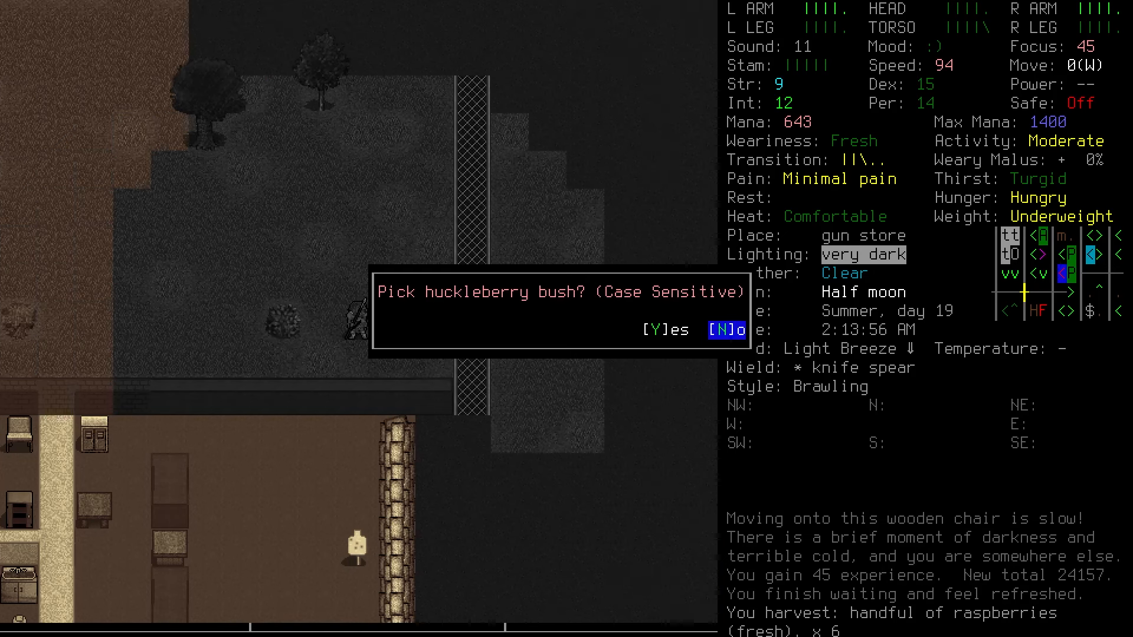
{"action": "key", "text": "Y"}
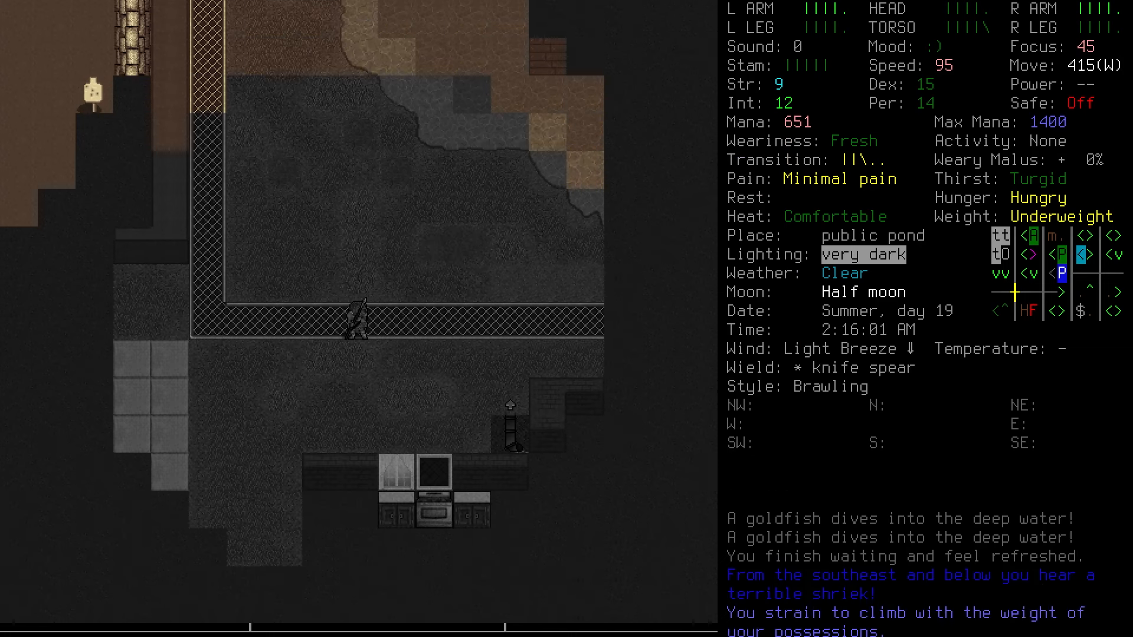
{"action": "key", "text": "k"}
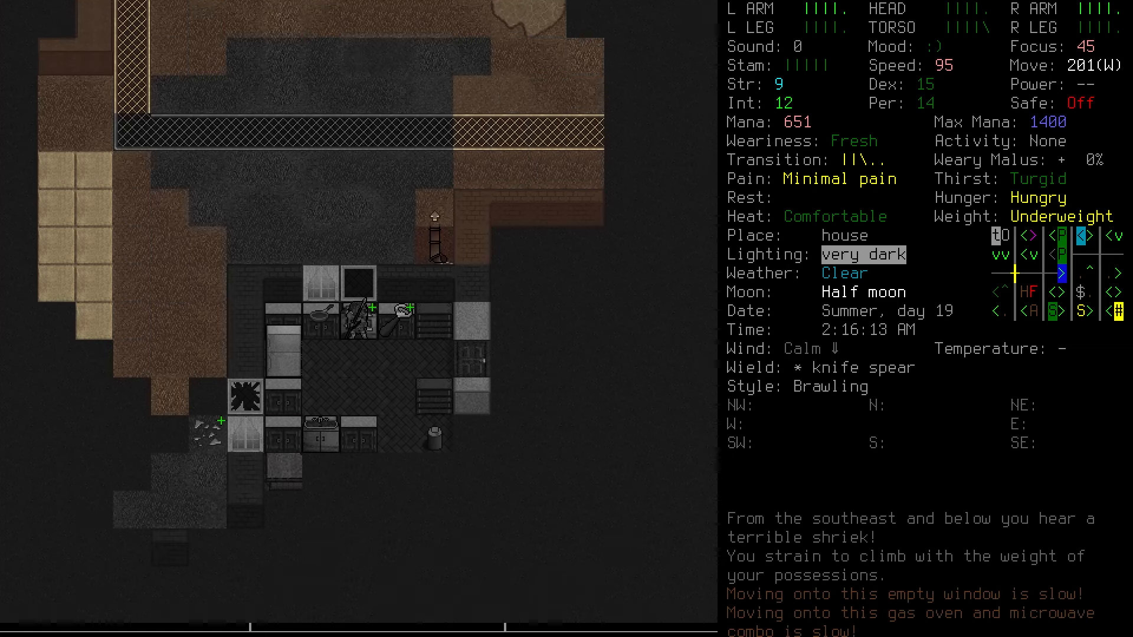
Step: Pick up hard cheese, kill and pulp the zombie technician, and begin targeting the Phase spell
{"action": "key", "text": "x"}
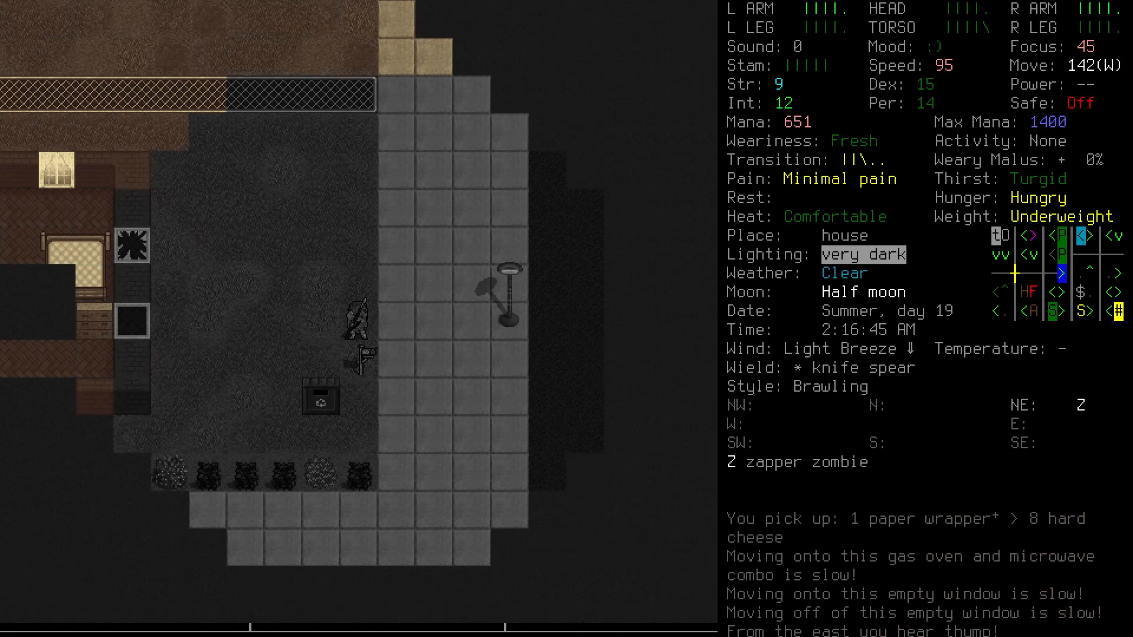
{"action": "key", "text": "m"}
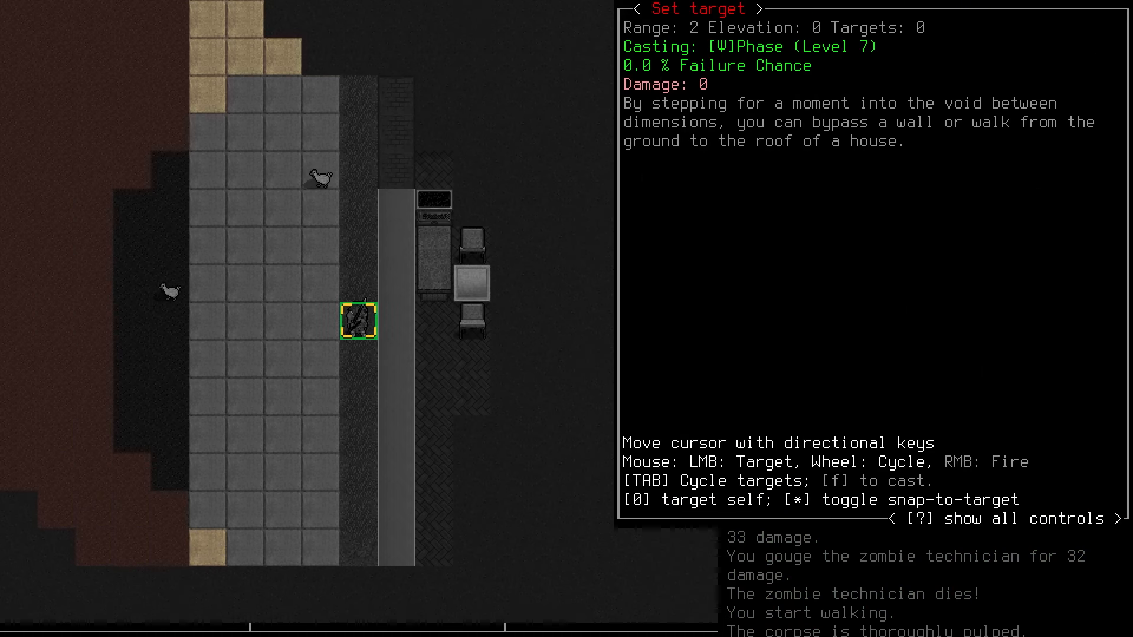
Step: Phase into the bank, open its glass doors, and wait until refreshed
{"action": "key", "text": "f"}
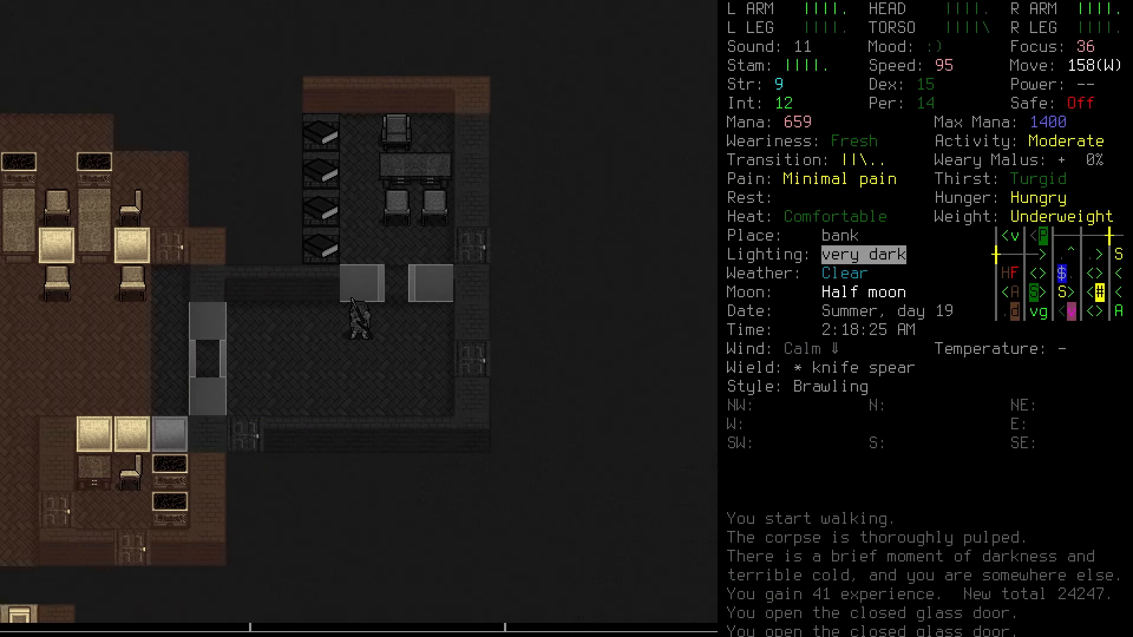
{"action": "key", "text": "m"}
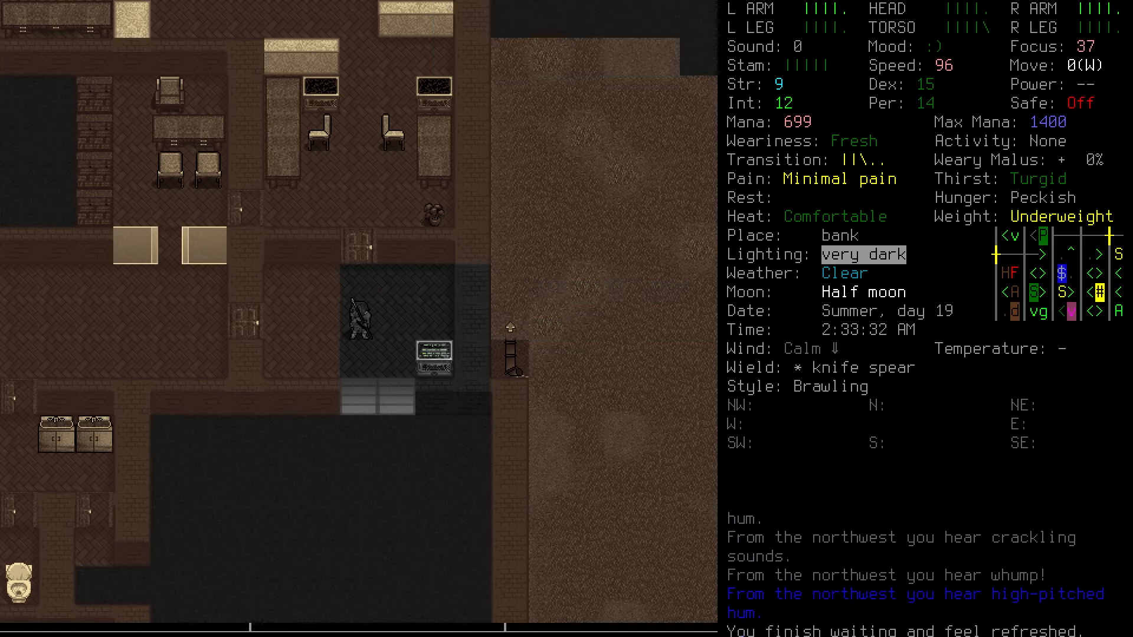
Step: Descend into the bank vault, grab the silver earrings, and bring up the overmap
{"action": "key", "text": "f"}
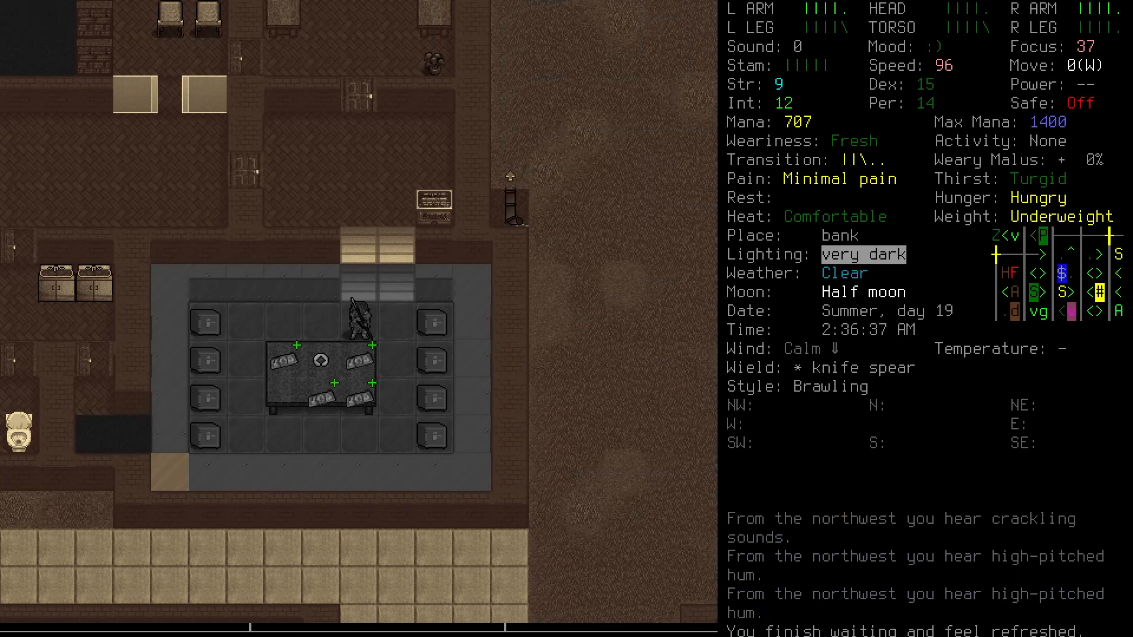
{"action": "key", "text": "g"}
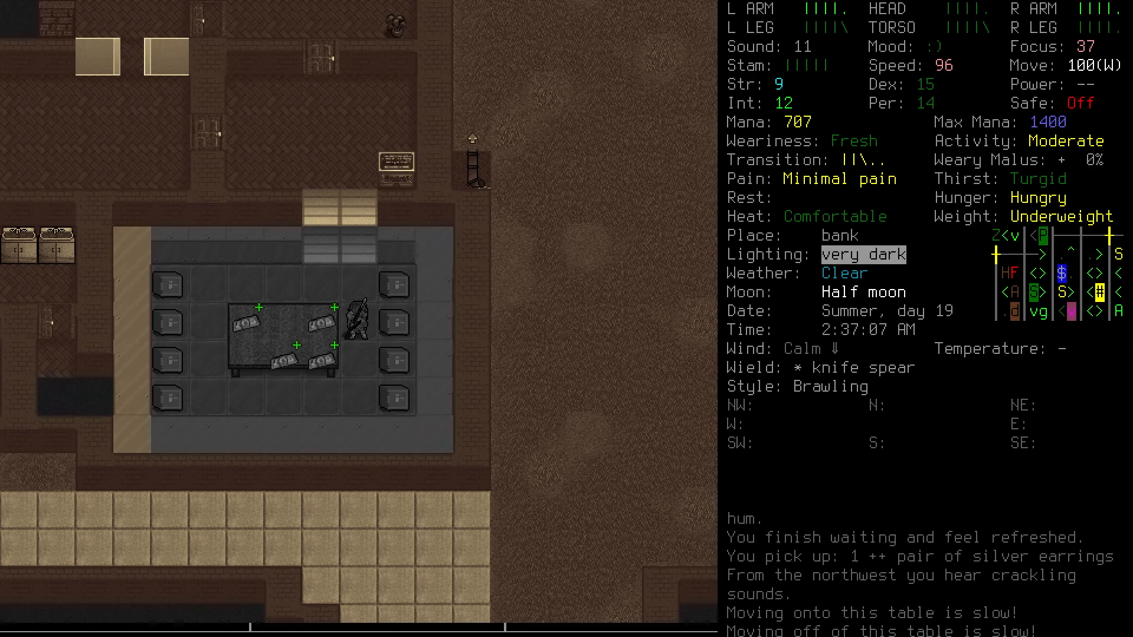
{"action": "key", "text": "E"}
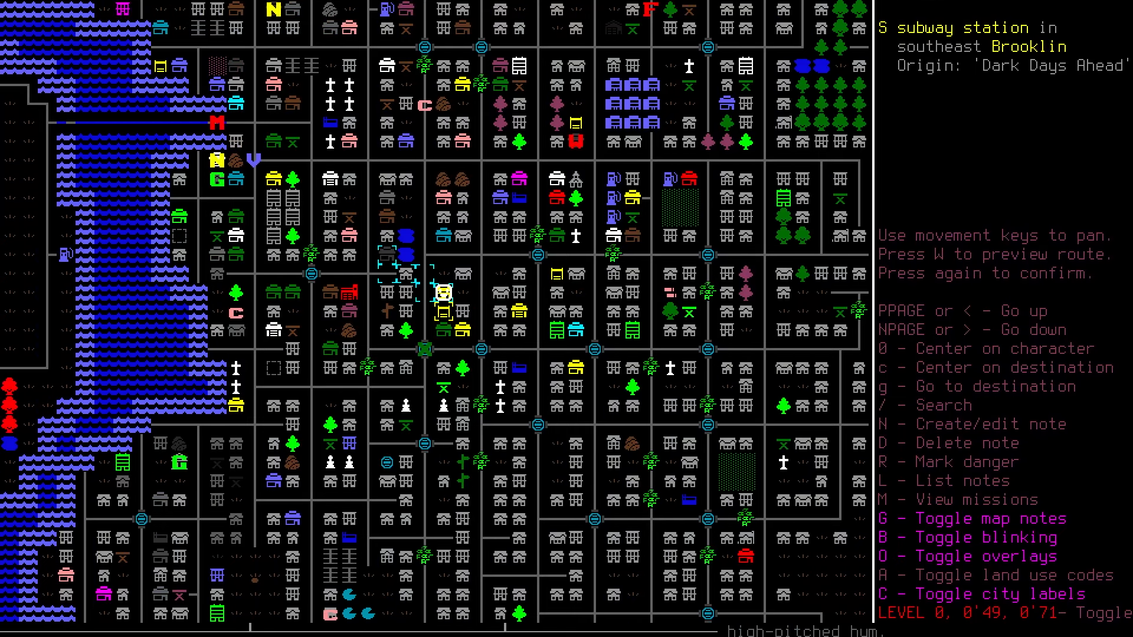
Step: Leave the overmap and cast Phase through the bank wall into the field to fight the tough zombie
{"action": "key", "text": "UP"}
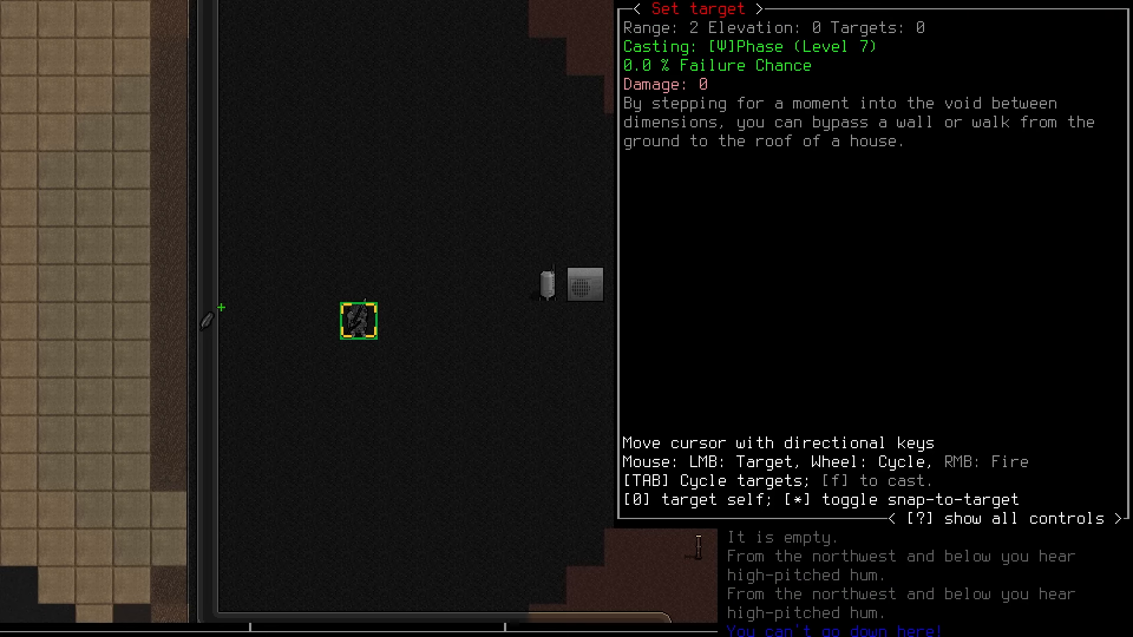
{"action": "key", "text": "f"}
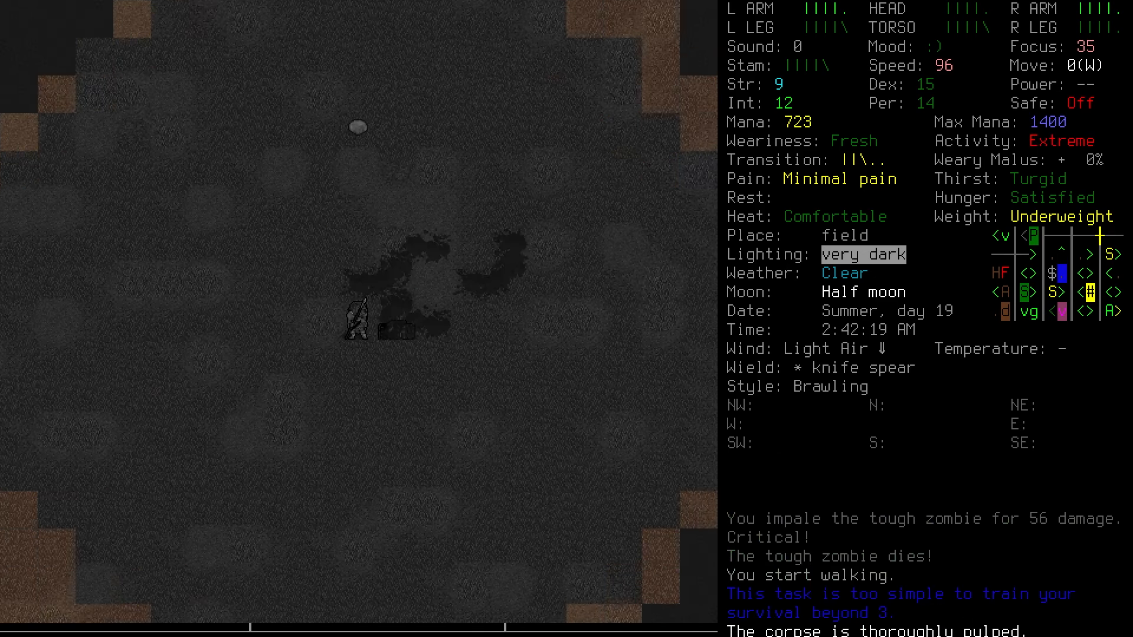
Step: Cut through the house to the road and kill and pulp the zombie hunter
{"action": "key", "text": "m"}
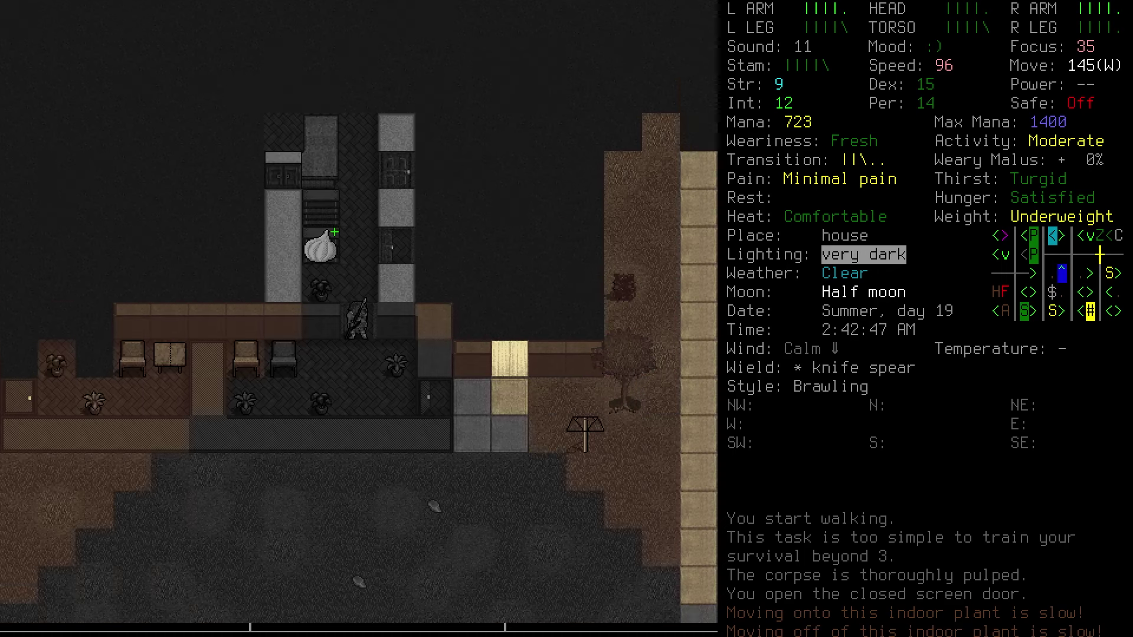
{"action": "key", "text": "g"}
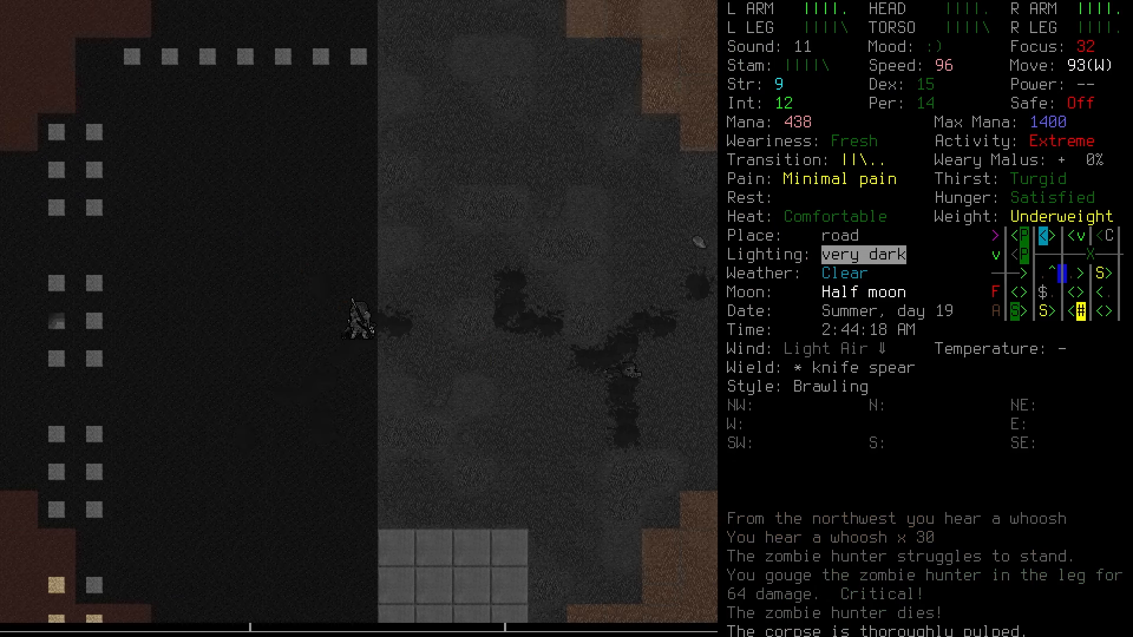
Step: Advance north up the road and kill the tough zombie with the knife spear
{"action": "key", "text": "up"}
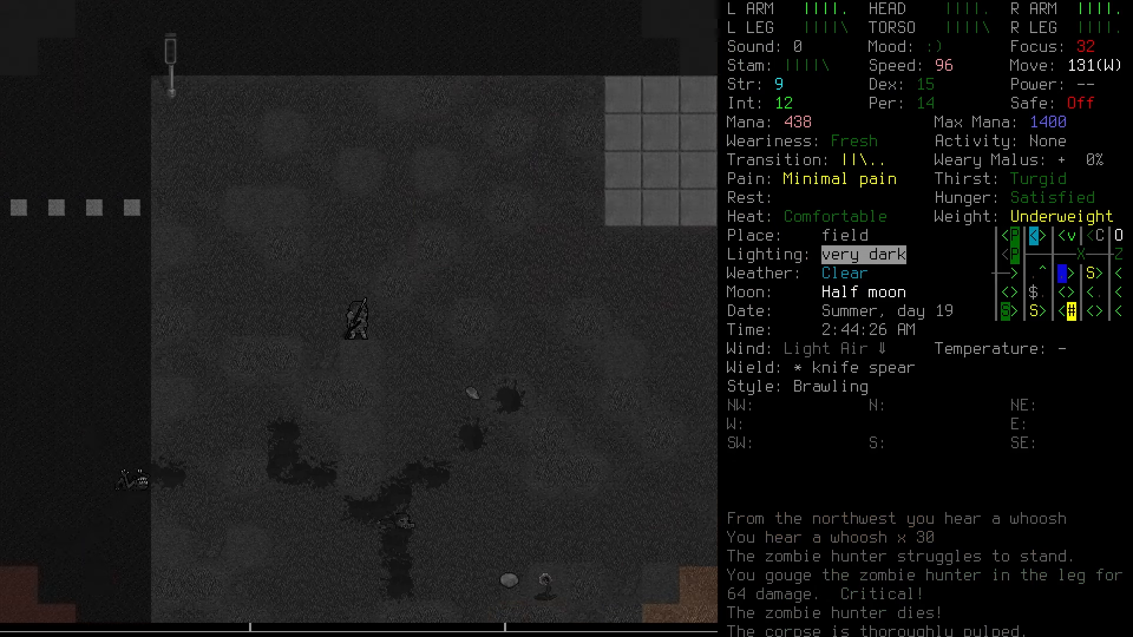
{"action": "key", "text": "m"}
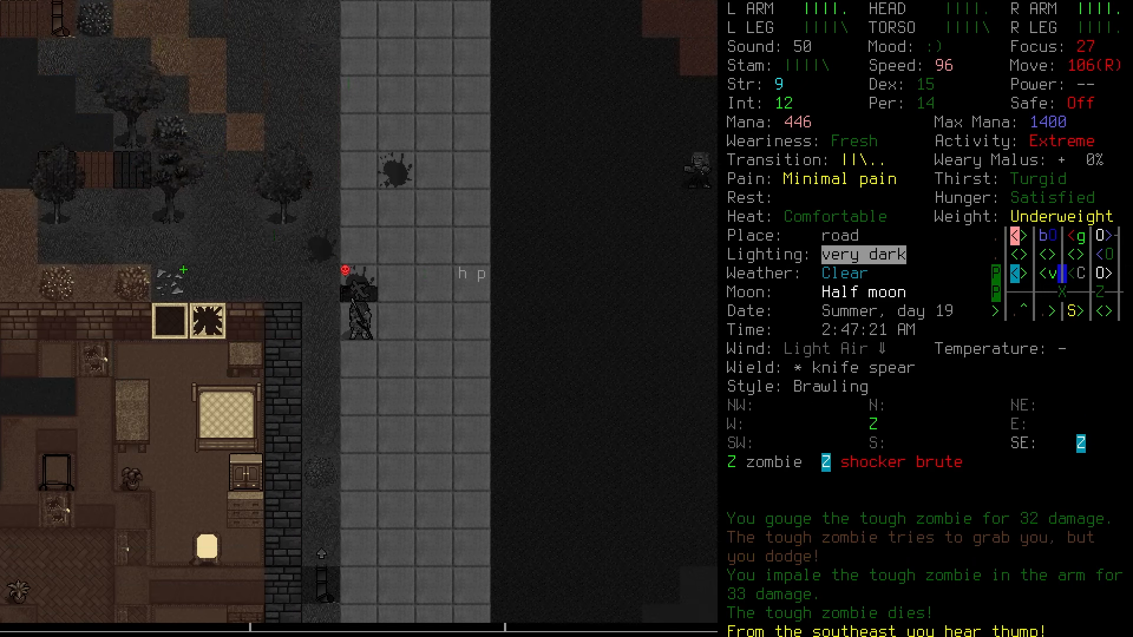
Step: Pulp the nearby corpses and set Noise to Disabled in the Distractions manager
{"action": "key", "text": "m"}
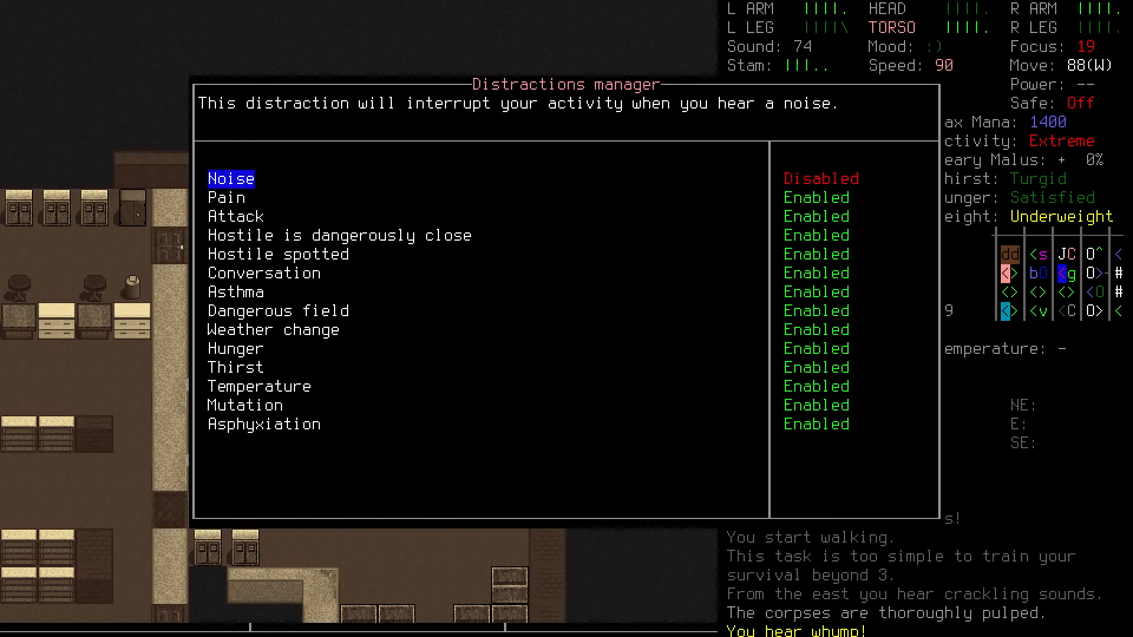
Step: Staunch the wound, rewield the knife spear, review inventory, and wait in the gun store until refreshed
{"action": "key", "text": "Escape"}
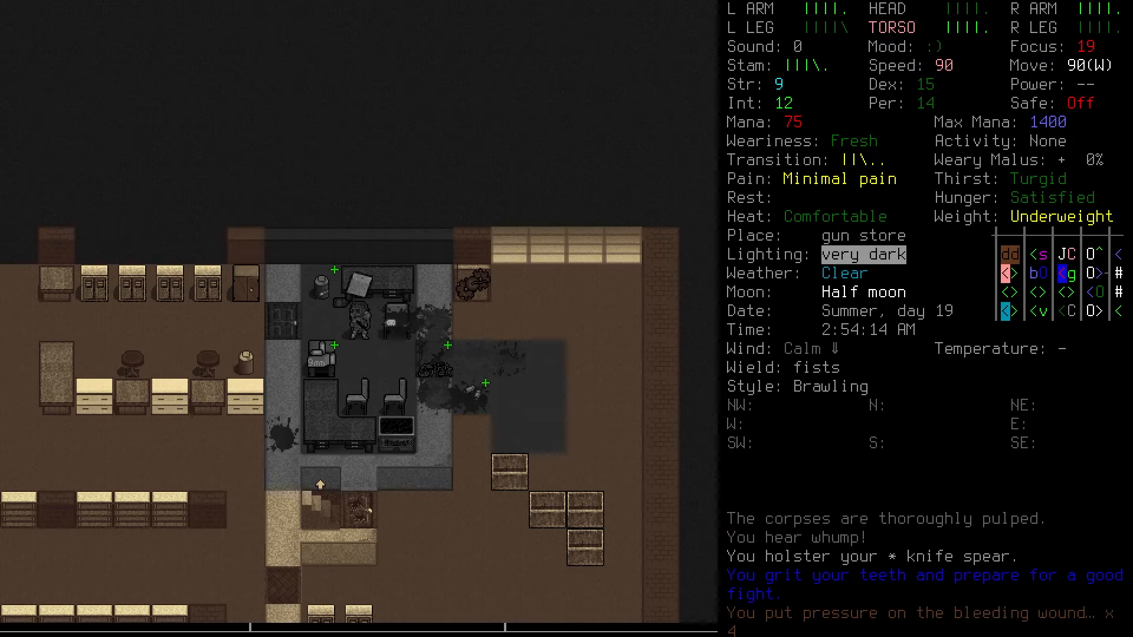
{"action": "key", "text": "w"}
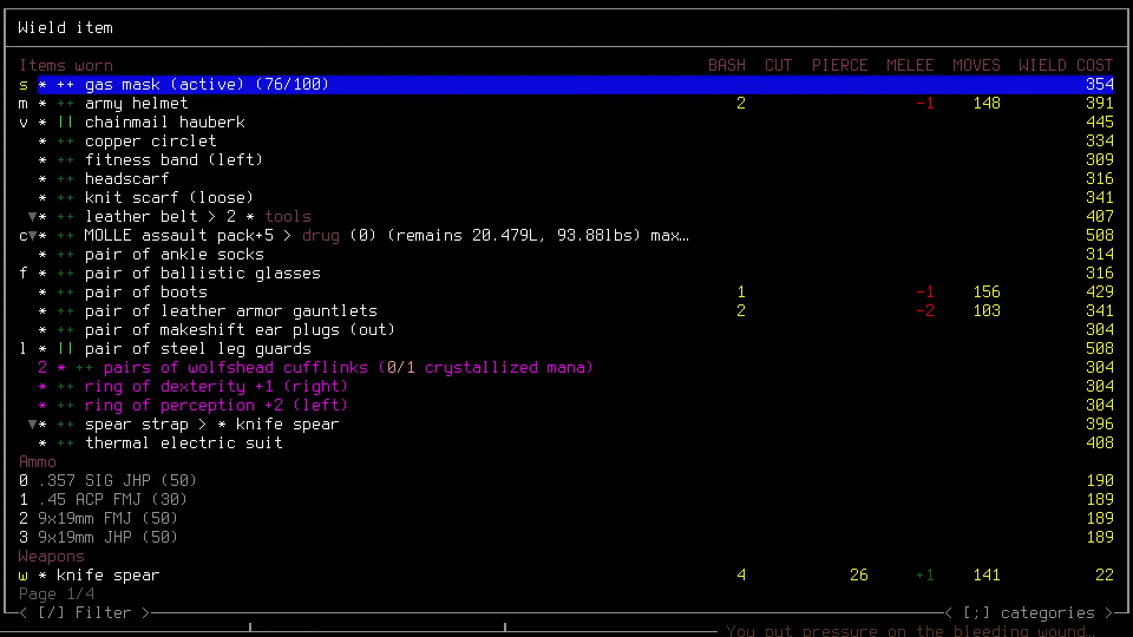
{"action": "key", "text": "Escape"}
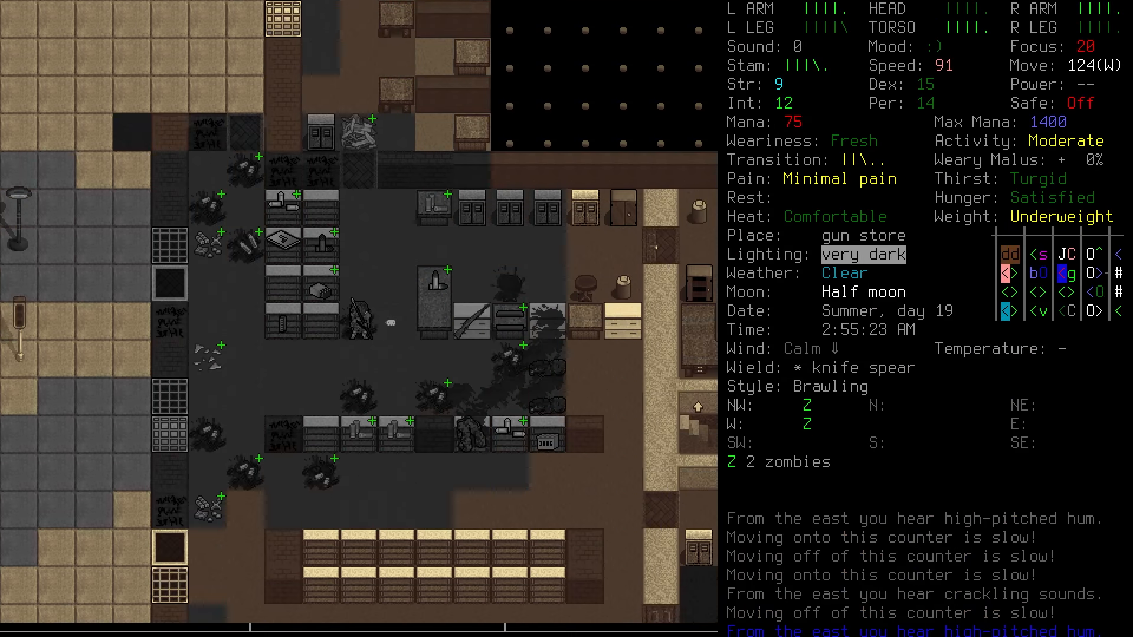
{"action": "key", "text": "i"}
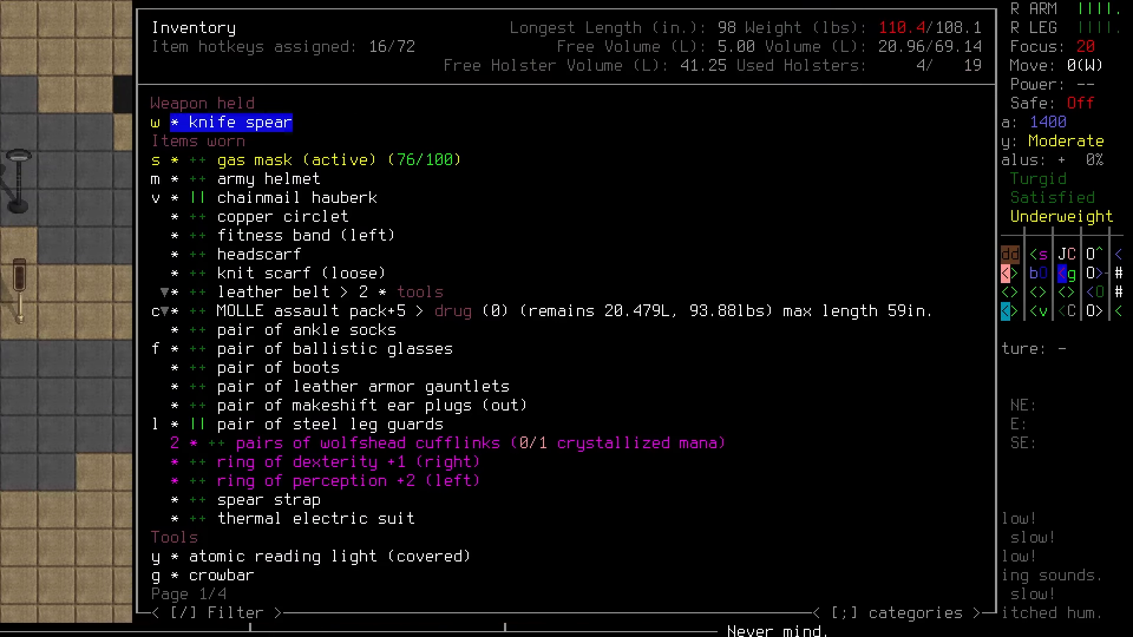
{"action": "key", "text": "Escape"}
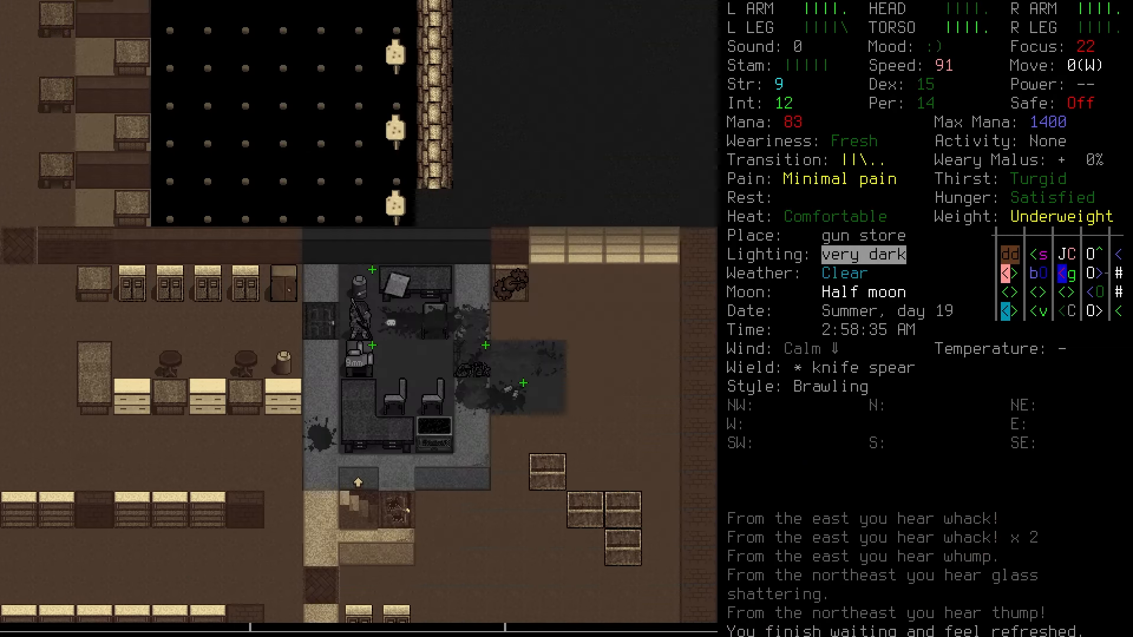
Step: Teleport back underground to the magic academy base
{"action": "key", "text": "i"}
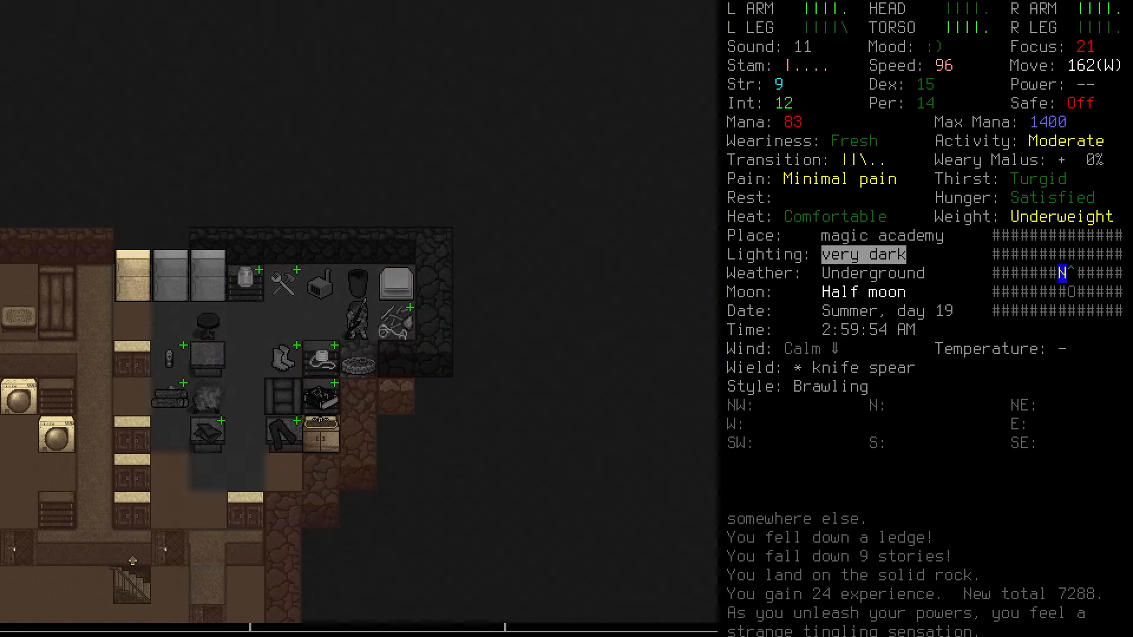
Step: Craft a batch of eight chunks of bronze and drop them on the academy floor
{"action": "key", "text": "d"}
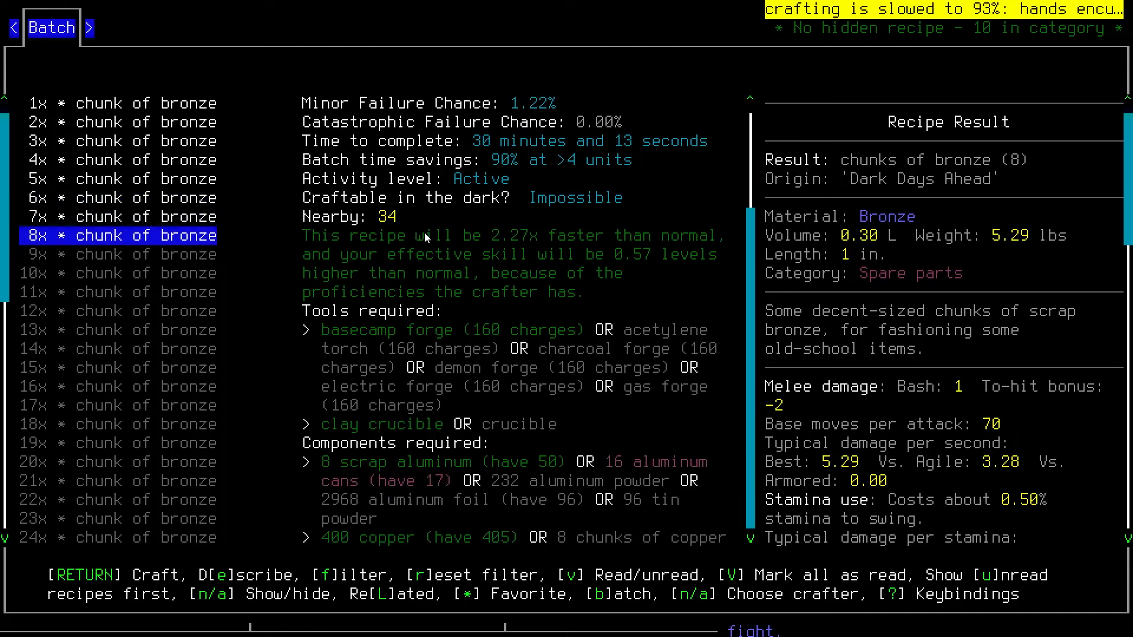
{"action": "key", "text": "Return"}
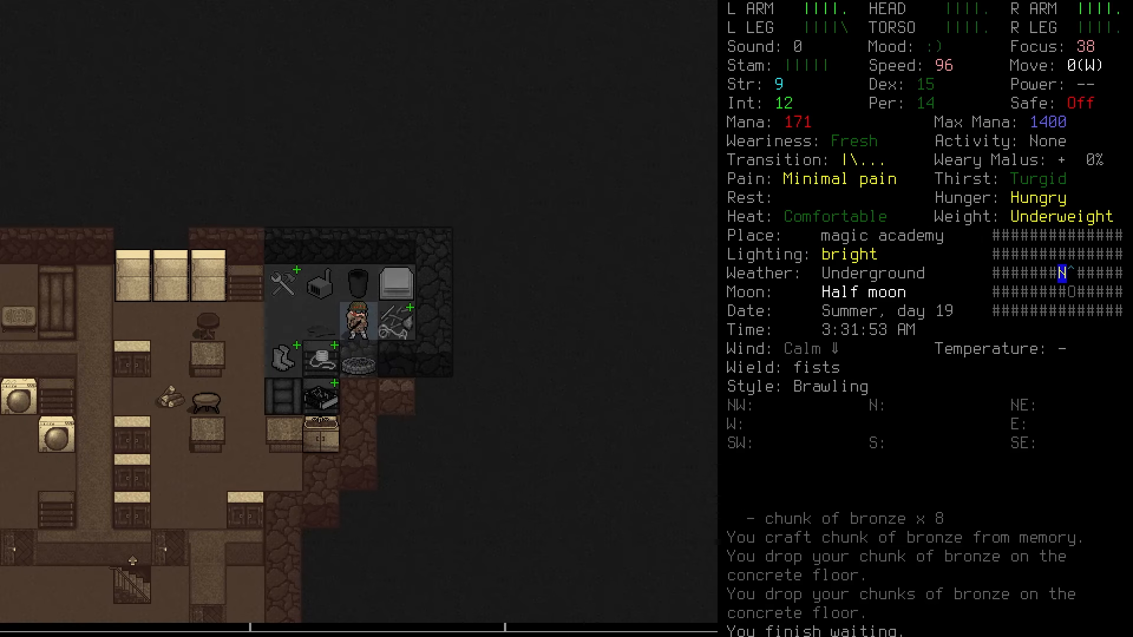
{"action": "key", "text": "E"}
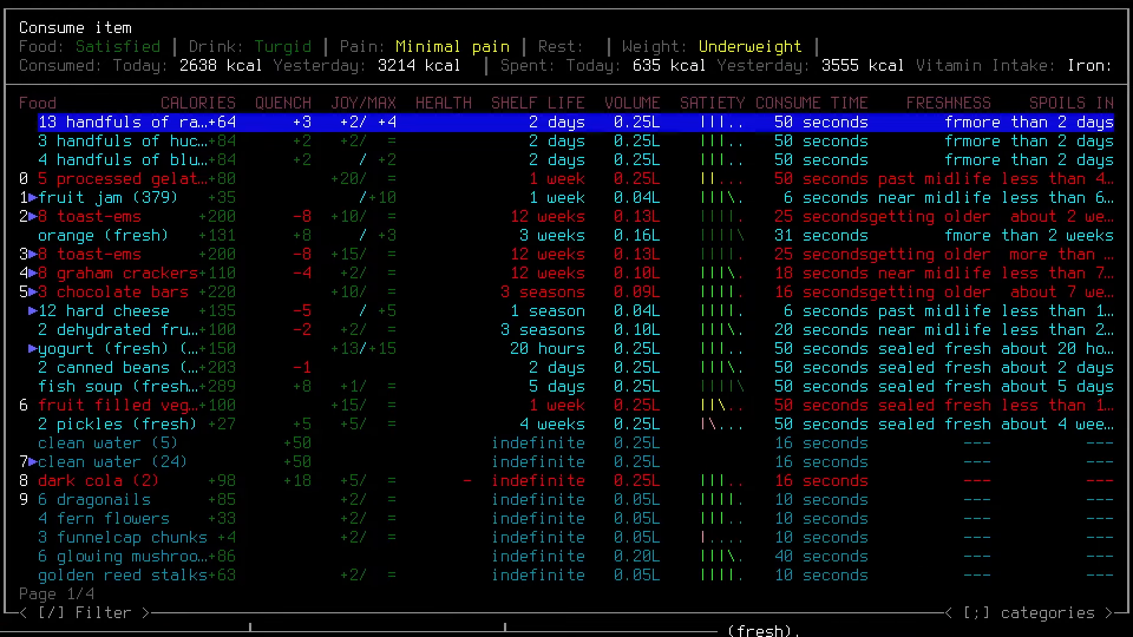
Step: Eat the raspberries, disassemble the silver earrings into 2 silver, and drop the silver and long string
{"action": "key", "text": "Enter"}
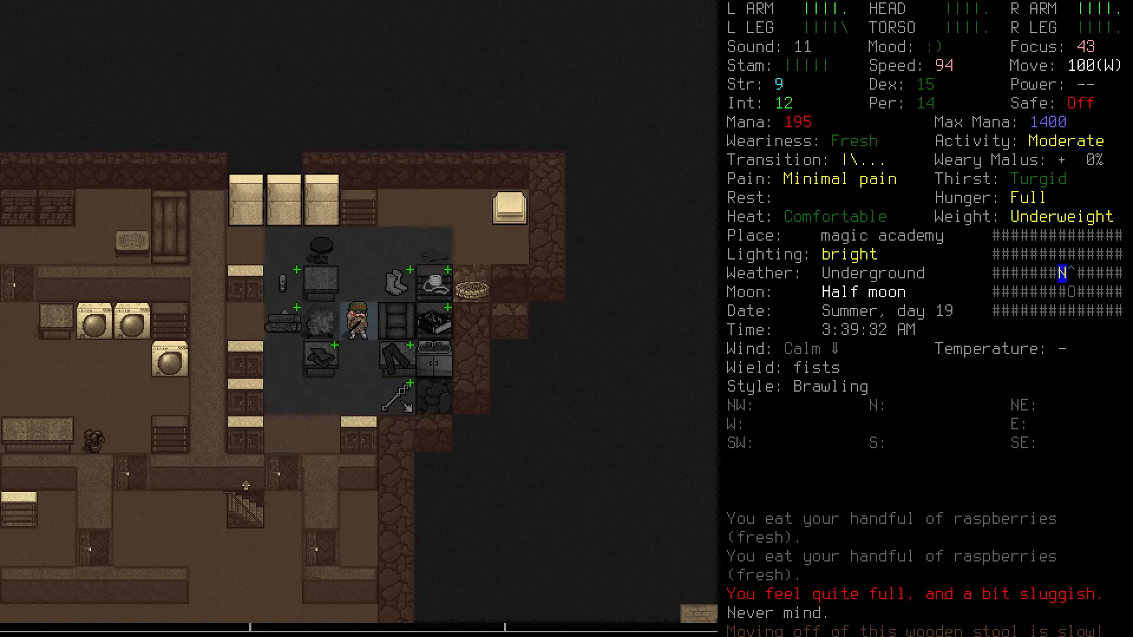
{"action": "key", "text": "a"}
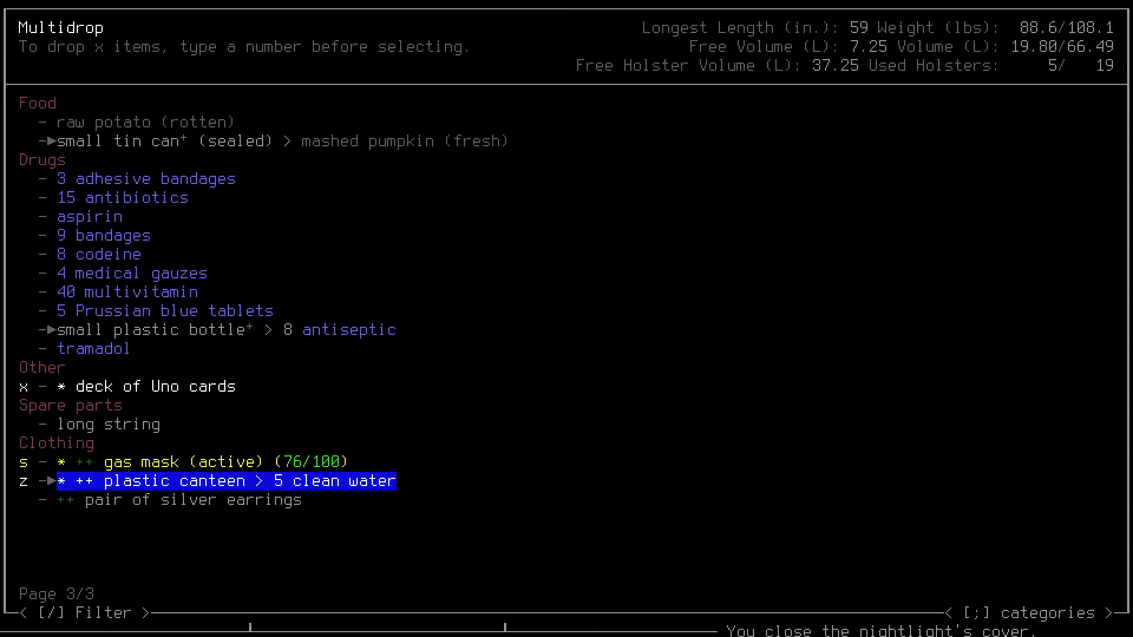
{"action": "key", "text": "down"}
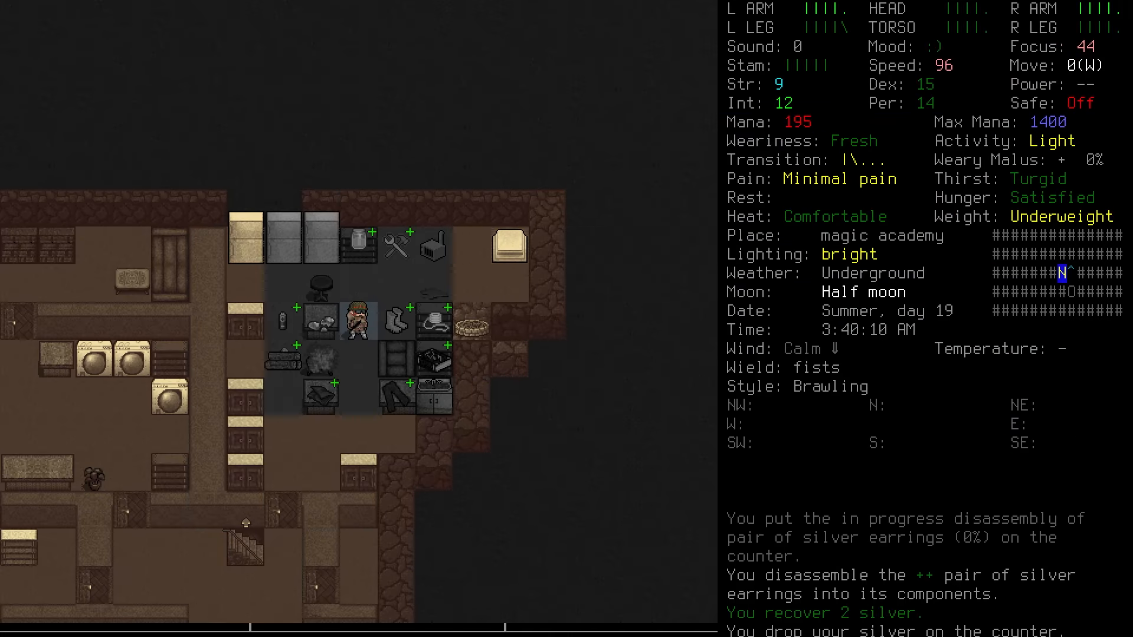
{"action": "key", "text": "d"}
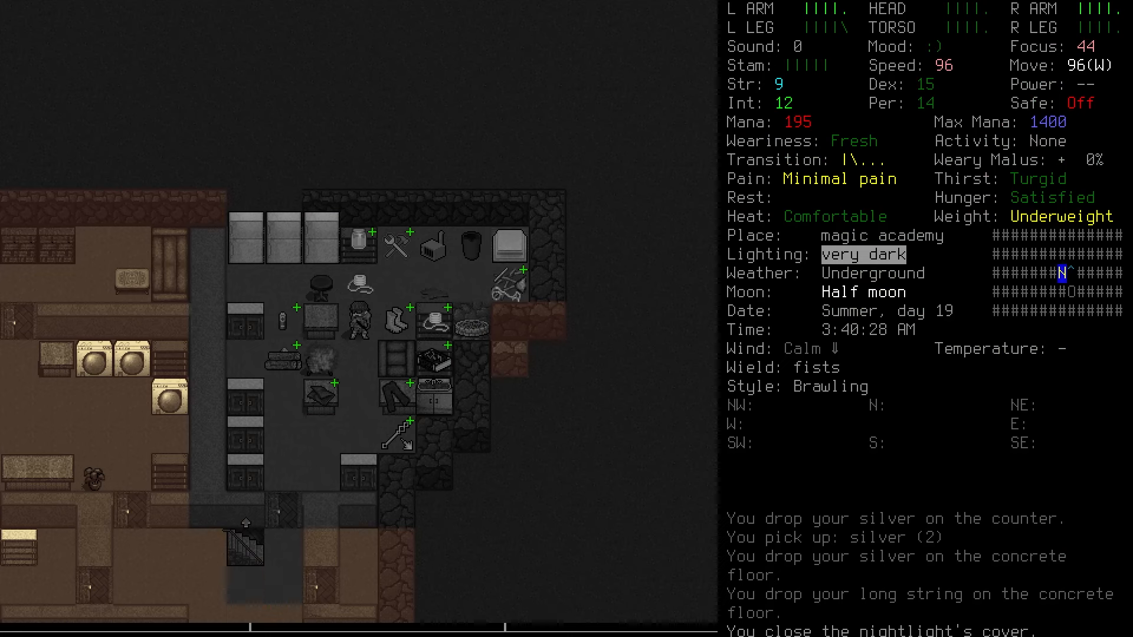
Step: Light the brazier with the lighter, bake potatoes from the FOOD recipes, and eat them
{"action": "key", "text": "W"}
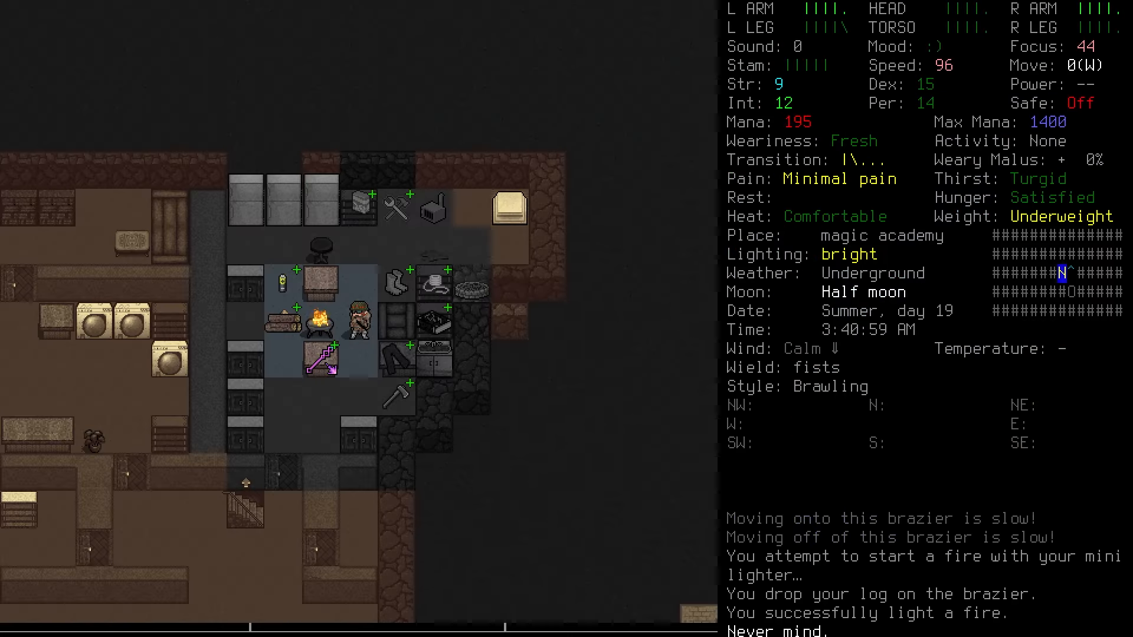
{"action": "key", "text": "&"}
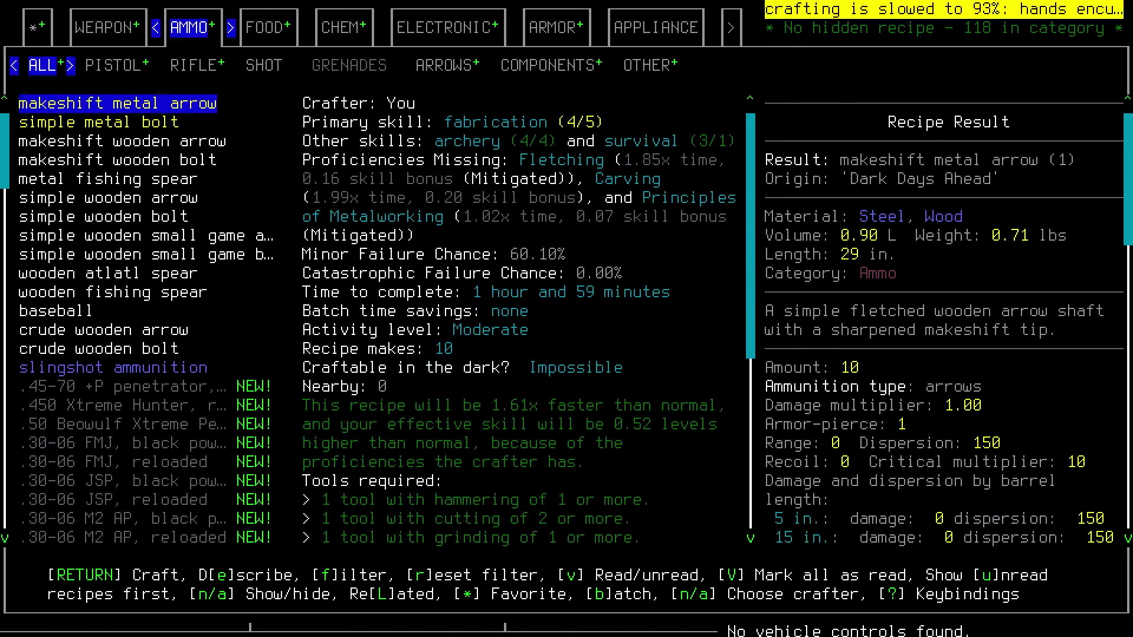
{"action": "left_click", "coordinate": [268, 26]}
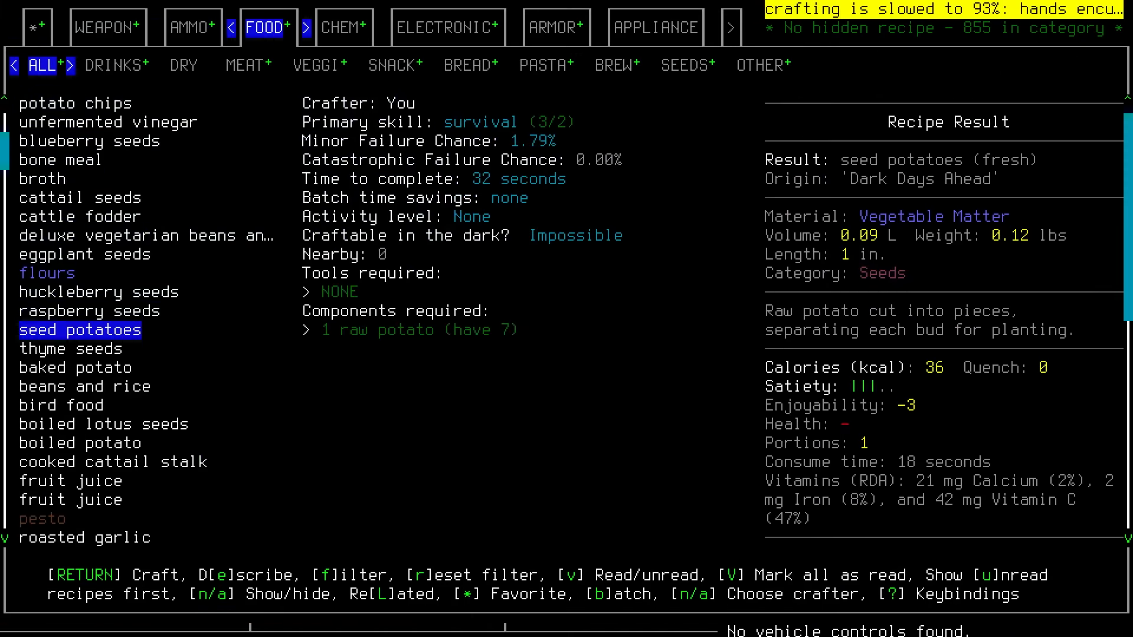
{"action": "key", "text": "Return"}
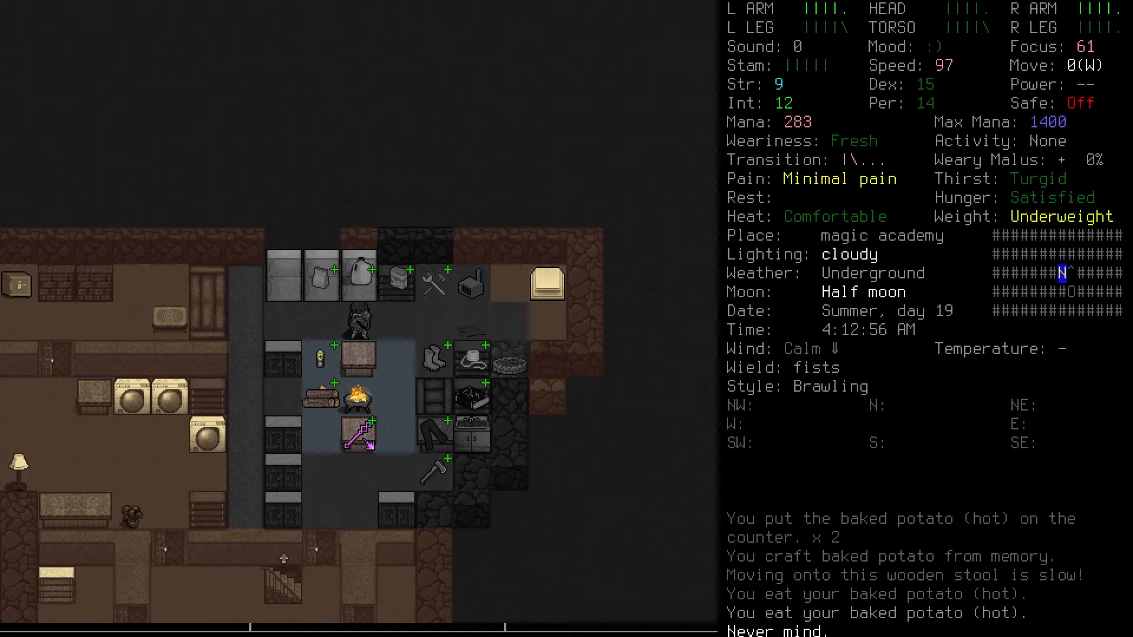
{"action": "key", "text": "@"}
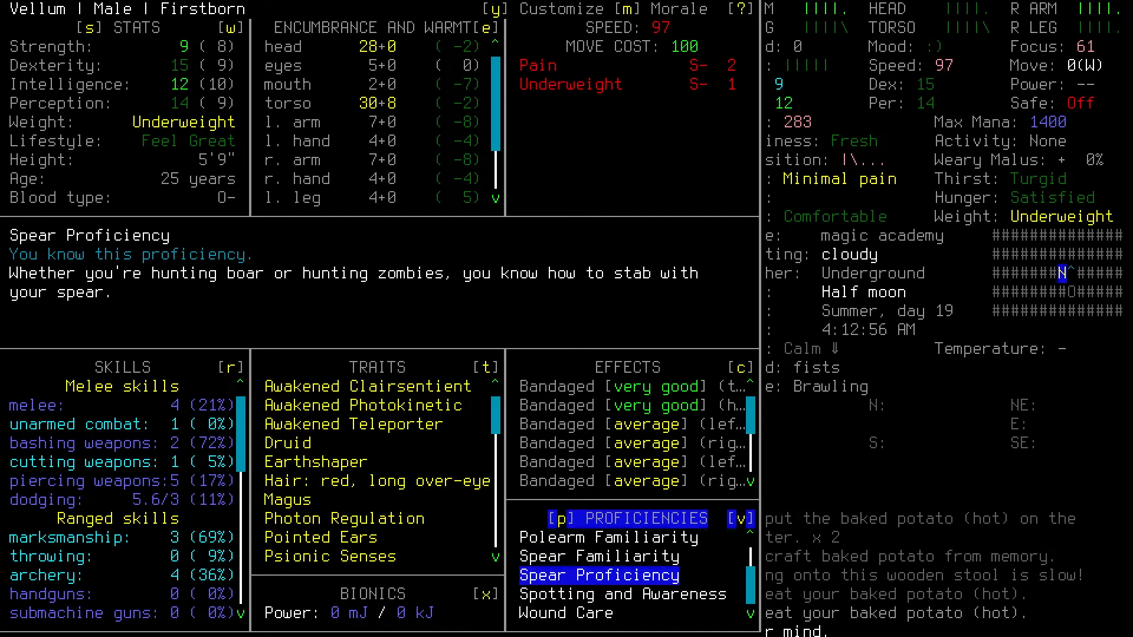
{"action": "key", "text": "Escape"}
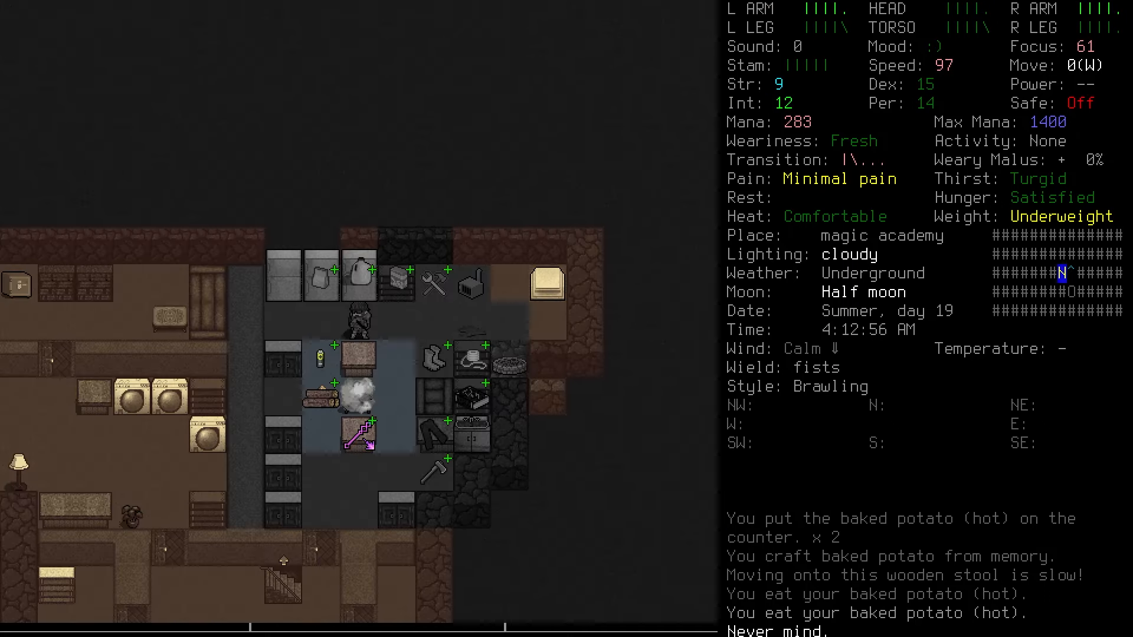